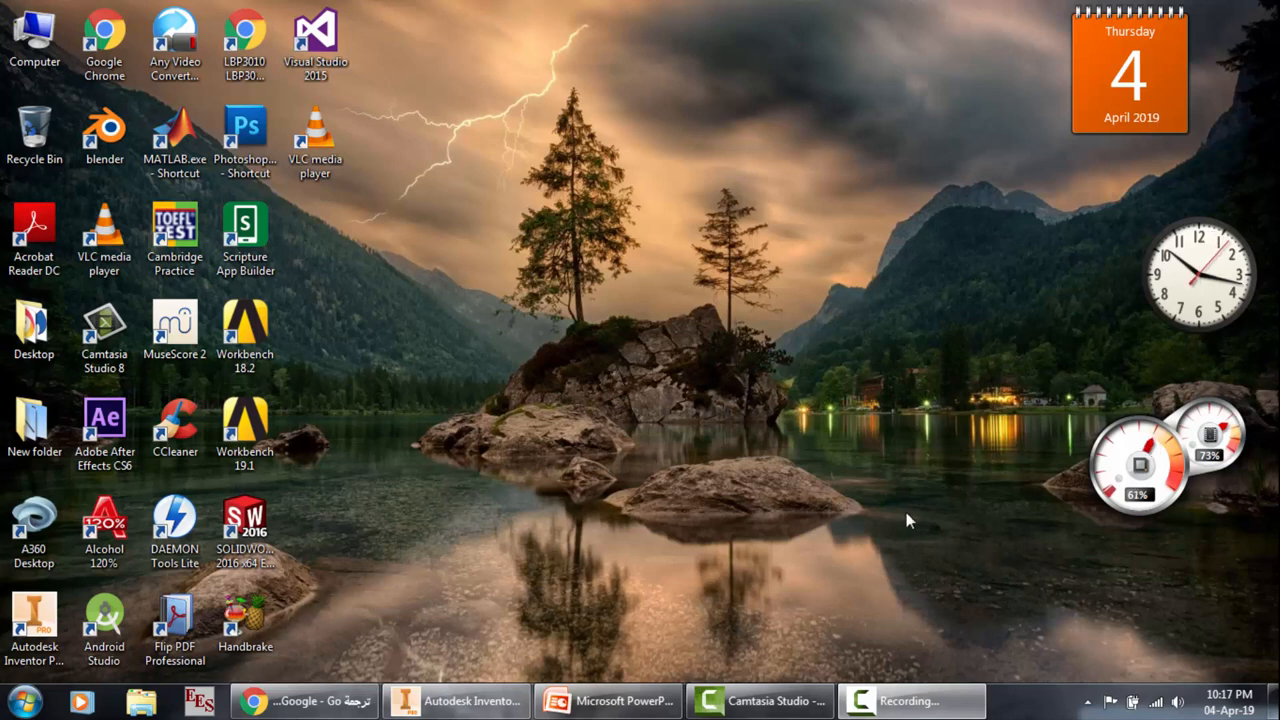
# Step: Present the brake slides on calipers and wheel cylinders pushing pistons against pads, then exit
pyautogui.click(608, 700)
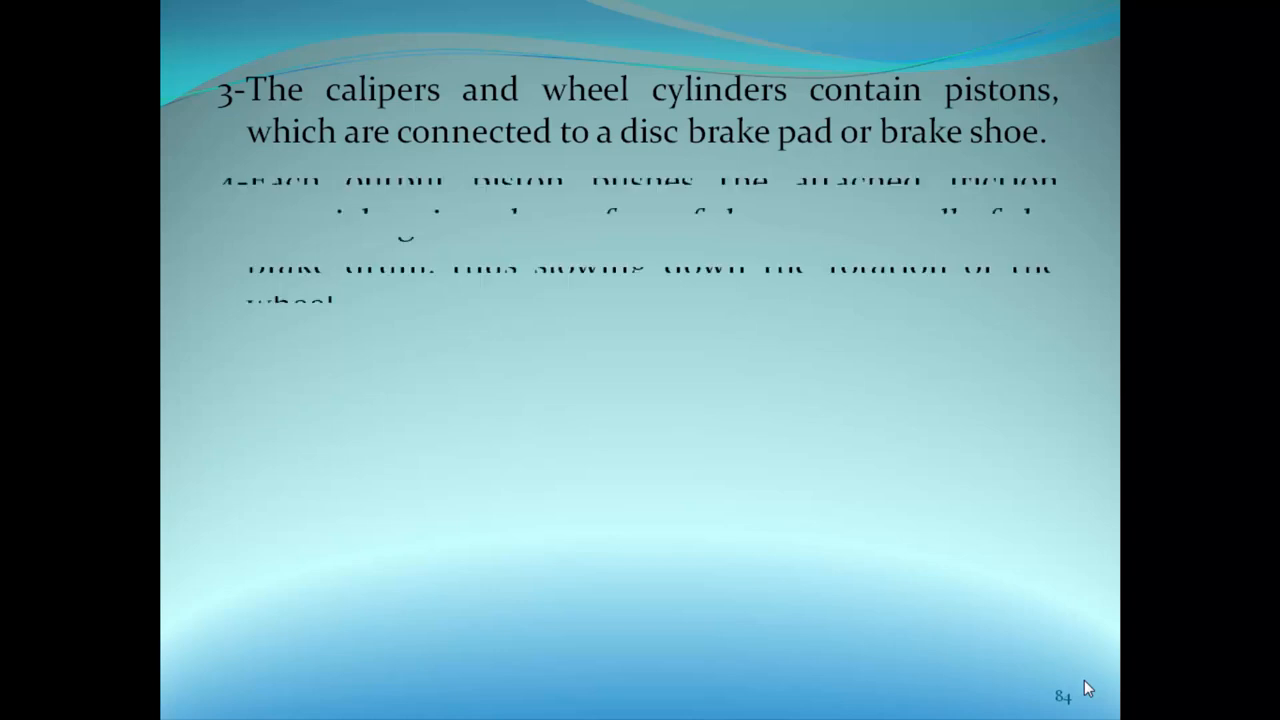
pyautogui.press('Escape')
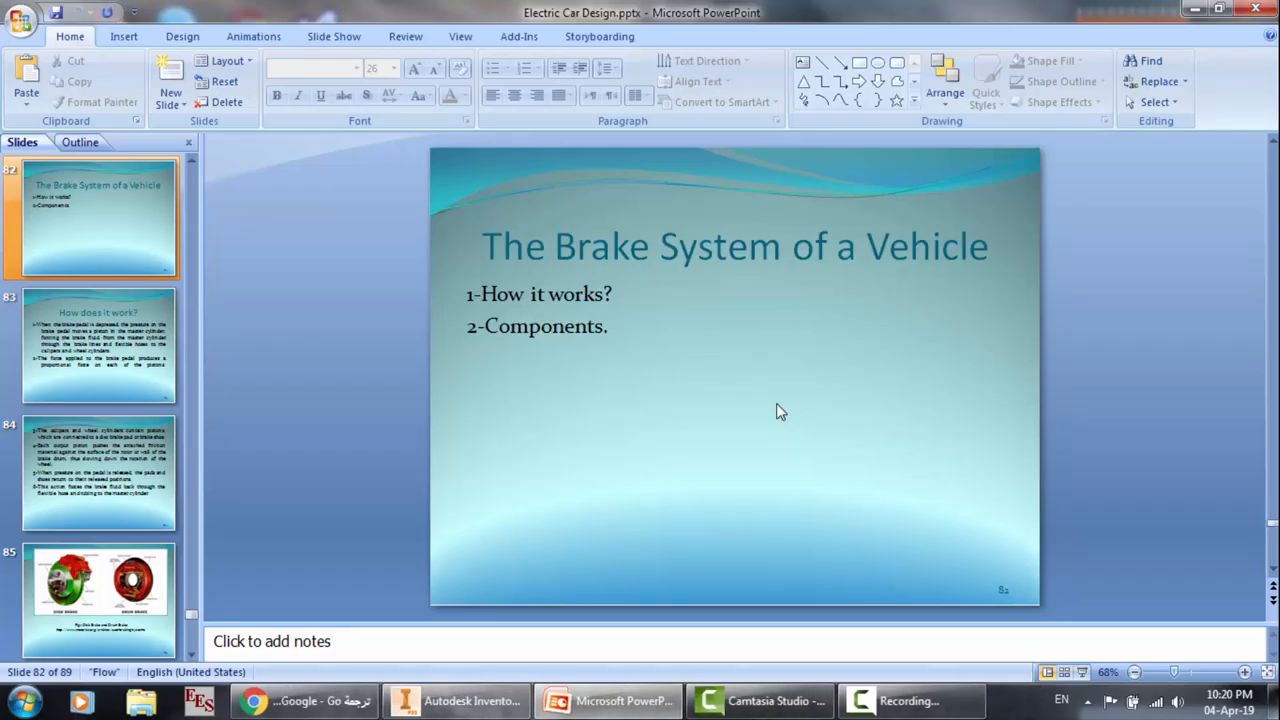
pyautogui.moveTo(906, 454)
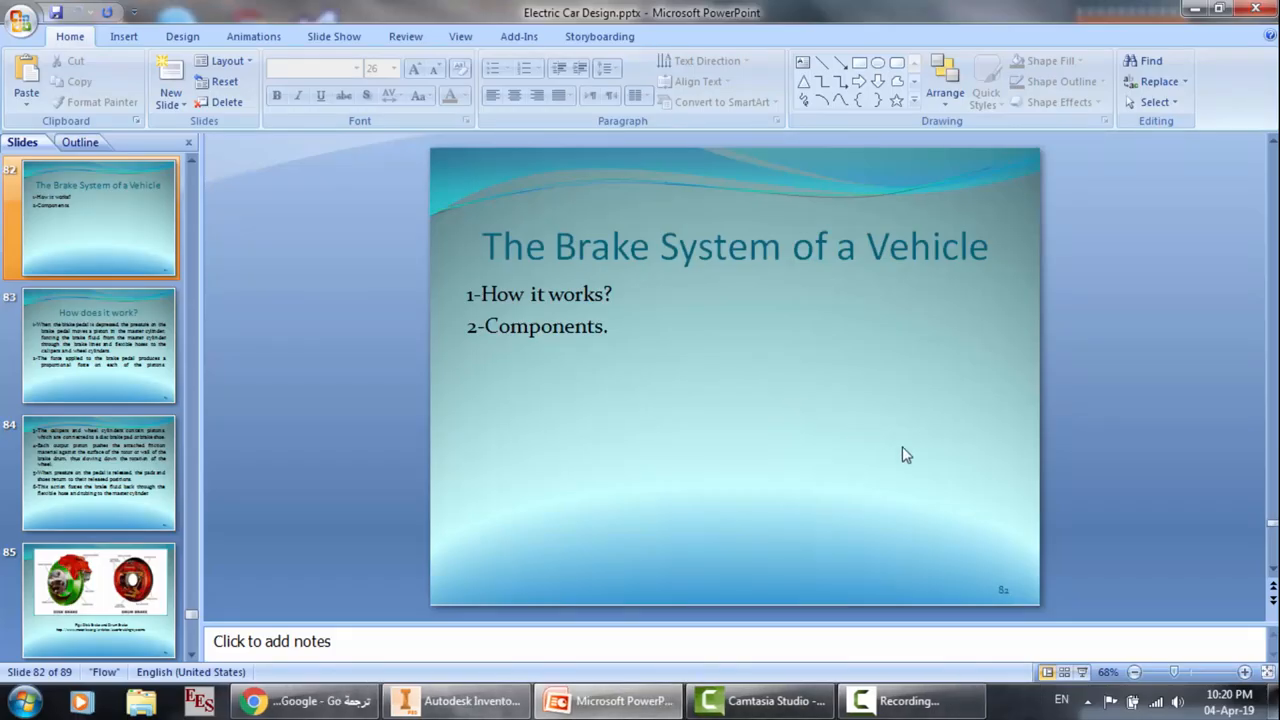
# Step: Switch from the slide-82 PowerPoint deck to the Autodesk Inventor brake disc model
pyautogui.click(456, 700)
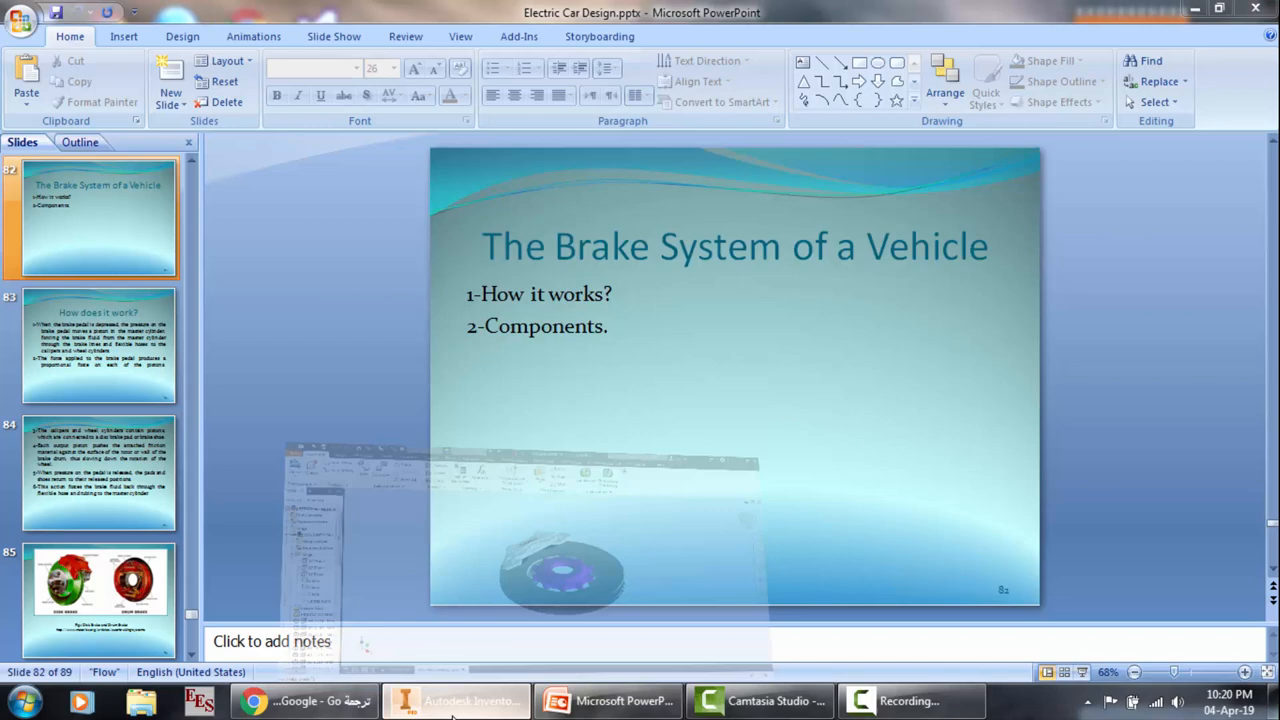
# Step: Orbit and zoom the brake assembly to view the caliper, edge profile and angled front
pyautogui.click(455, 700)
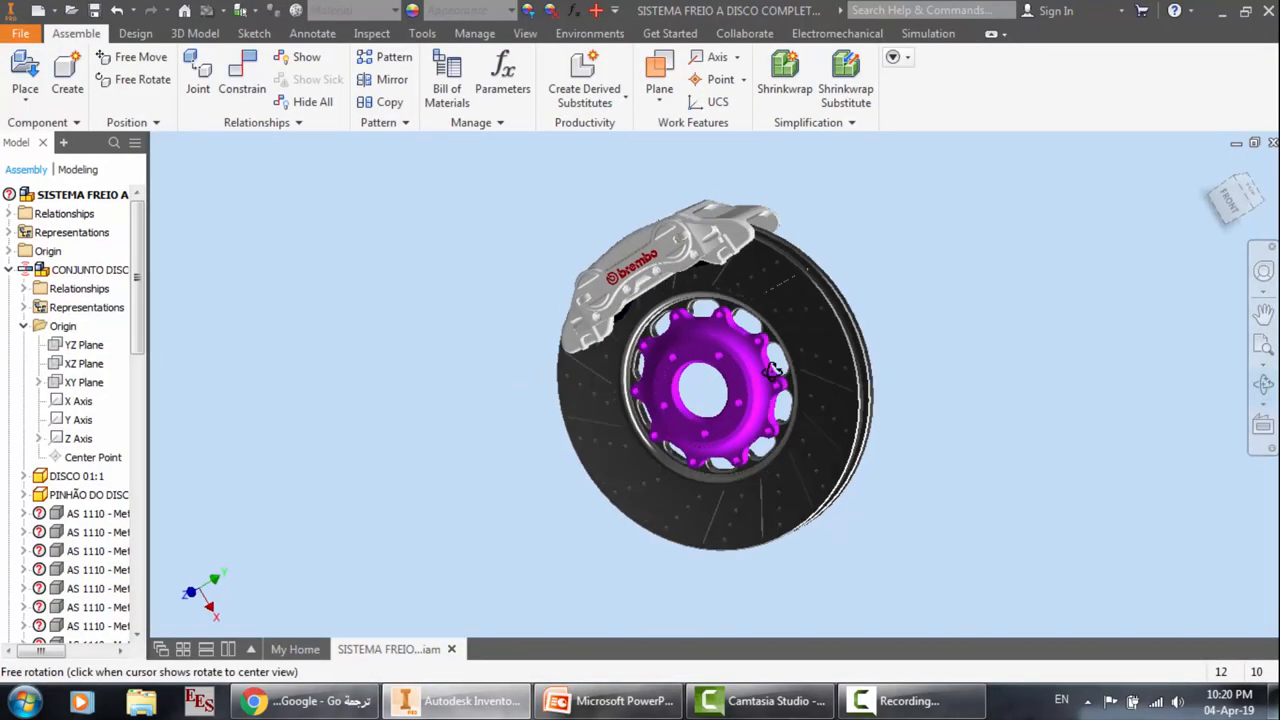
pyautogui.moveTo(770, 370); pyautogui.dragTo(560, 298)
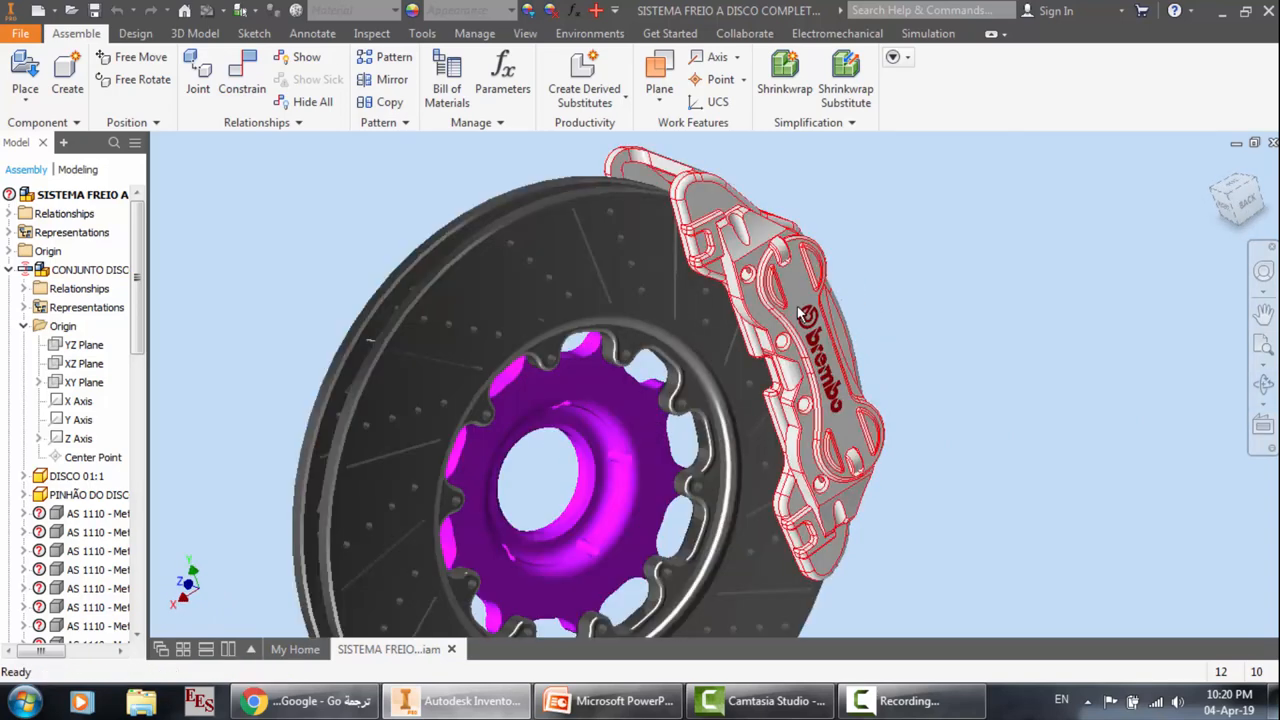
pyautogui.scroll(-3)
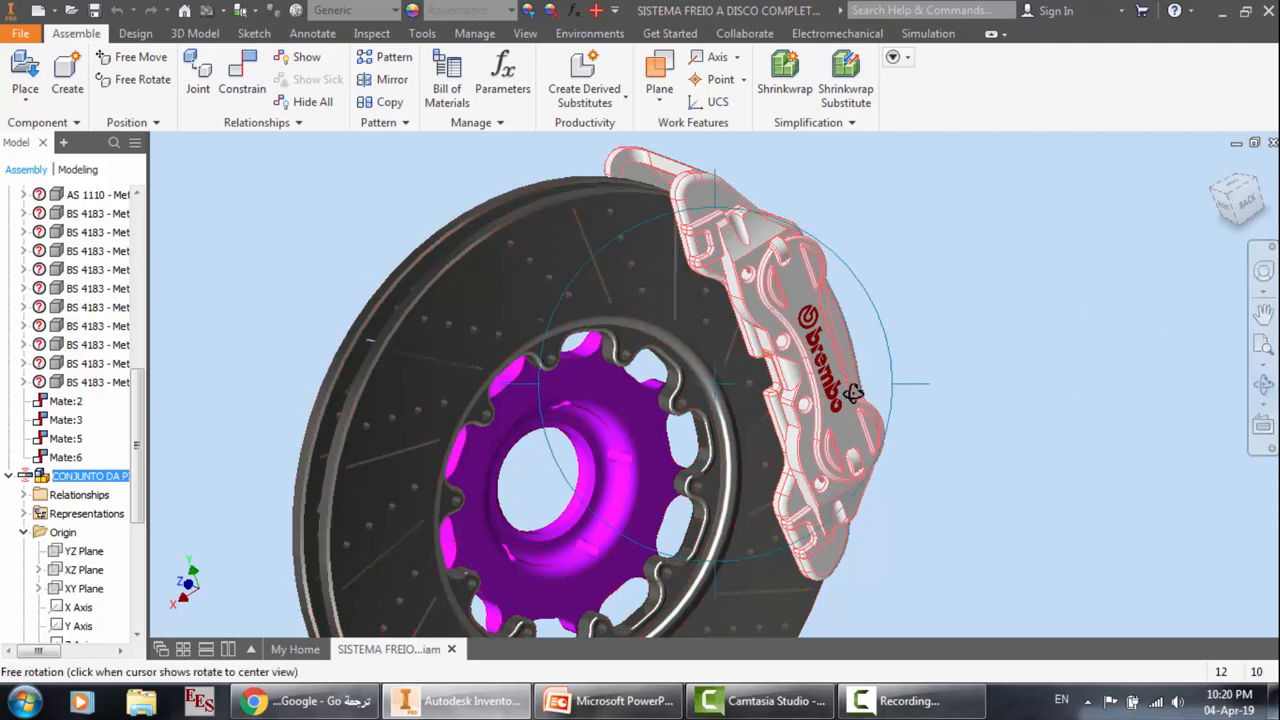
pyautogui.moveTo(855, 390); pyautogui.dragTo(1005, 380)
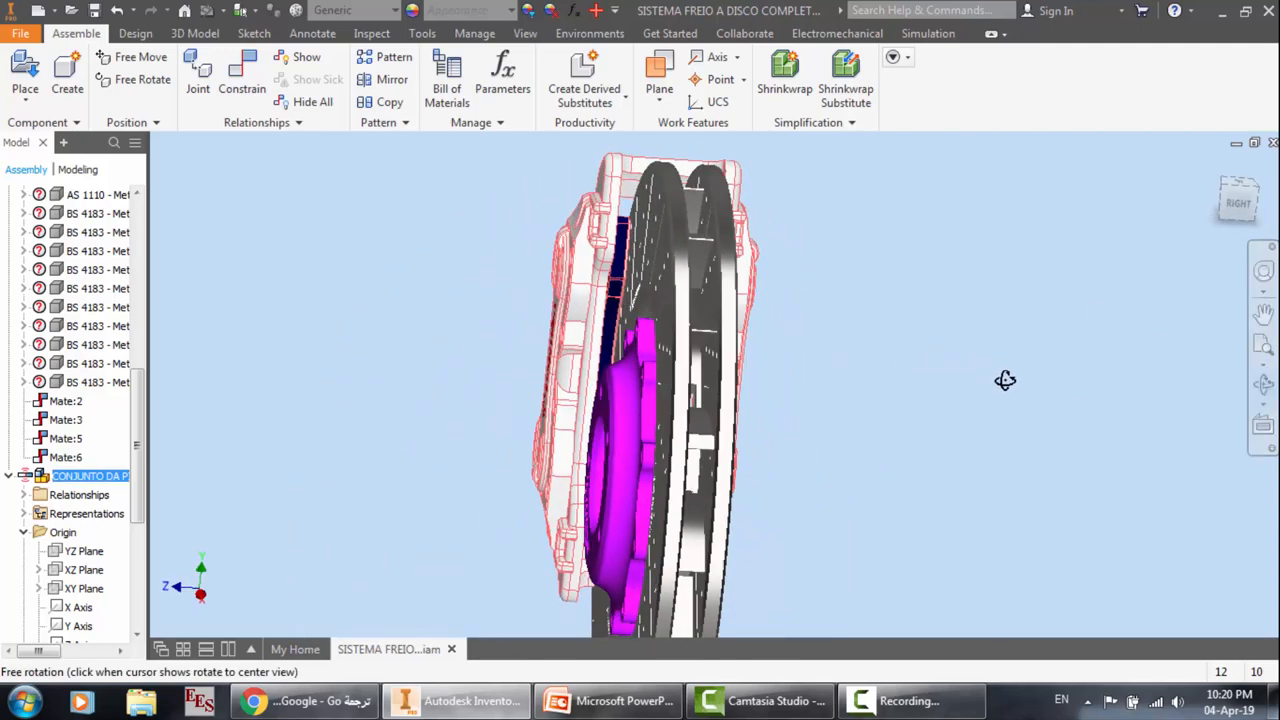
pyautogui.moveTo(1005, 380); pyautogui.dragTo(977, 349)
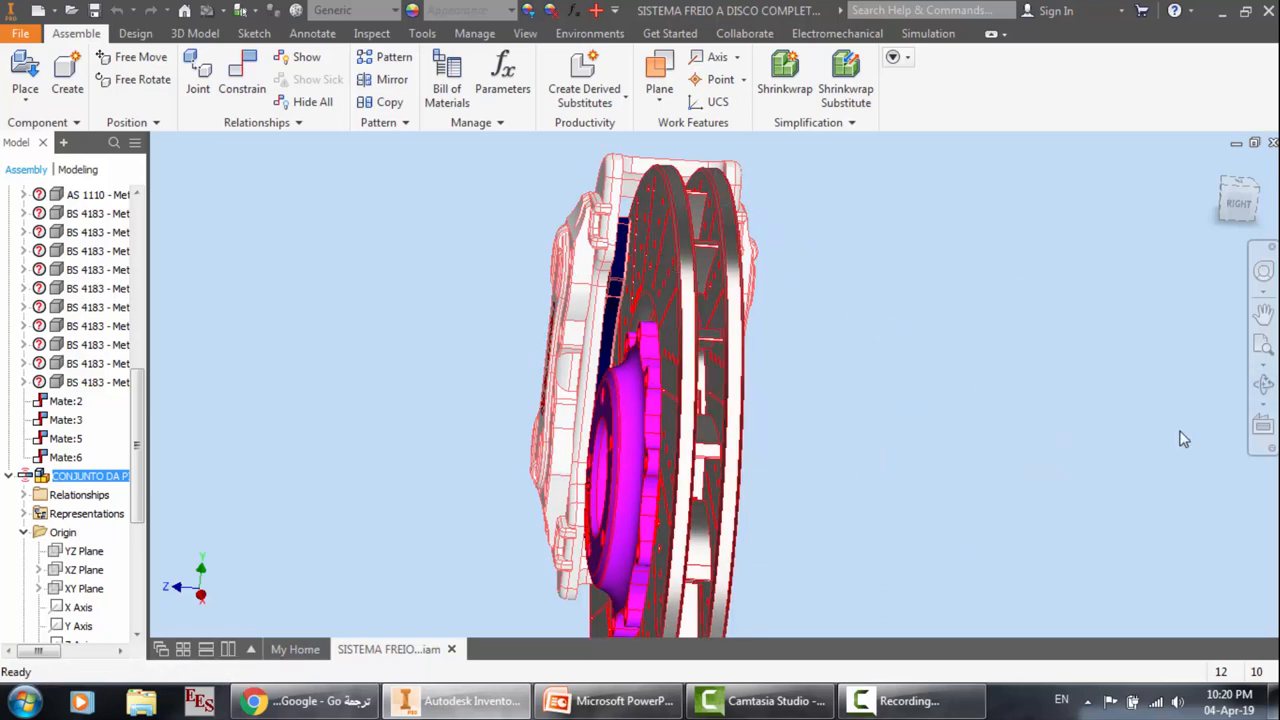
pyautogui.moveTo(1184, 438); pyautogui.dragTo(780, 377)
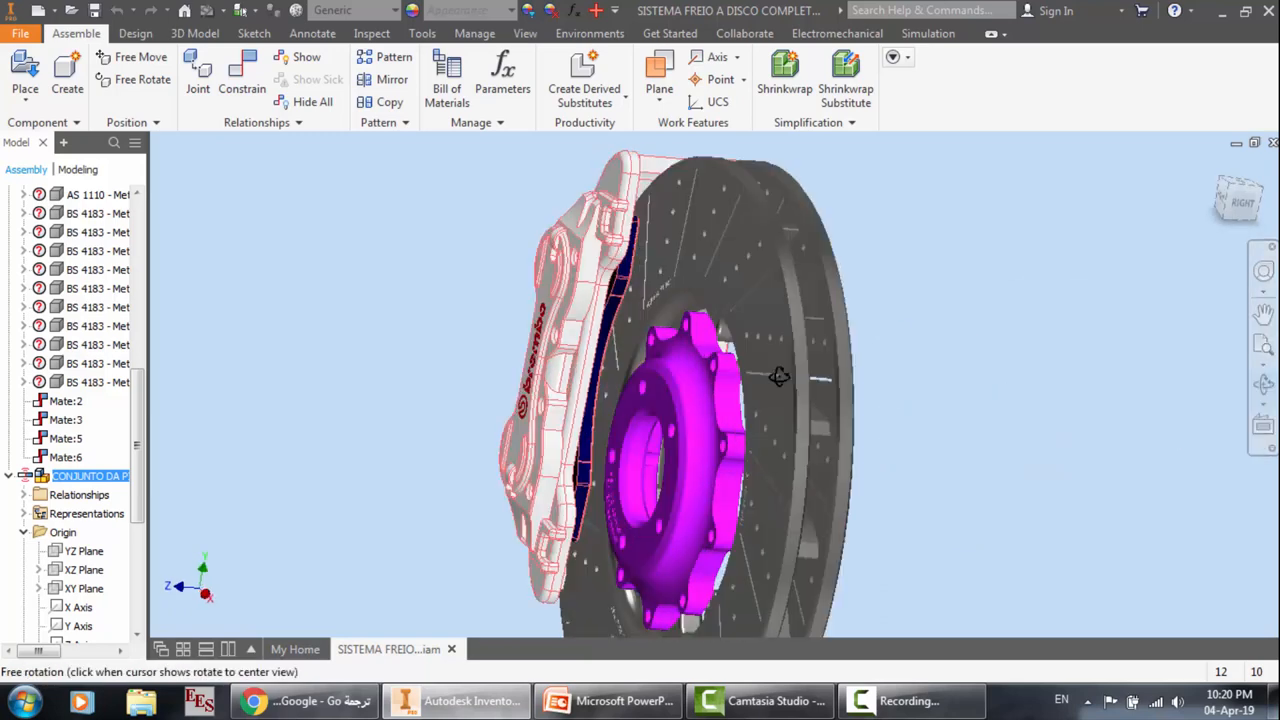
pyautogui.moveTo(780, 377); pyautogui.dragTo(810, 390)
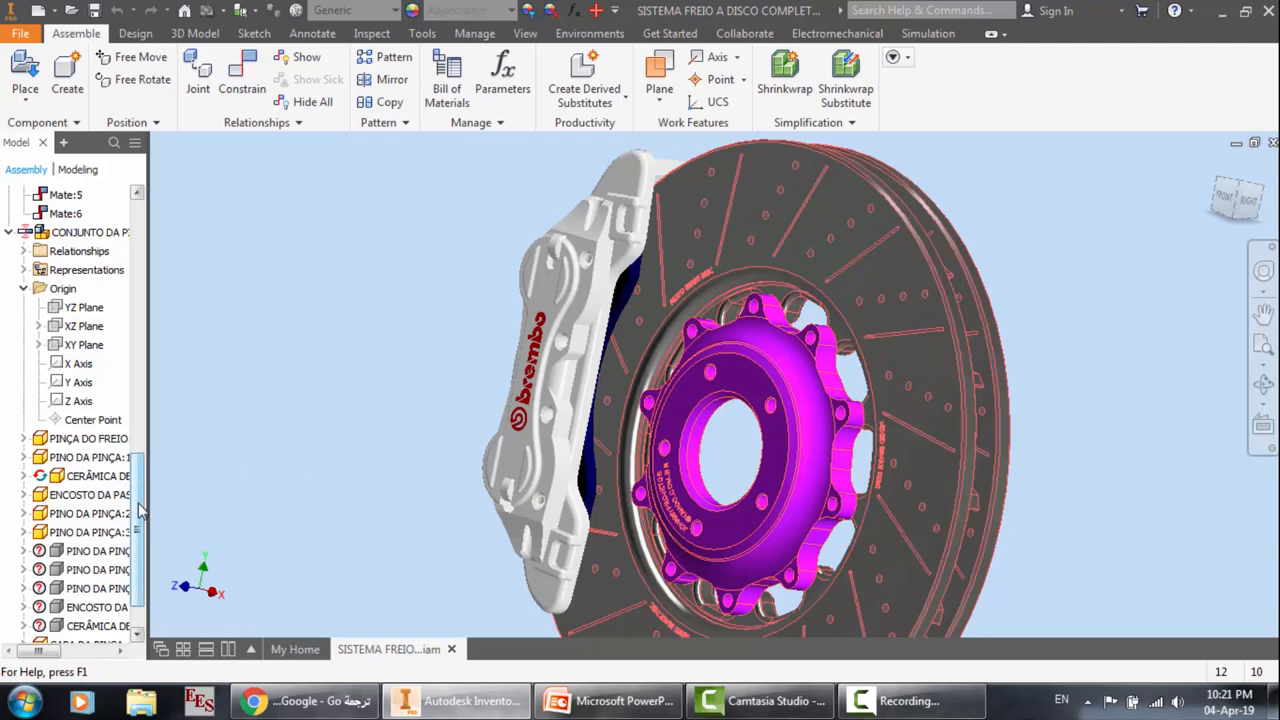
# Step: Hide the disc and hub with associativity removed, and orbit to expose the caliper's pad
pyautogui.scroll(-3)
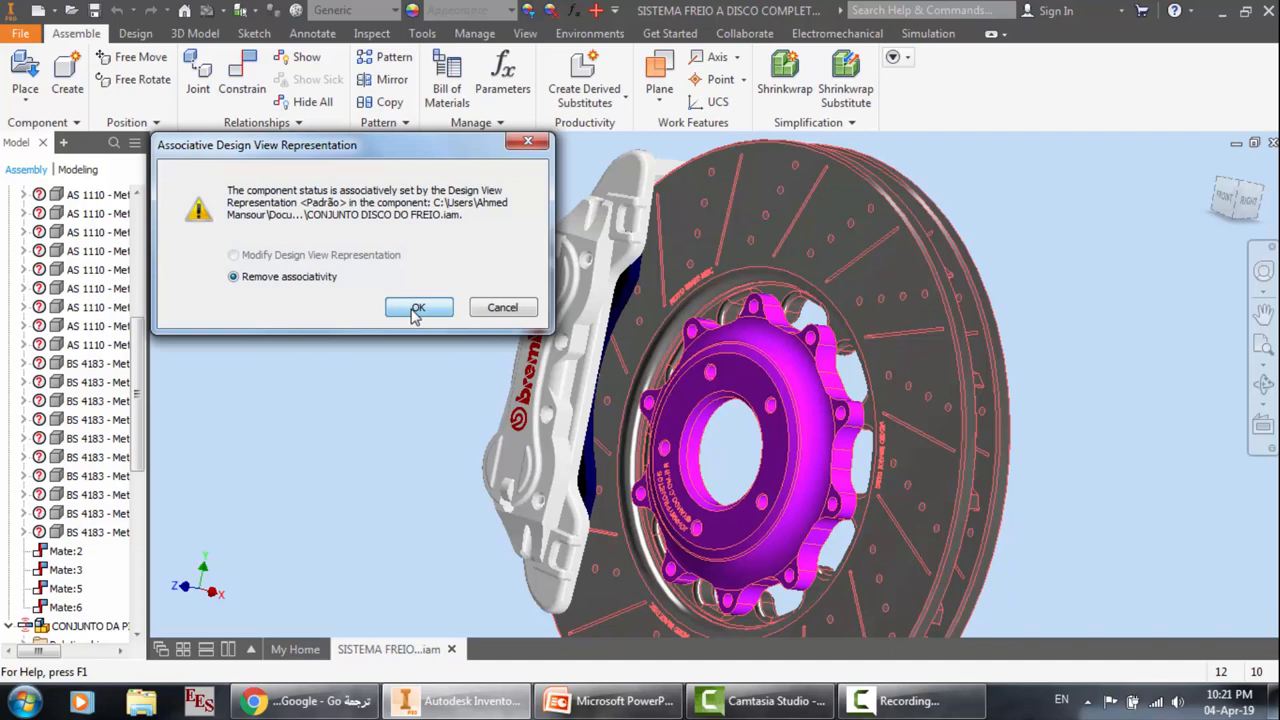
pyautogui.click(418, 307)
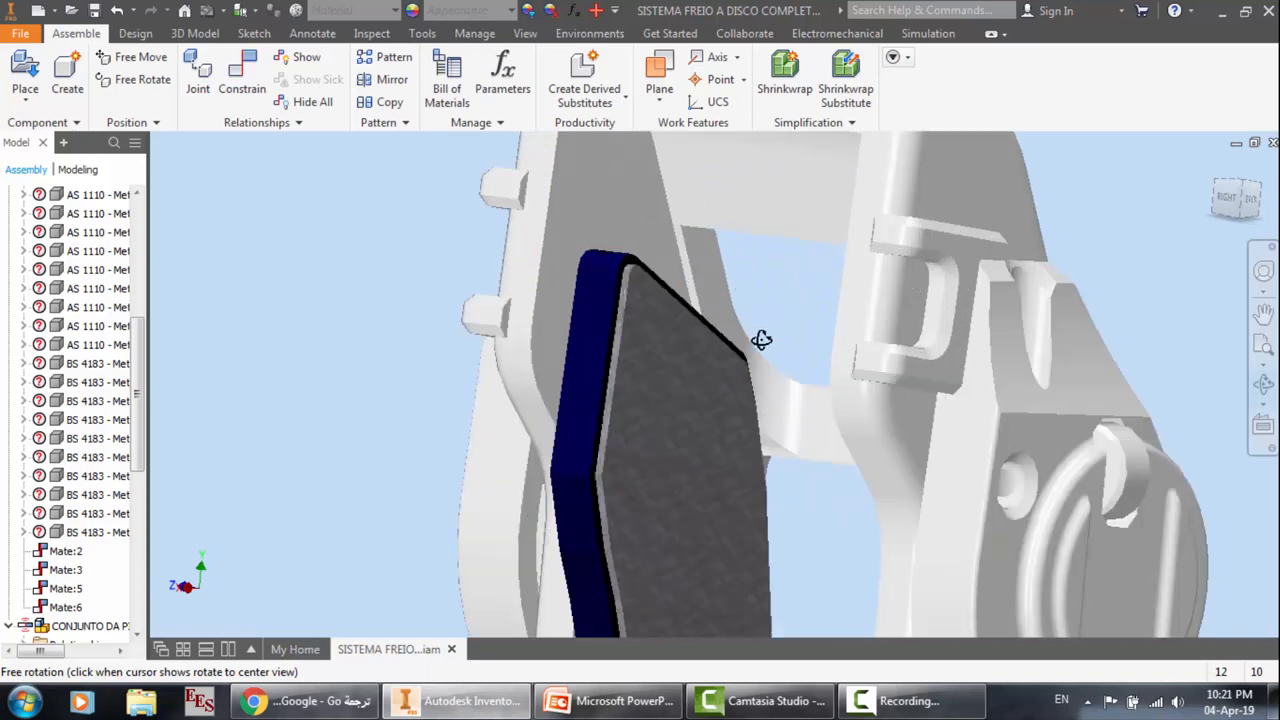
pyautogui.moveTo(762, 340); pyautogui.dragTo(828, 371)
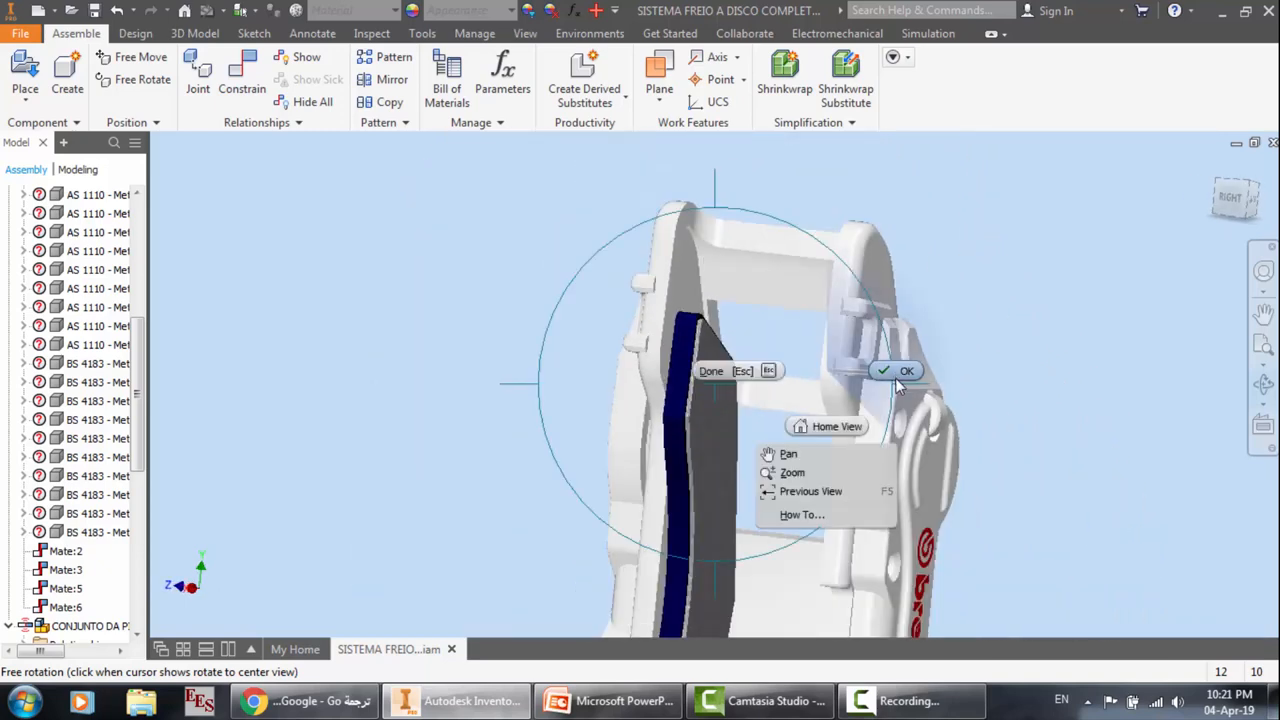
pyautogui.click(907, 370)
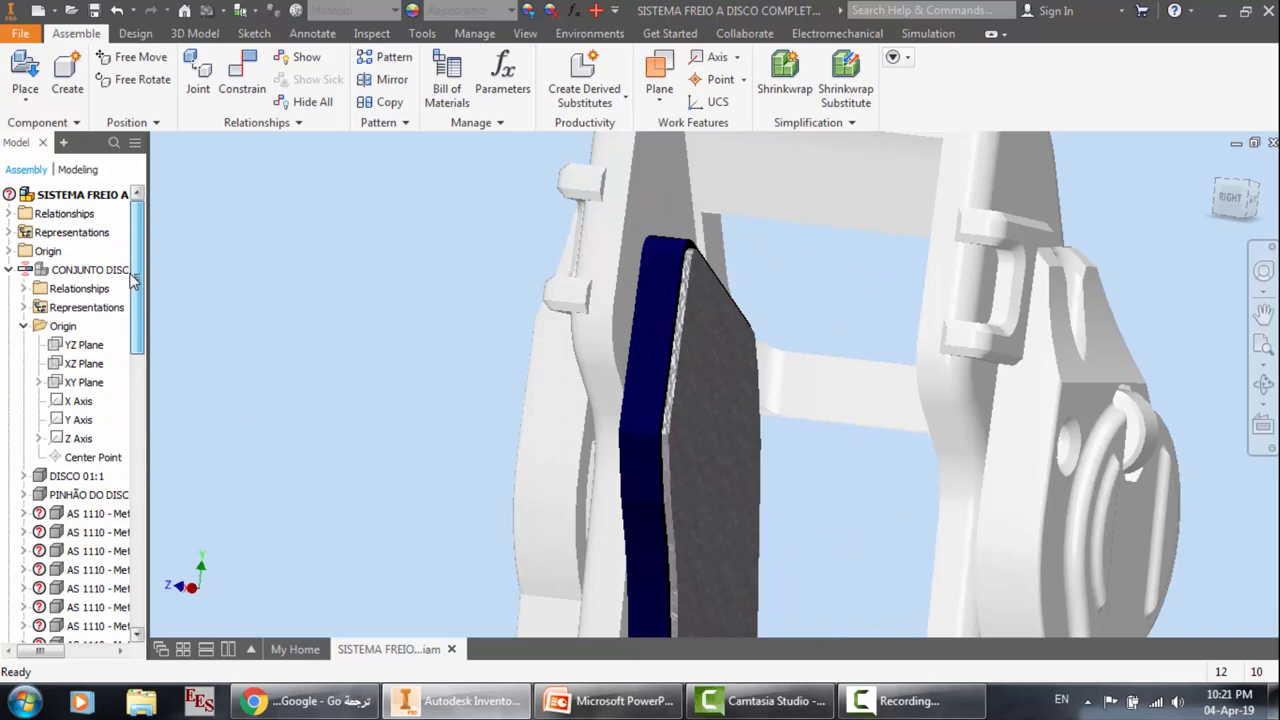
# Step: Select DISCO 01:1 and the ceramic brake pad in the browser tree and zoom onto the pad
pyautogui.click(72, 475)
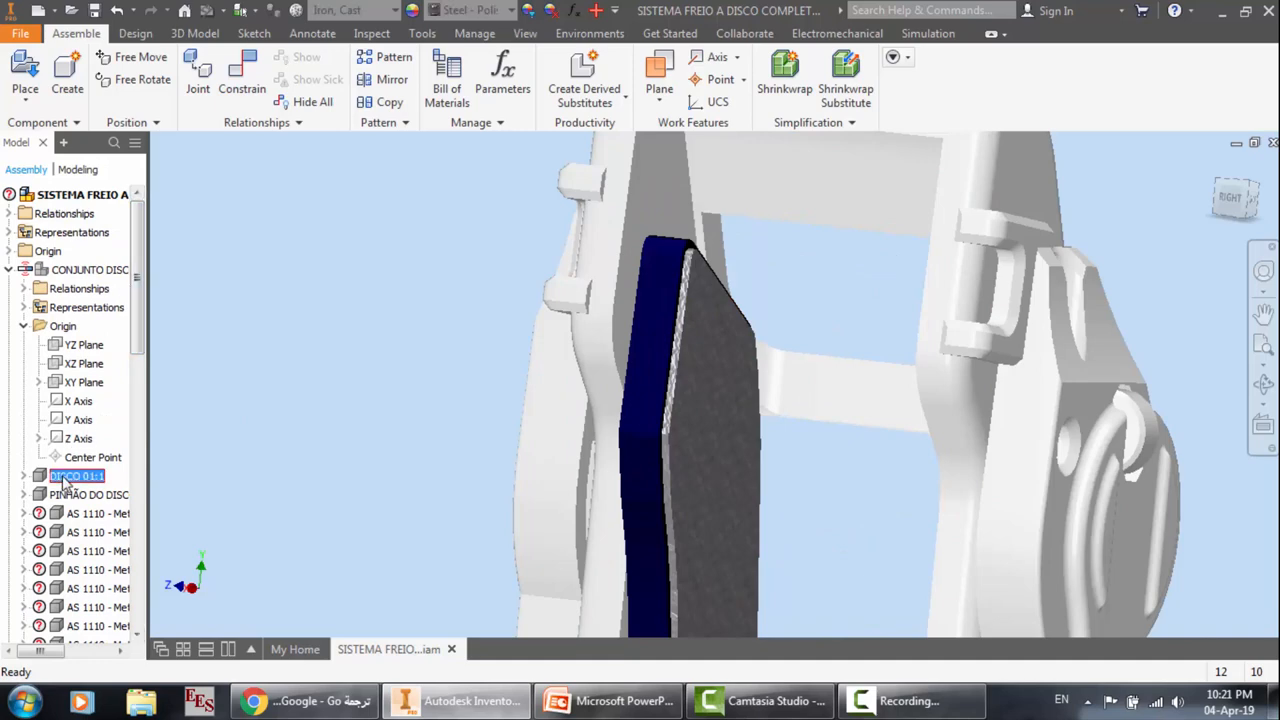
pyautogui.scroll(-3)
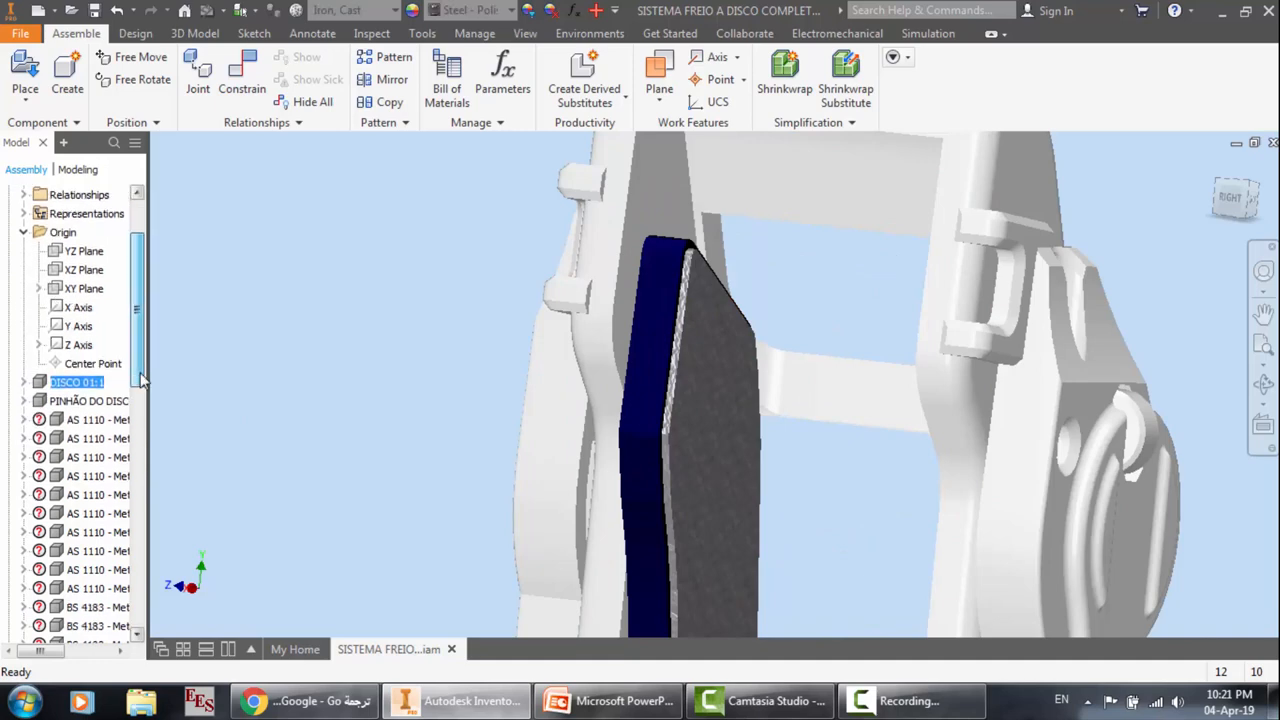
pyautogui.scroll(-3)
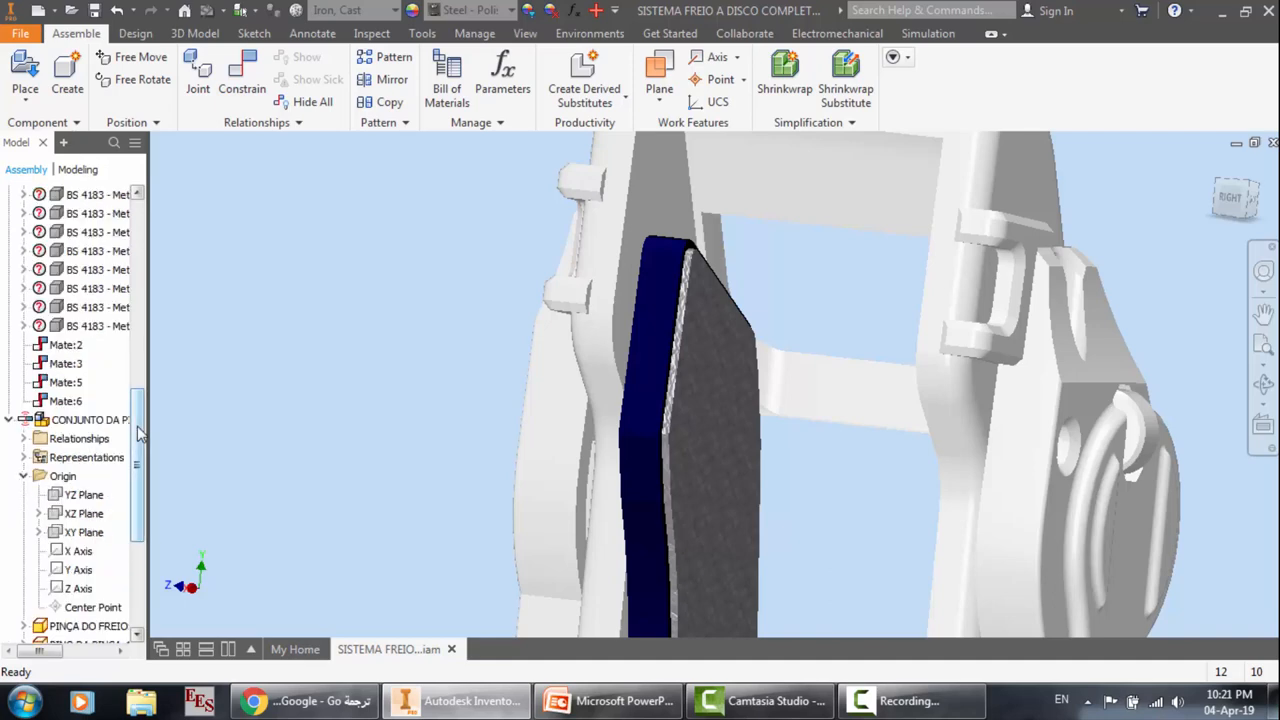
pyautogui.click(86, 457)
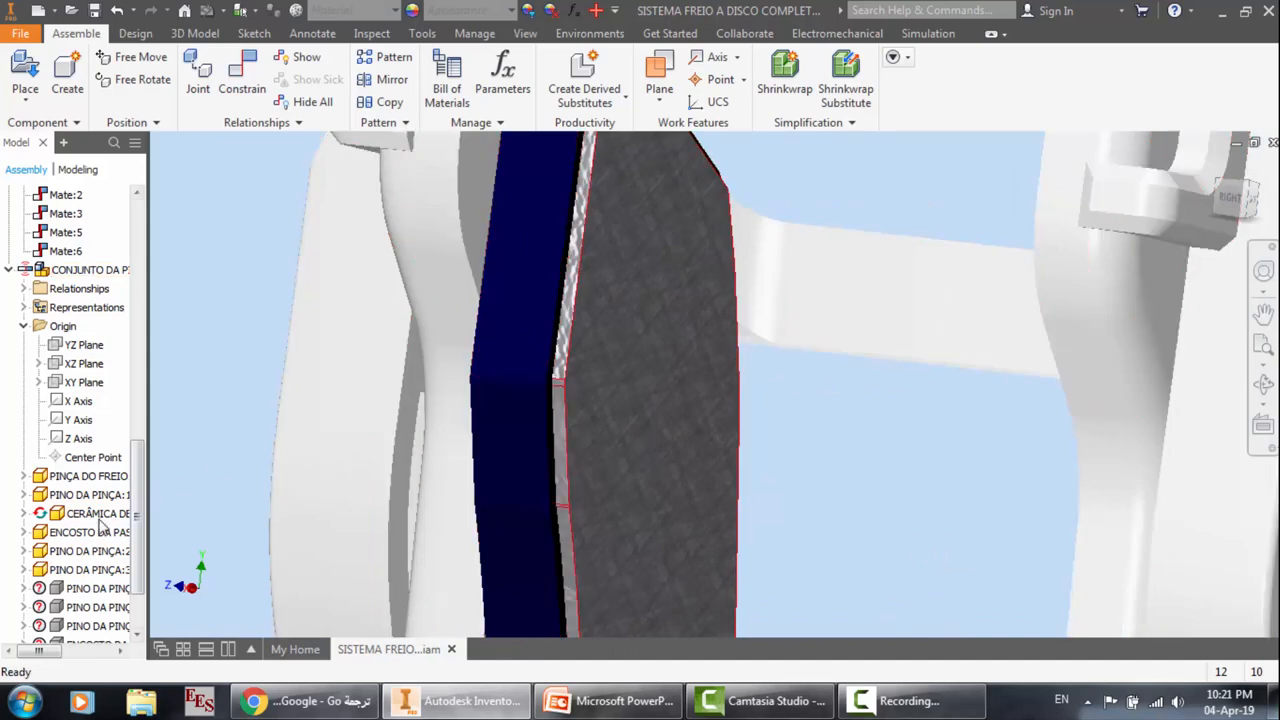
pyautogui.rightClick(75, 531)
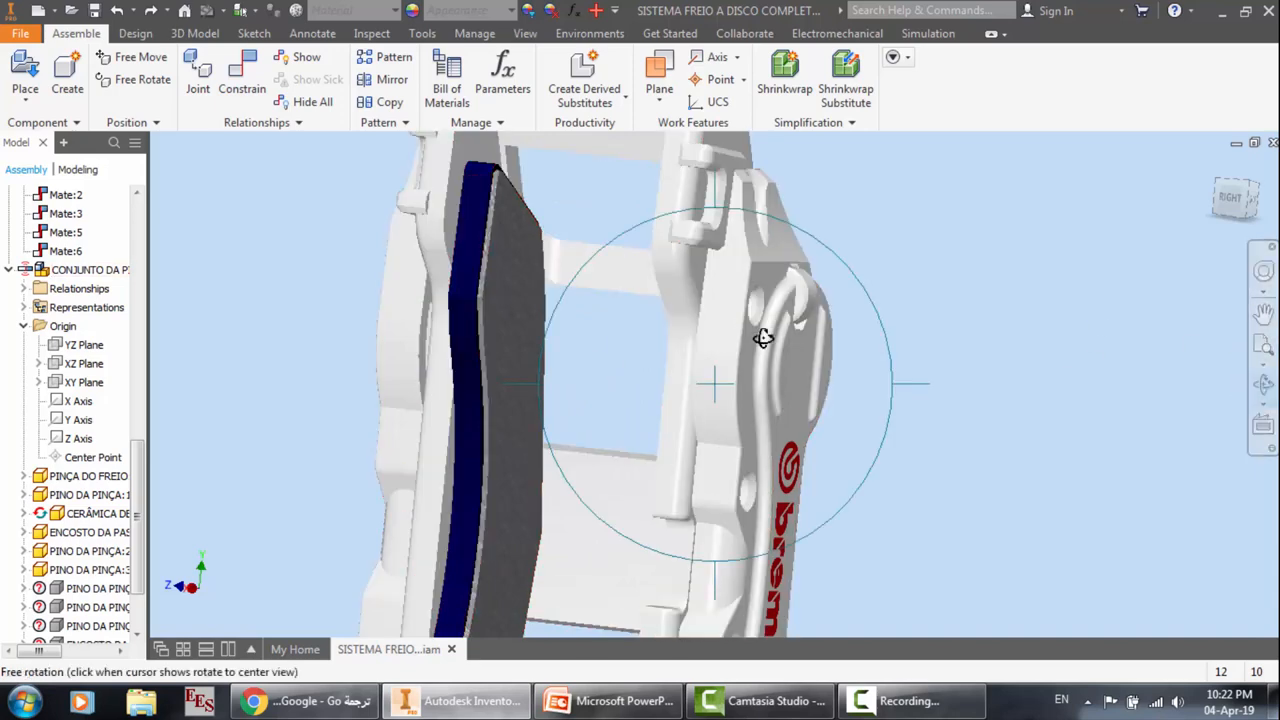
# Step: Orbit the caliper, then restore the disc and orbit around the full disc, hub and caliper
pyautogui.moveTo(763, 337); pyautogui.dragTo(845, 343)
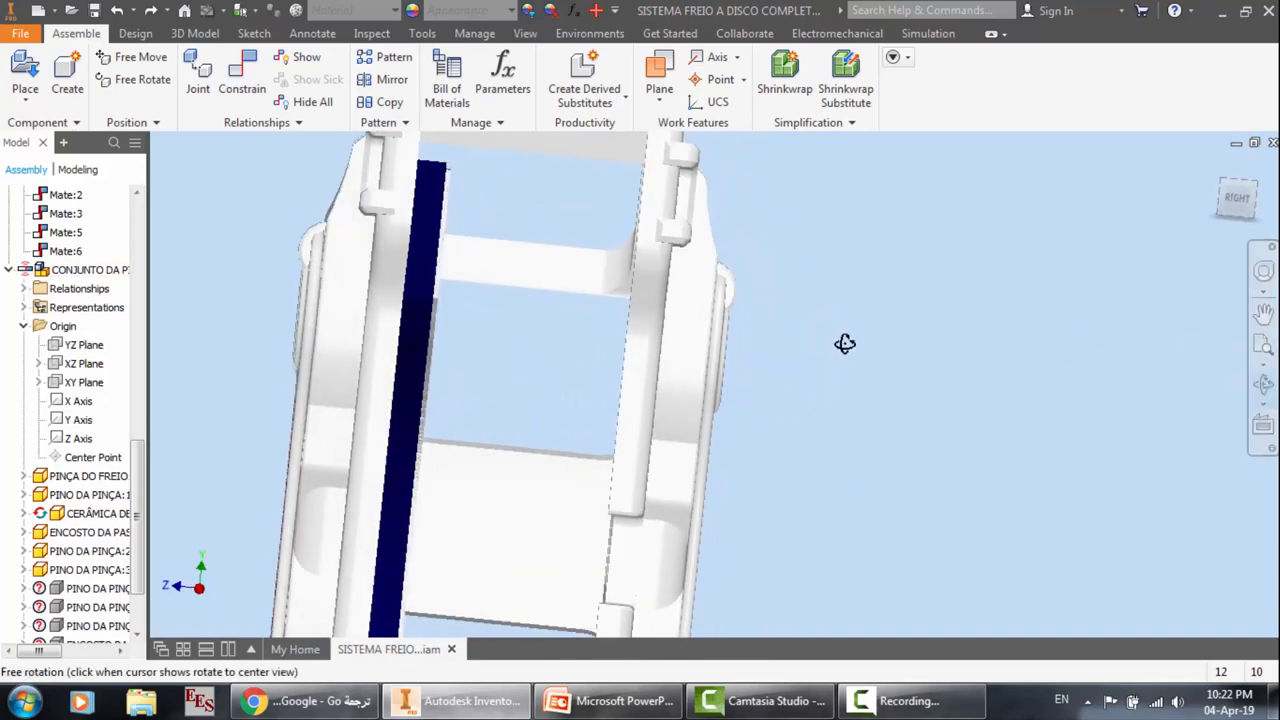
pyautogui.moveTo(845, 343); pyautogui.dragTo(625, 223)
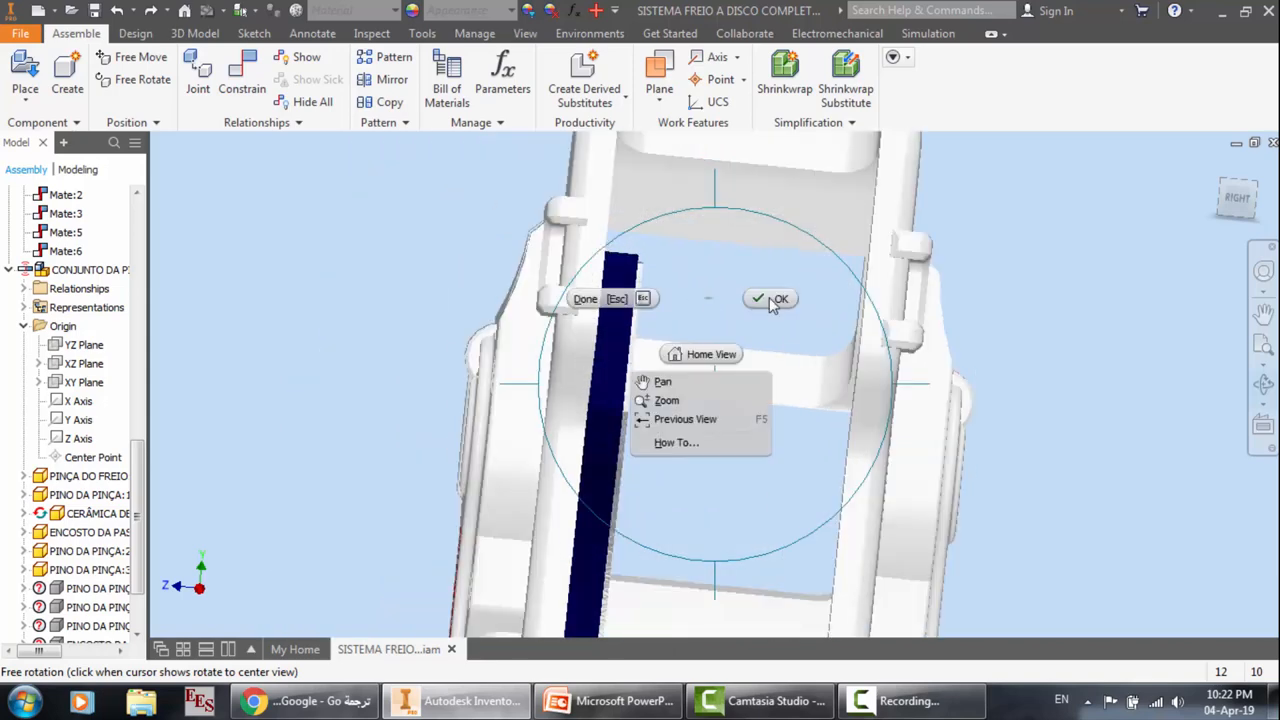
pyautogui.click(770, 298)
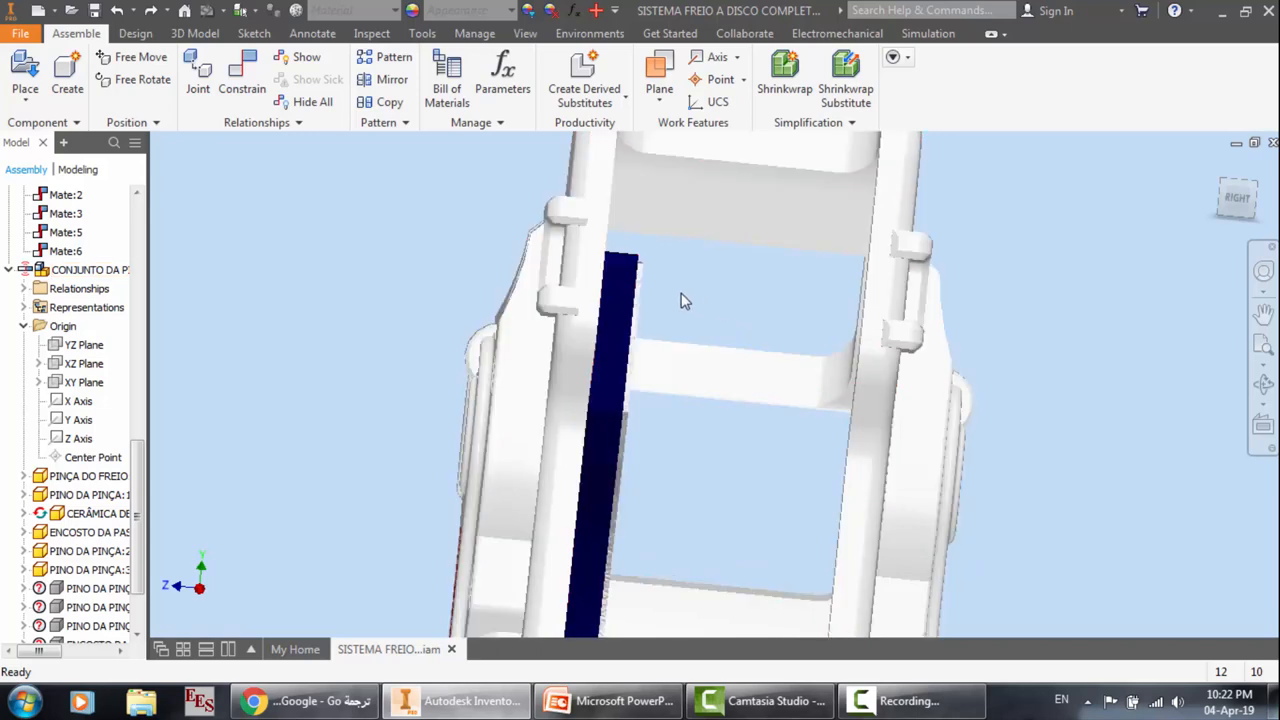
pyautogui.moveTo(350, 346)
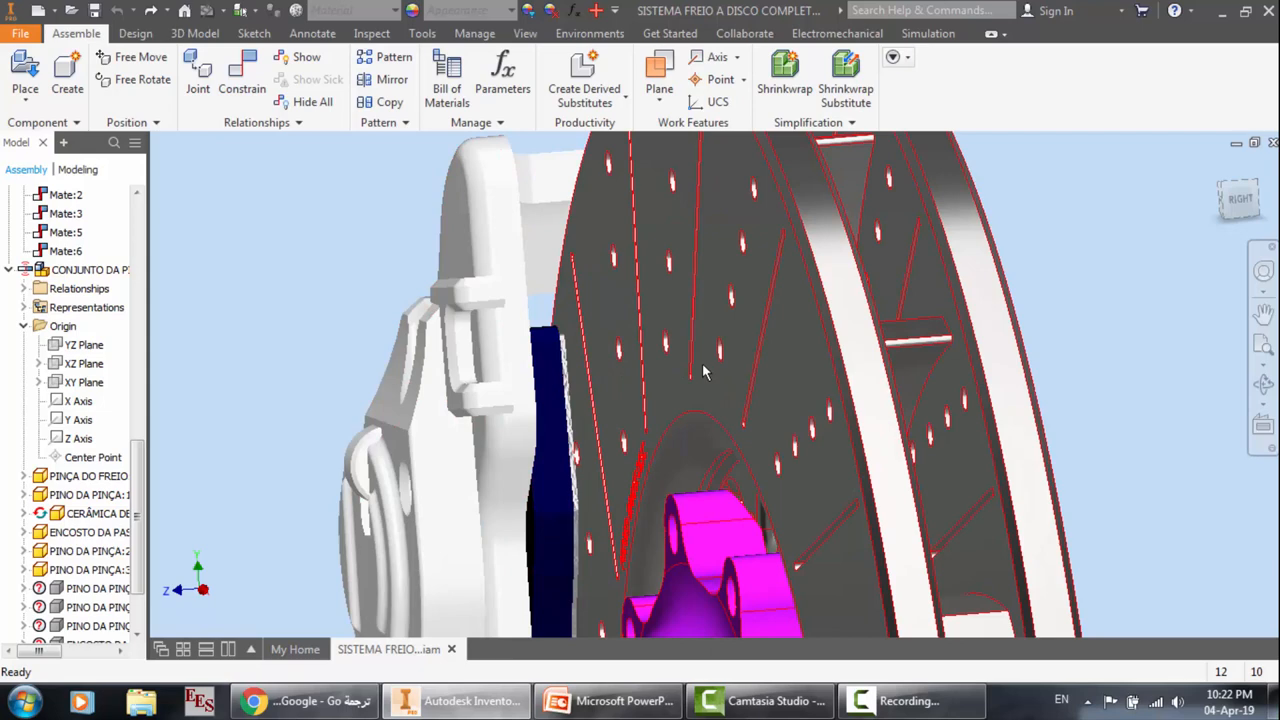
pyautogui.moveTo(716, 333)
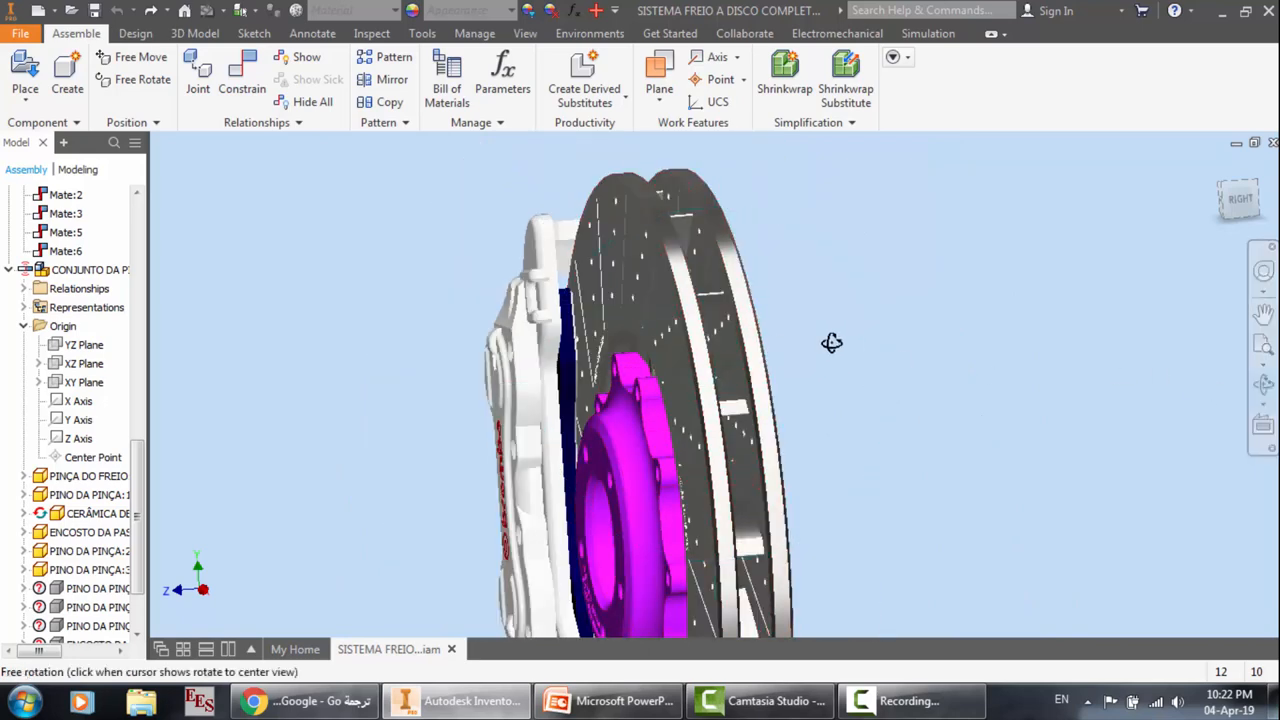
pyautogui.moveTo(832, 343); pyautogui.dragTo(696, 481)
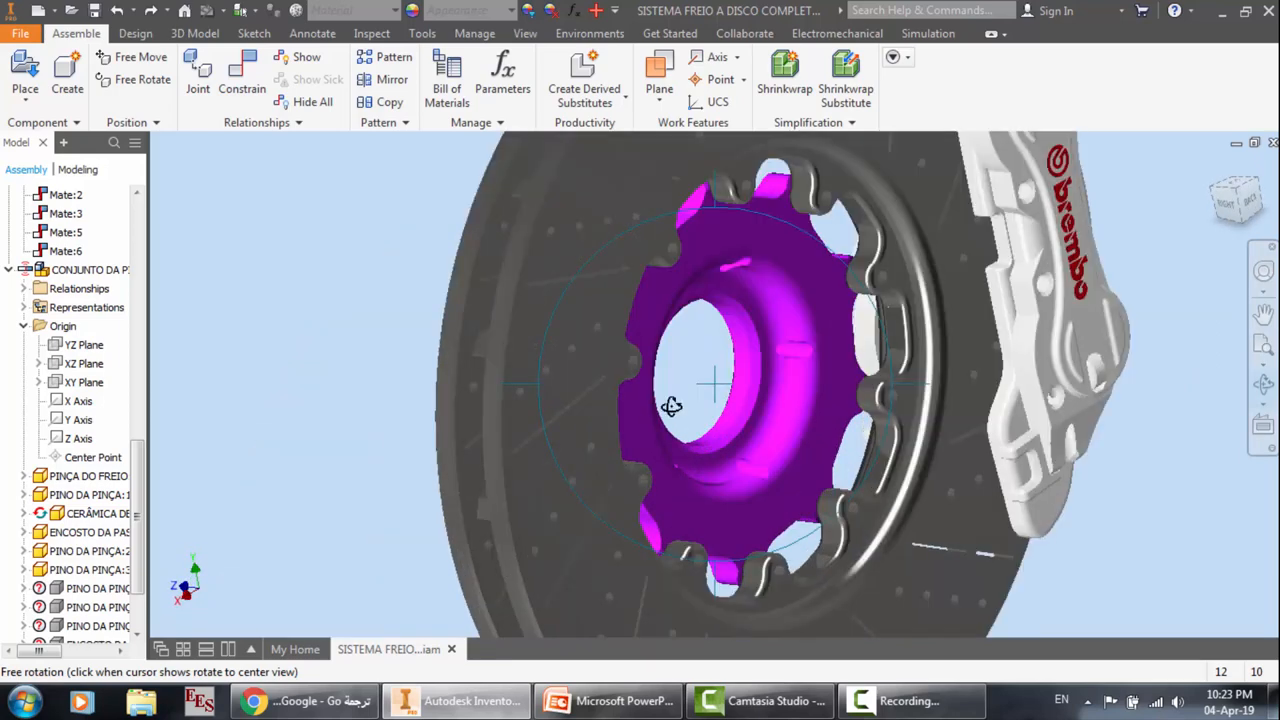
pyautogui.moveTo(670, 405); pyautogui.dragTo(715, 380)
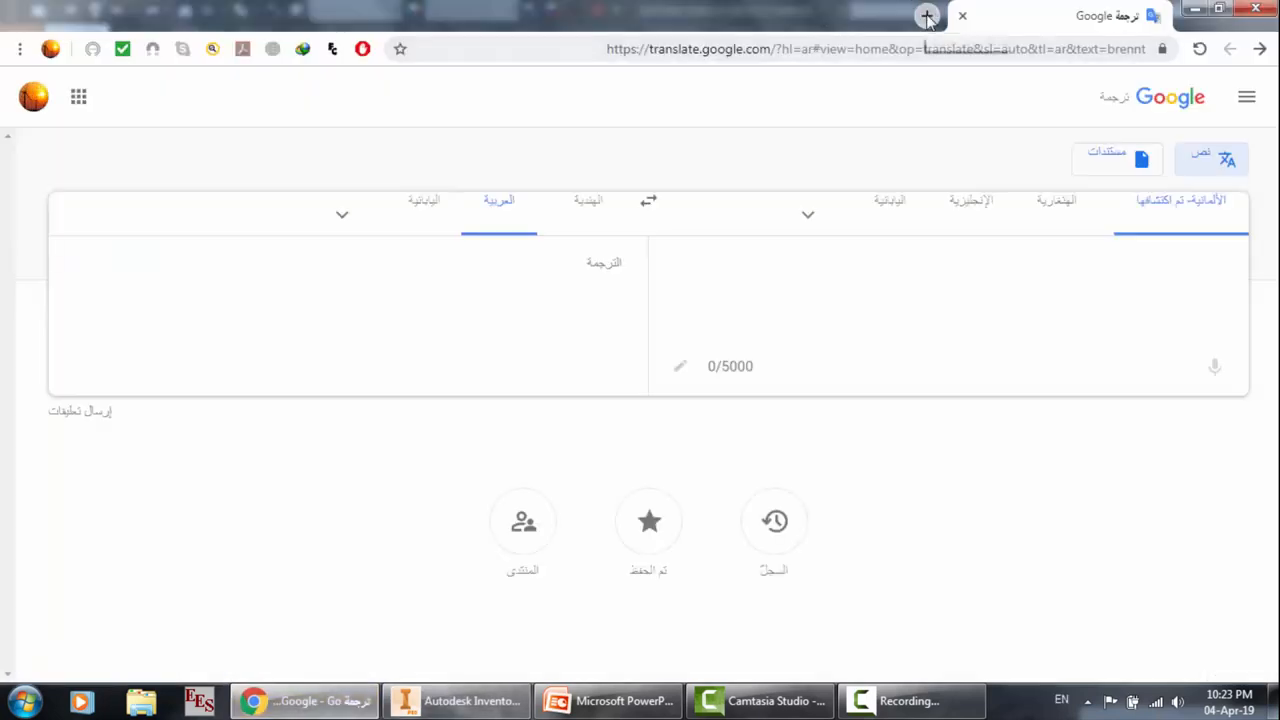
# Step: Search Google for 'disk brake' in a new browser tab
pyautogui.click(920, 16)
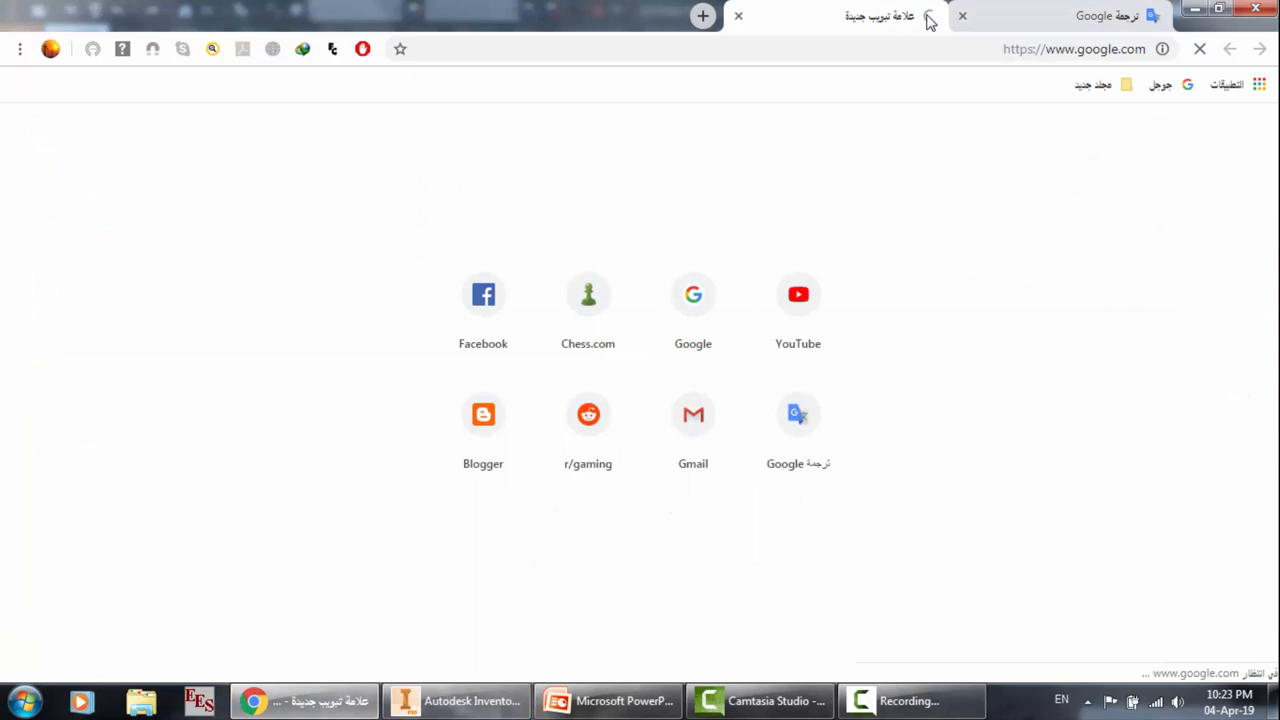
pyautogui.click(693, 294)
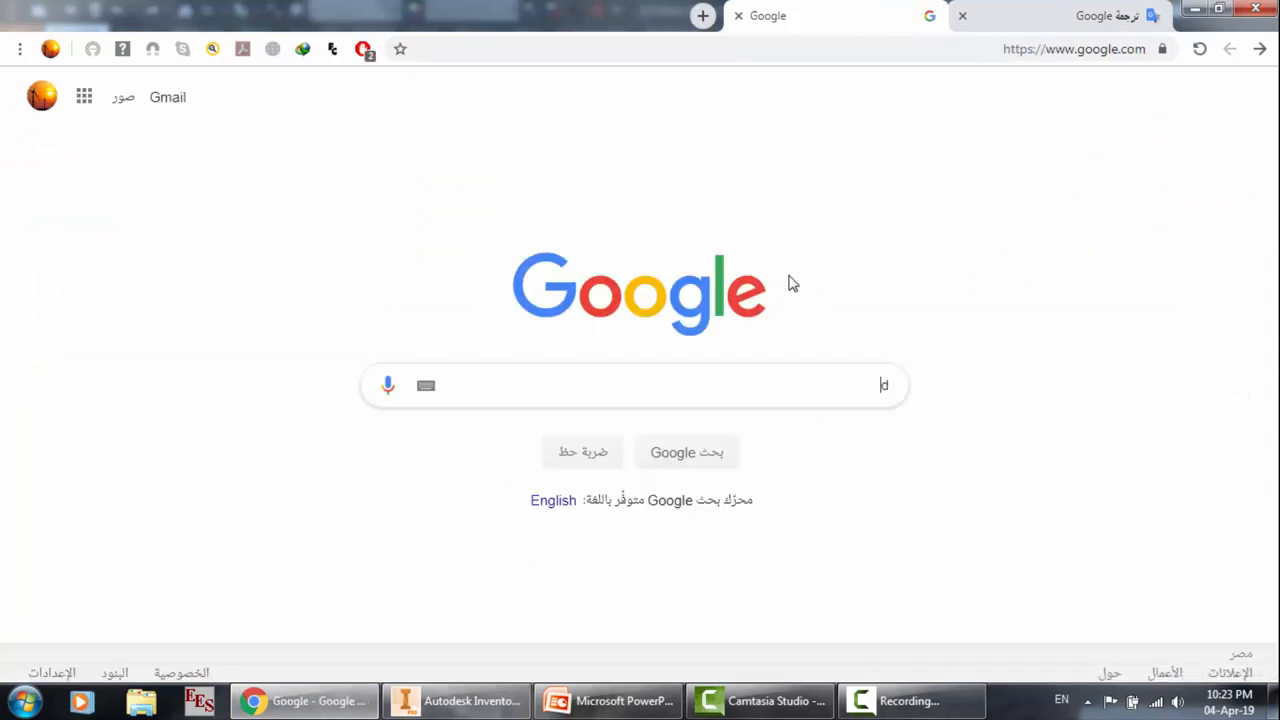
pyautogui.write('isk brake')
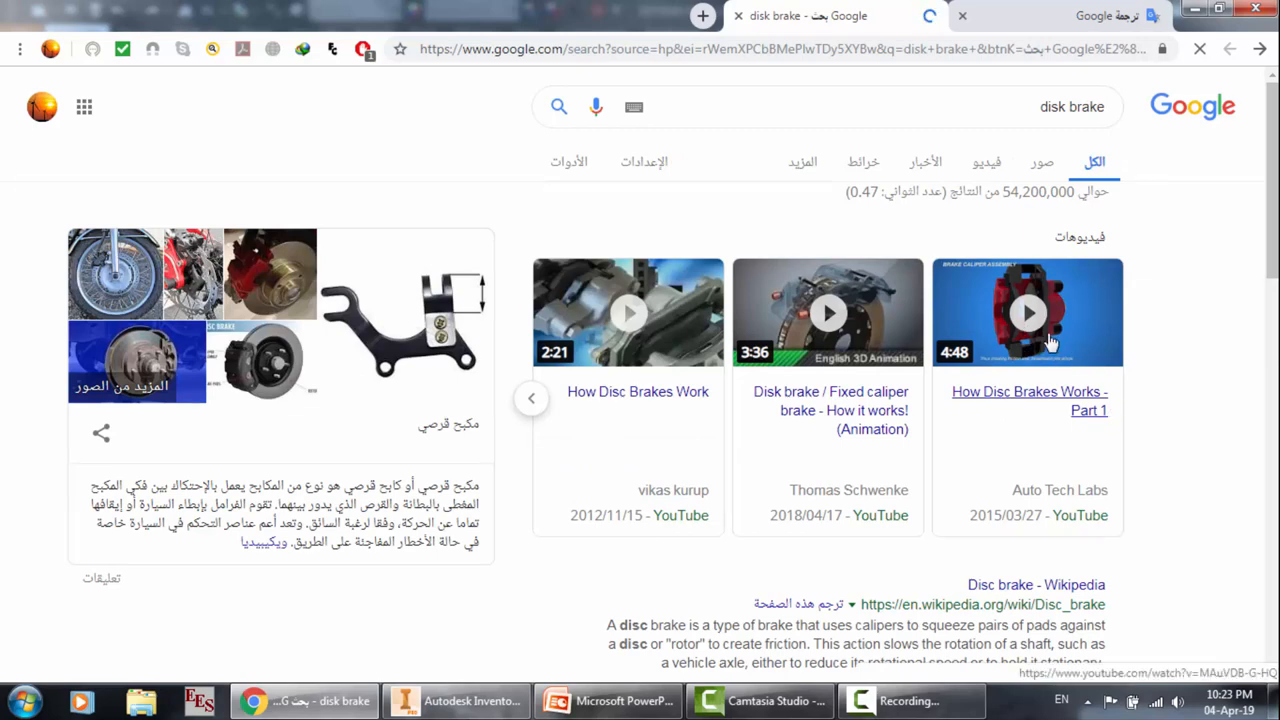
pyautogui.moveTo(1028, 312)
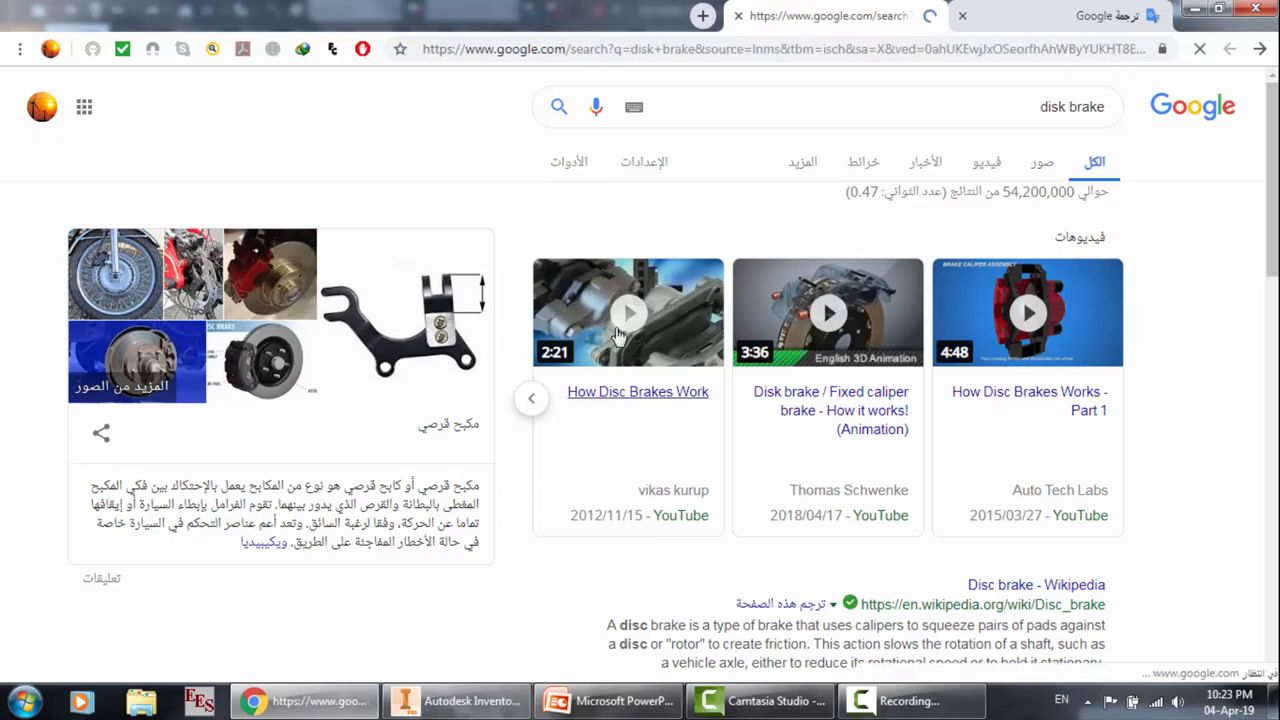
# Step: Preview the IndiaMART red-caliper disc brake image, scroll the results, then return to Inventor
pyautogui.click(1044, 161)
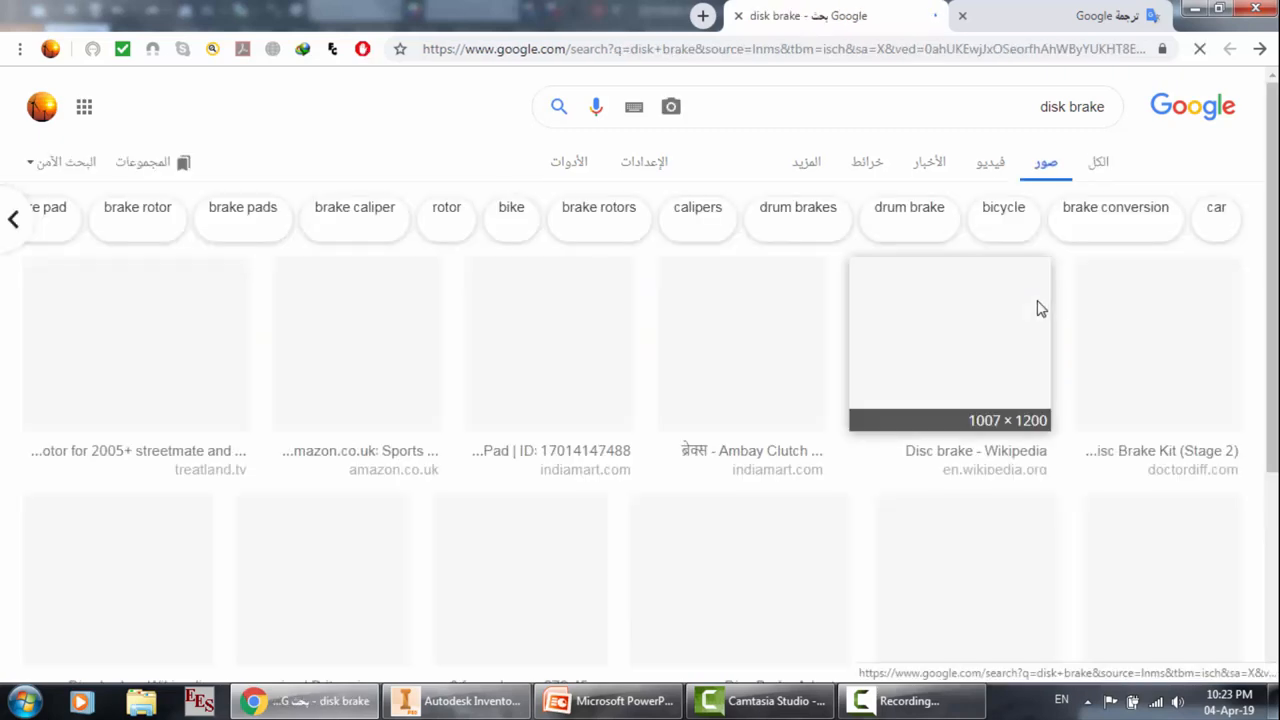
pyautogui.moveTo(617, 492)
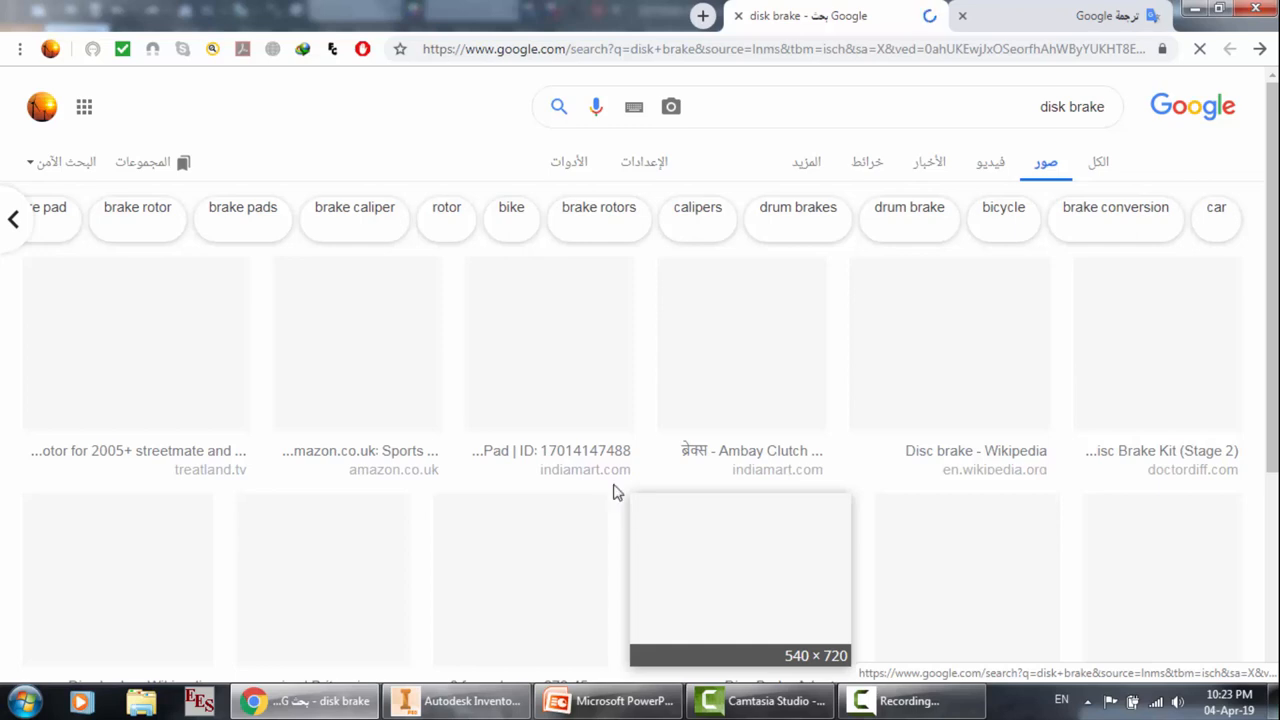
pyautogui.moveTo(487, 399)
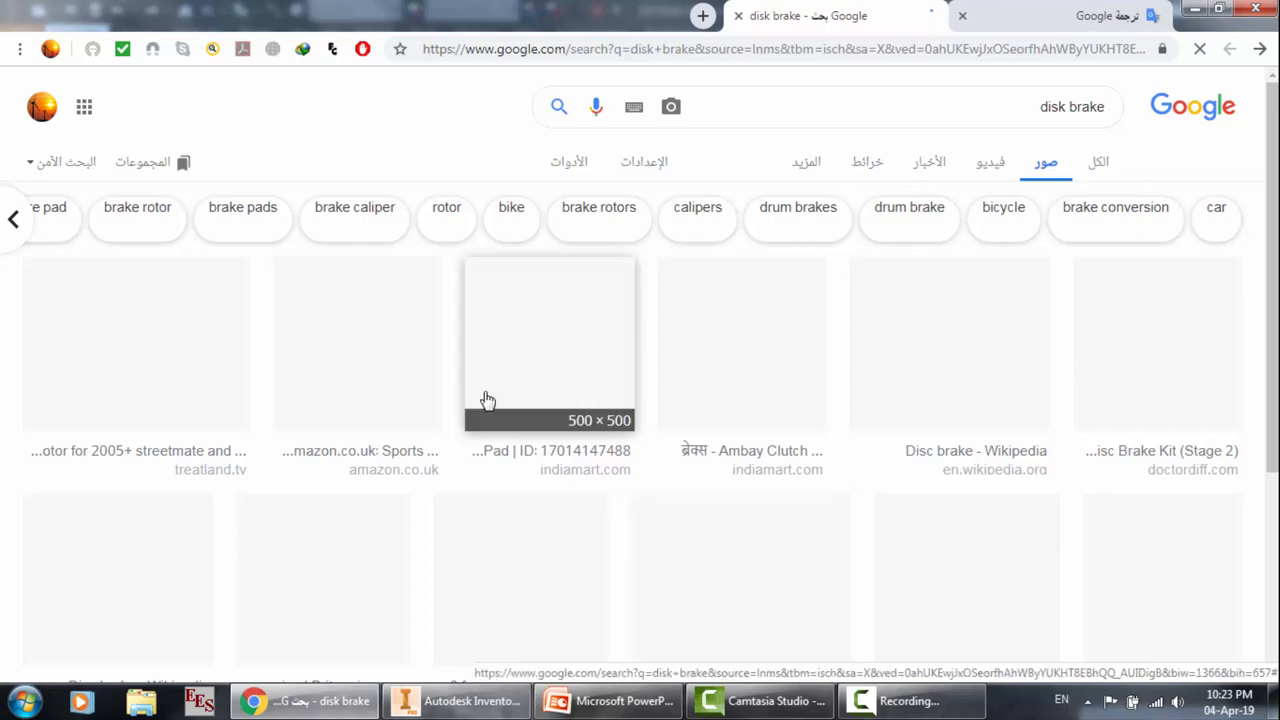
pyautogui.click(598, 213)
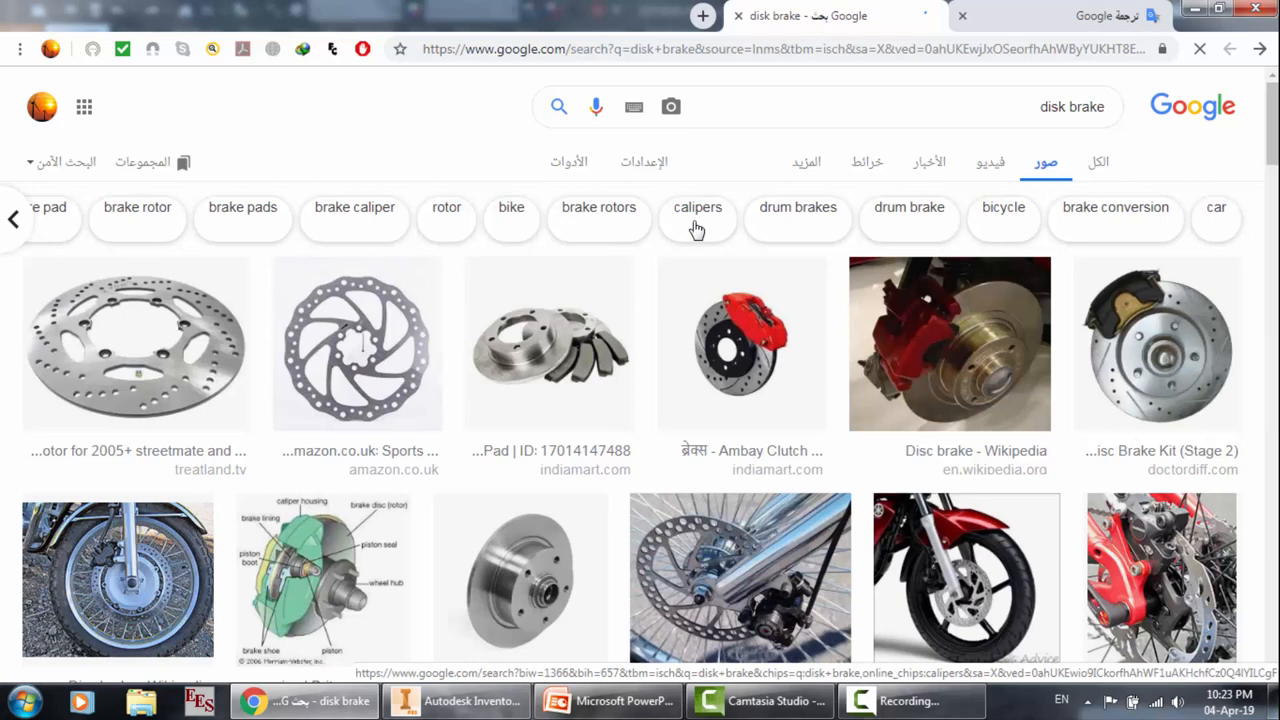
pyautogui.click(697, 207)
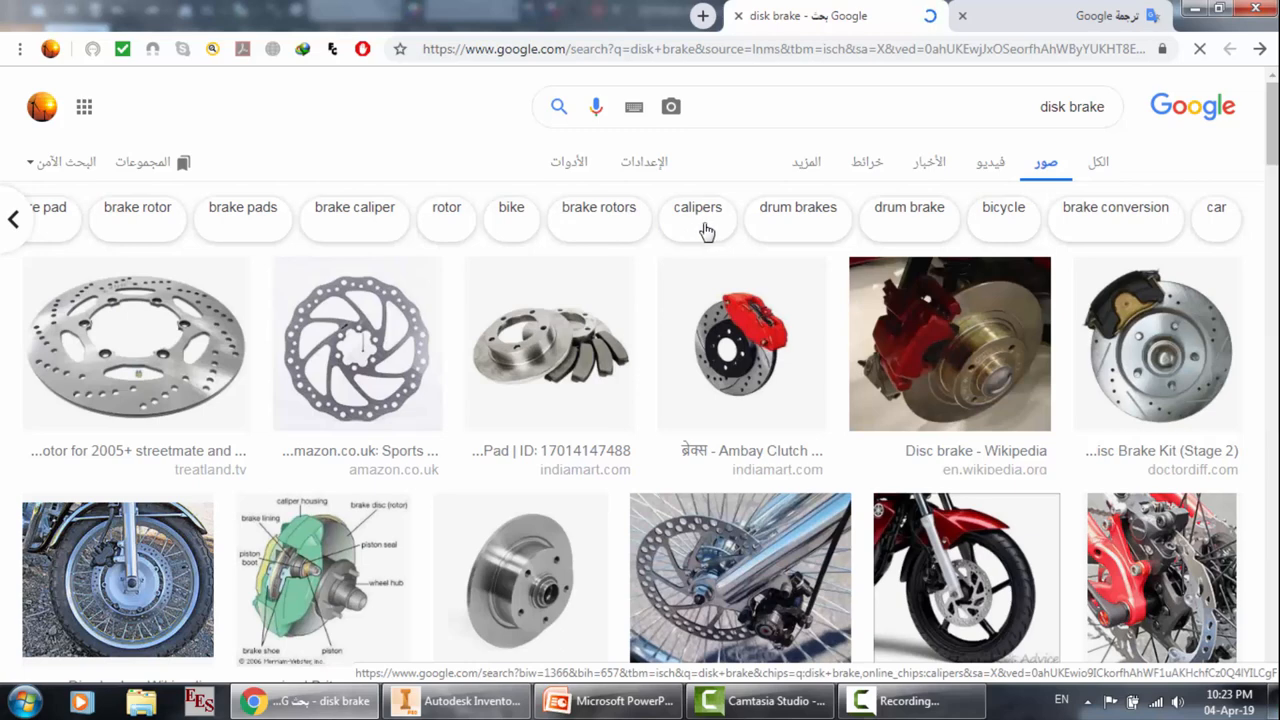
pyautogui.moveTo(927, 340)
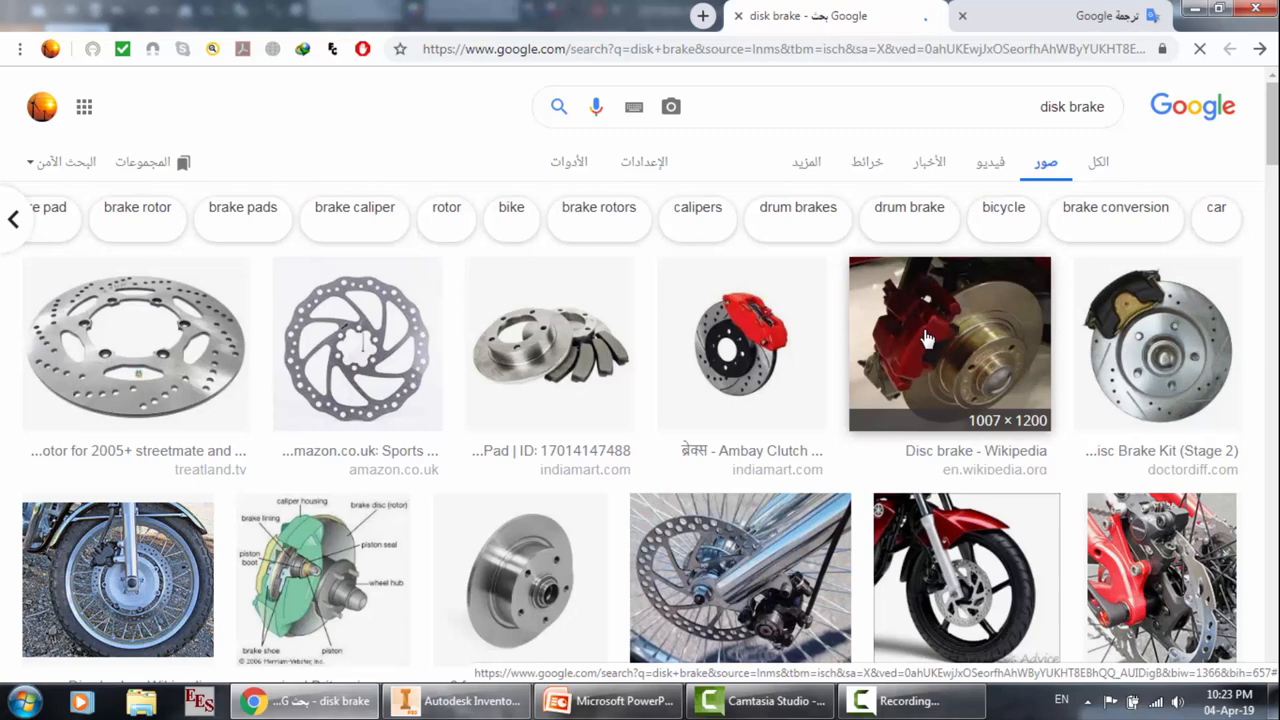
pyautogui.moveTo(740, 345)
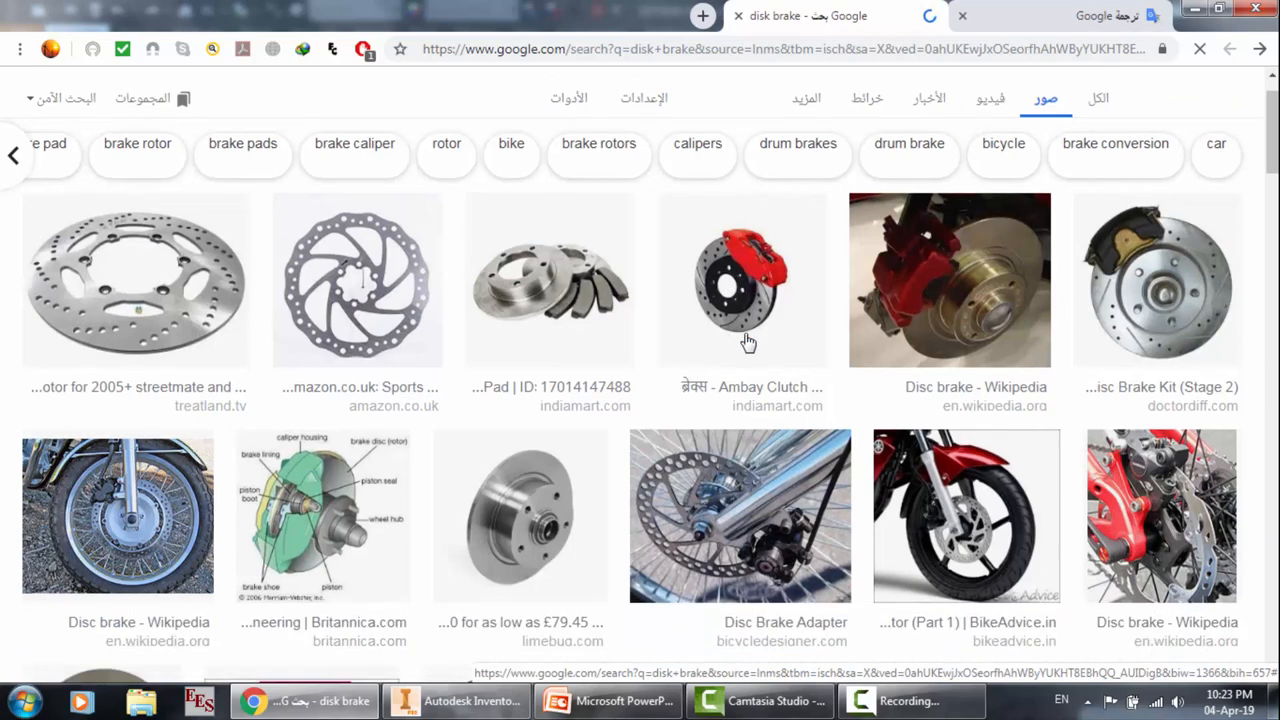
pyautogui.scroll(-3)
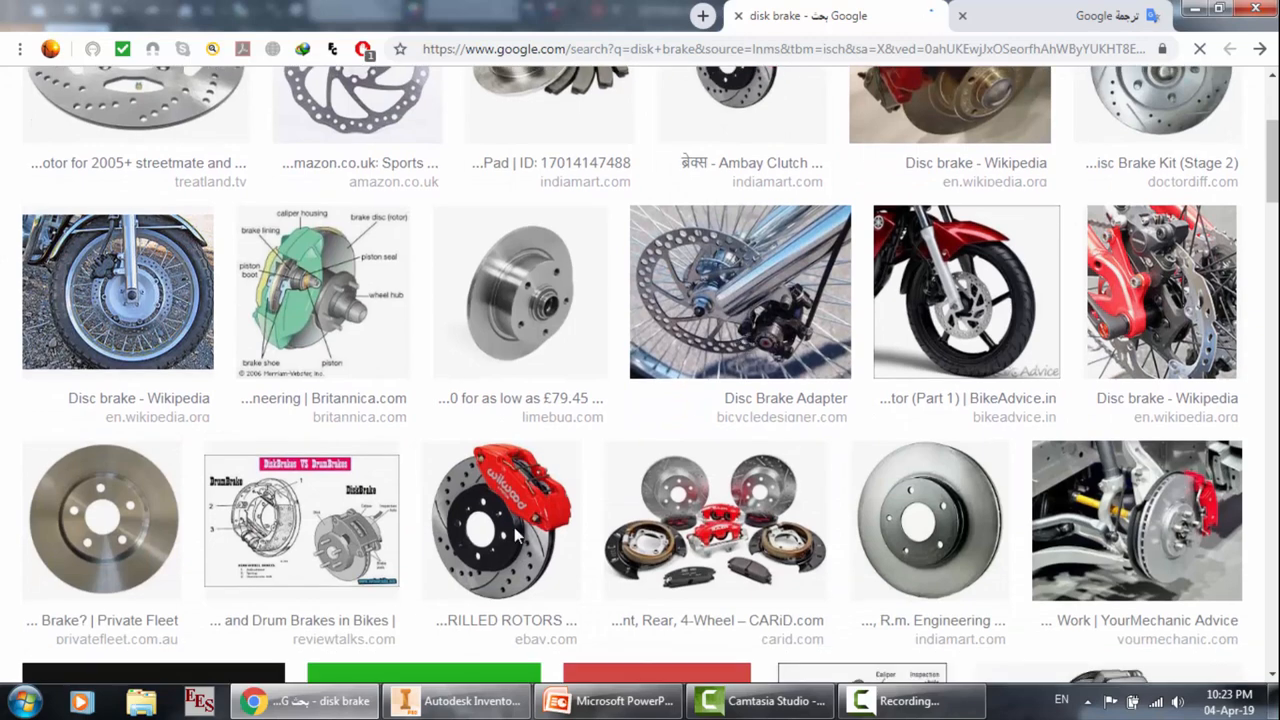
pyautogui.scroll(-3)
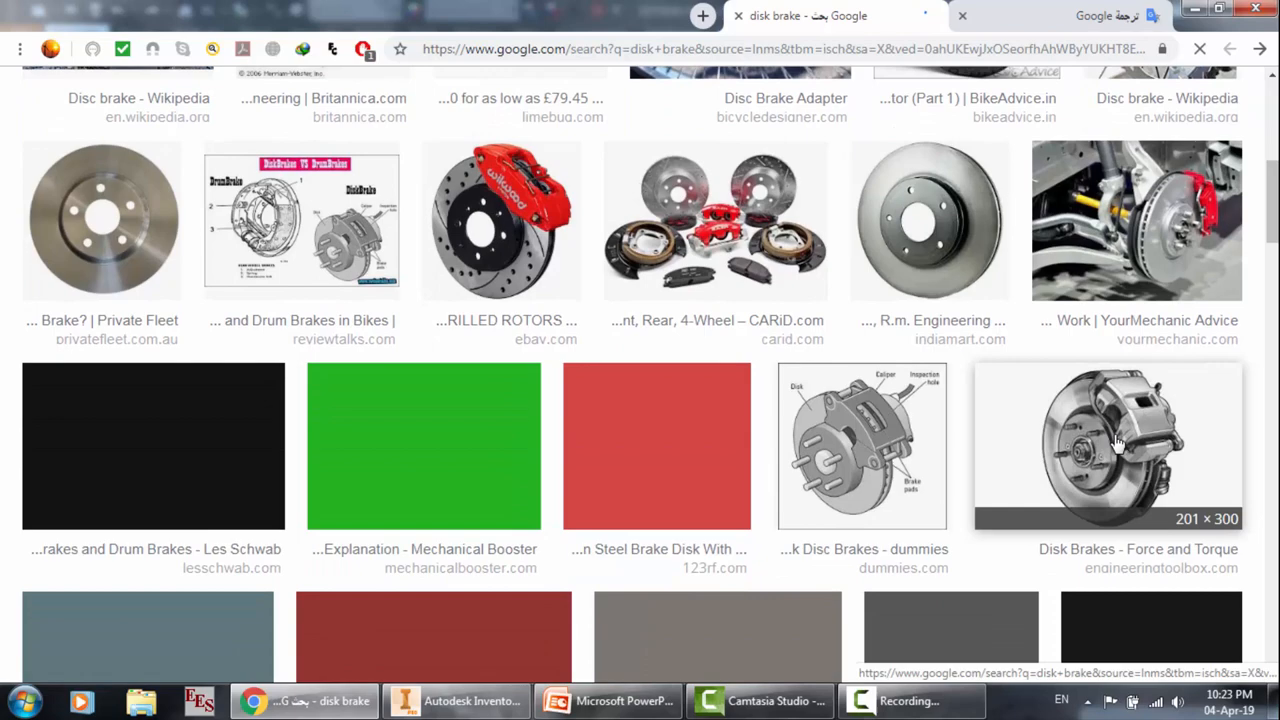
pyautogui.moveTo(882, 454)
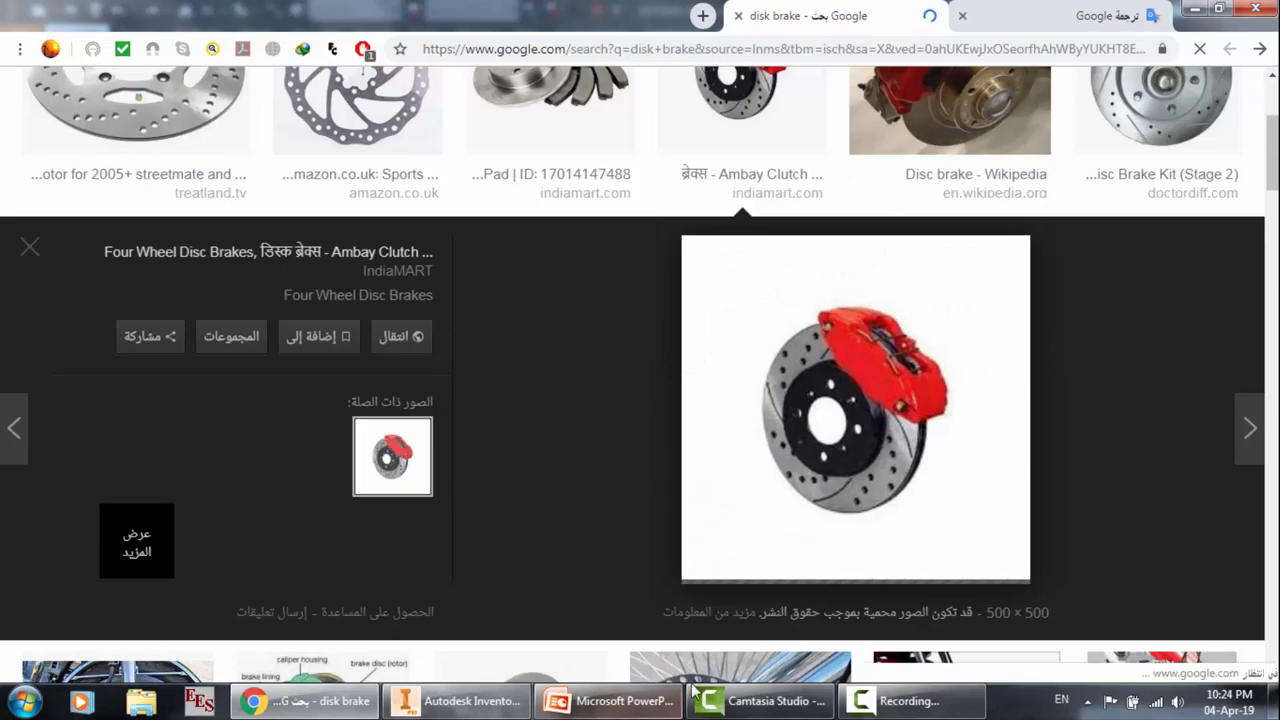
pyautogui.click(455, 700)
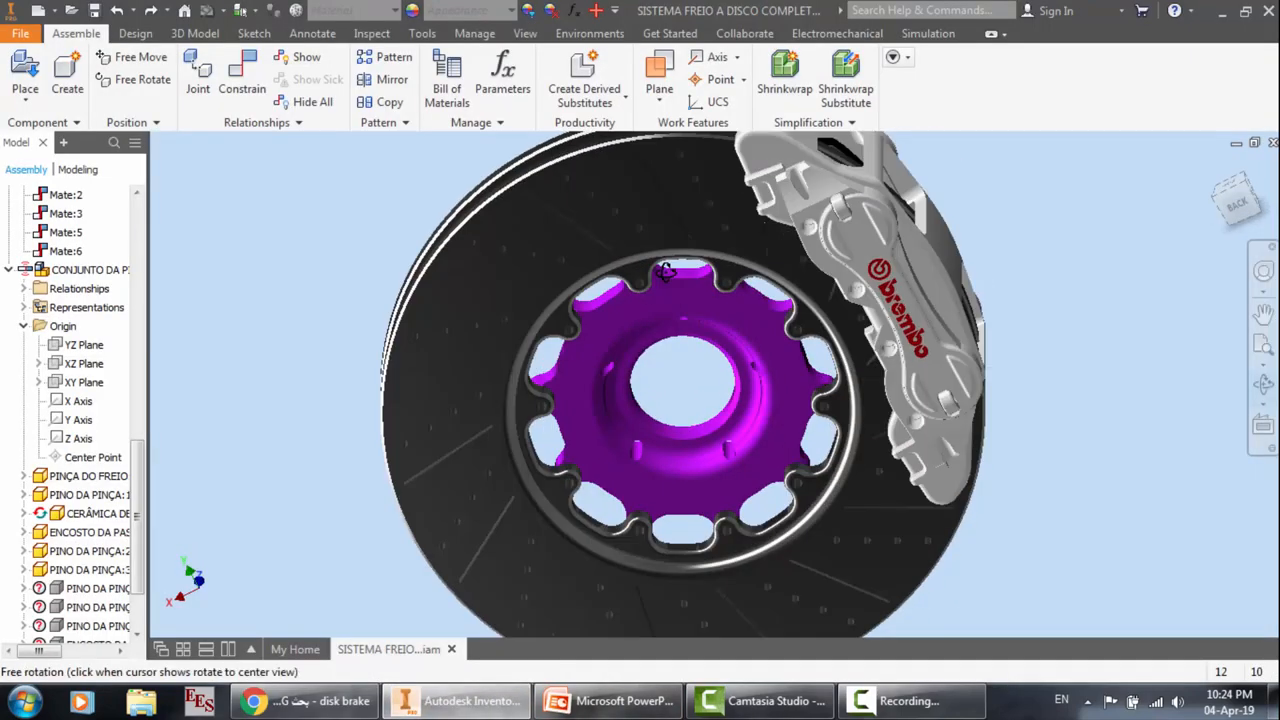
# Step: Orbit the brake disc and caliper assembly to a couple of further angles
pyautogui.moveTo(665, 270); pyautogui.dragTo(735, 265)
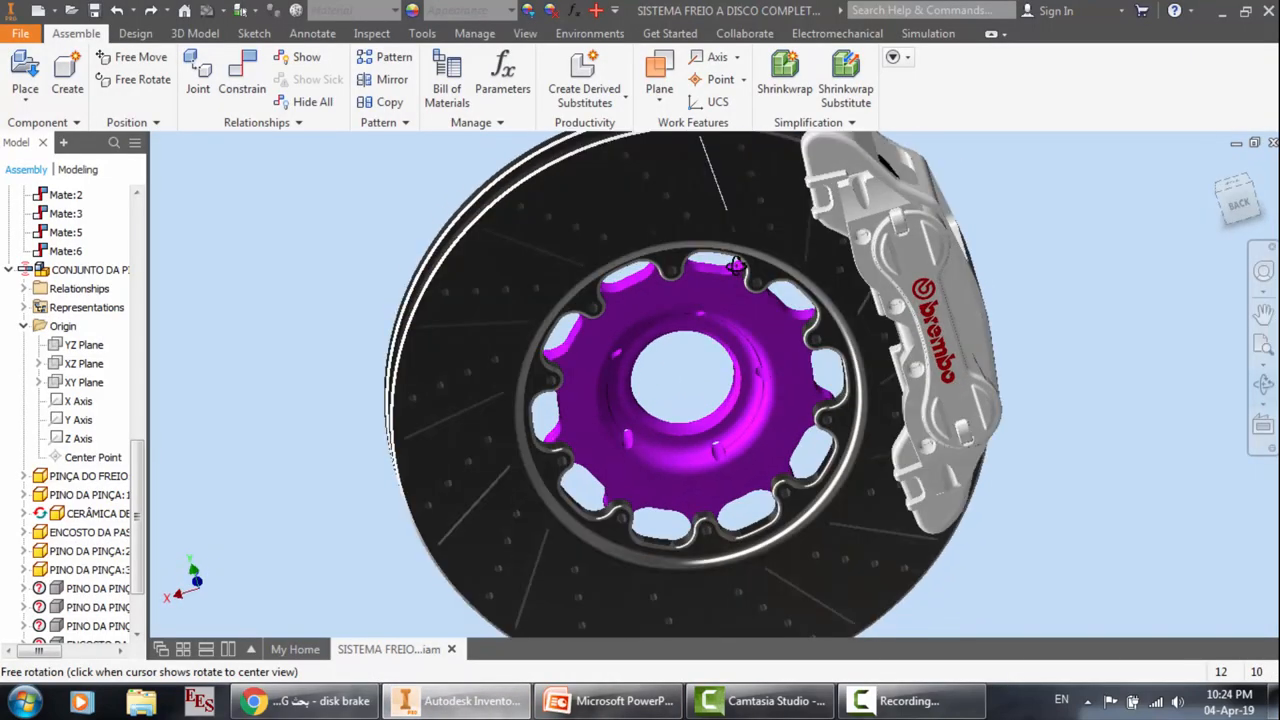
pyautogui.moveTo(735, 265); pyautogui.dragTo(995, 295)
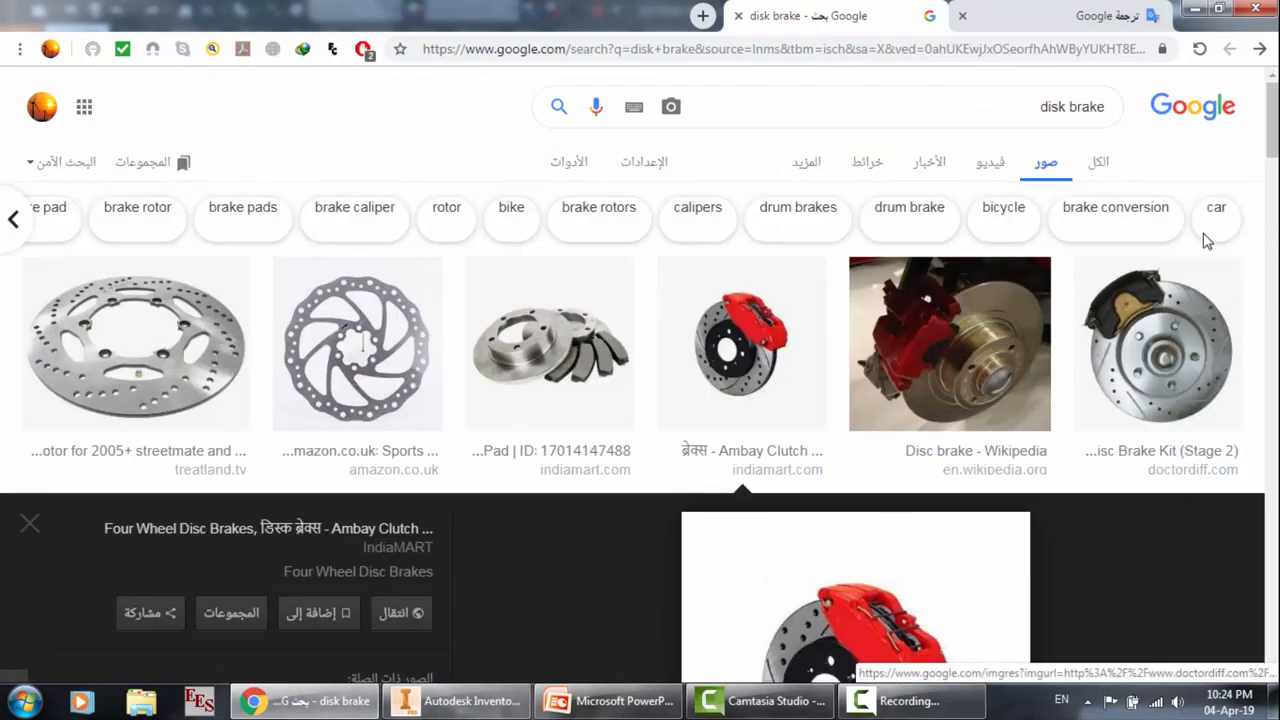
# Step: Scroll down the disk brake results and preview the HowStuffWorks 'Disc Brakes' car diagram
pyautogui.scroll(-3)
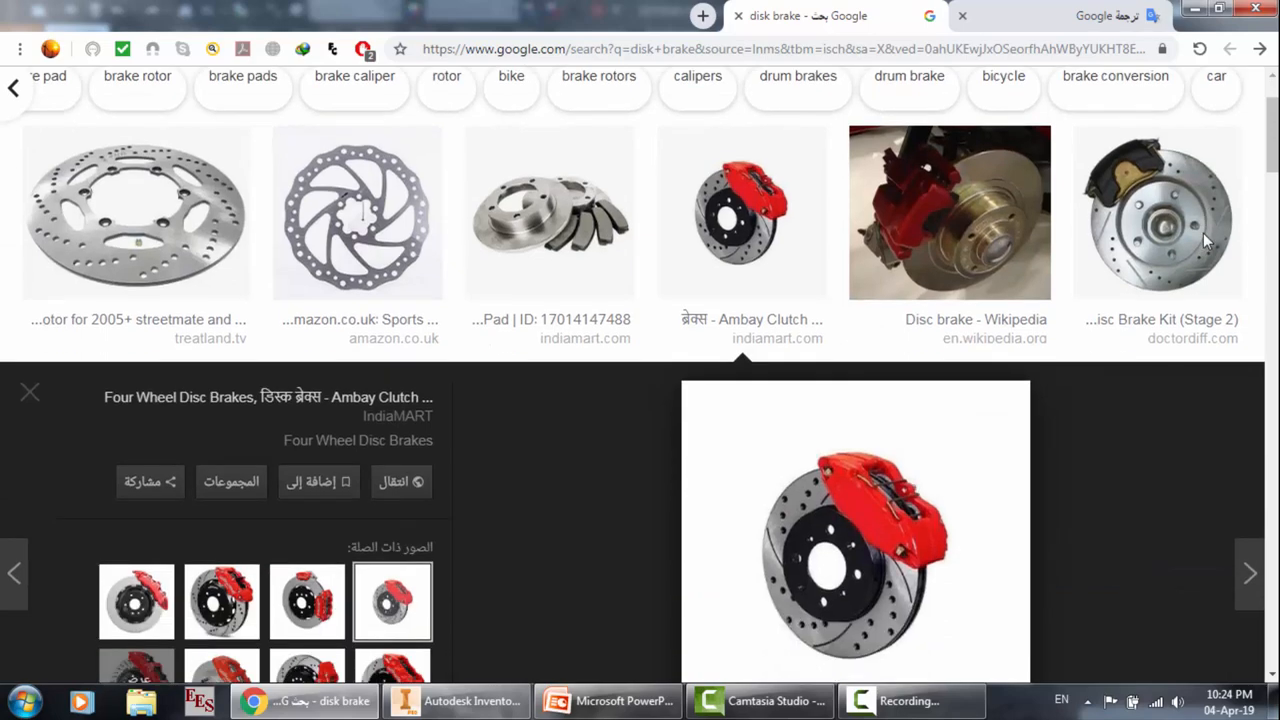
pyautogui.scroll(-3)
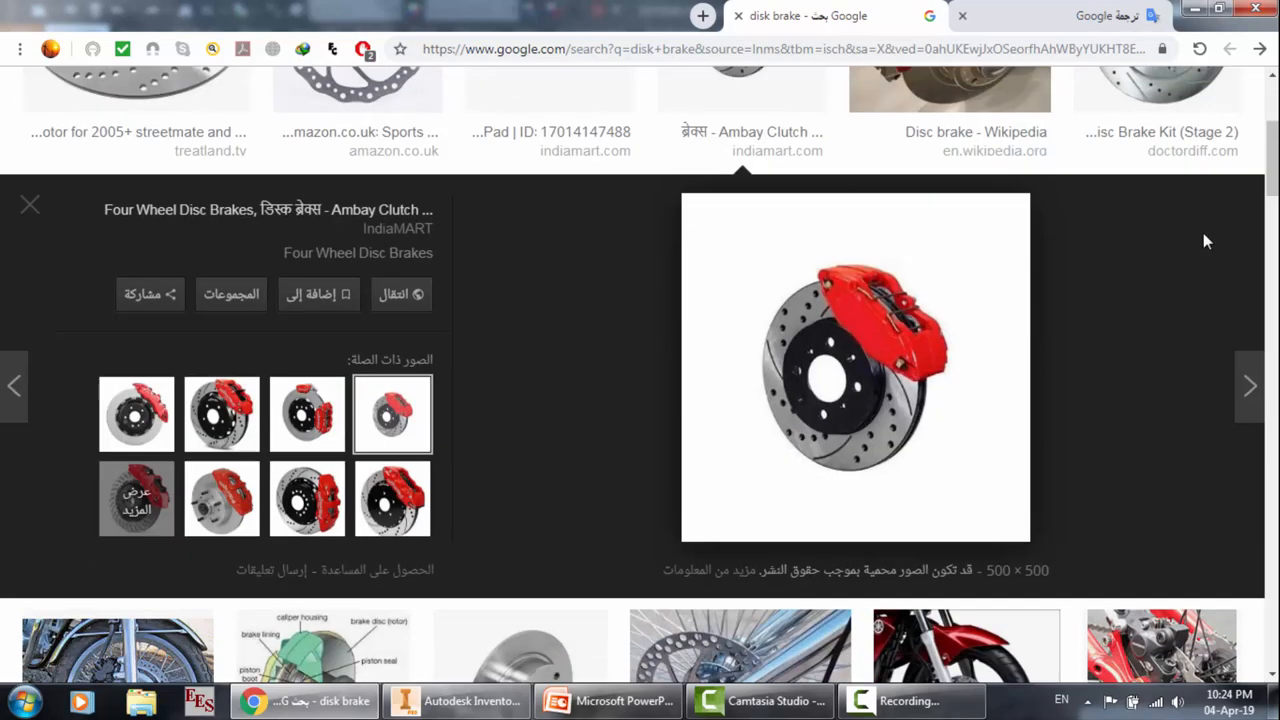
pyautogui.scroll(-3)
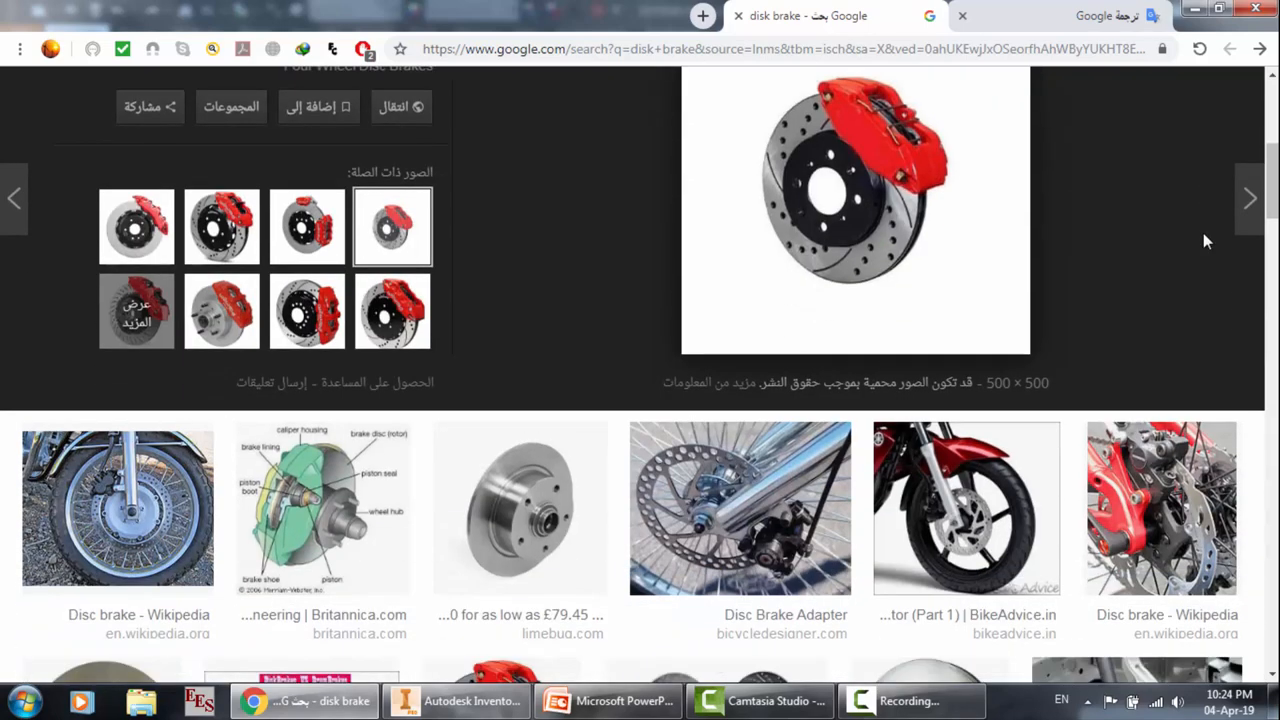
pyautogui.scroll(-3)
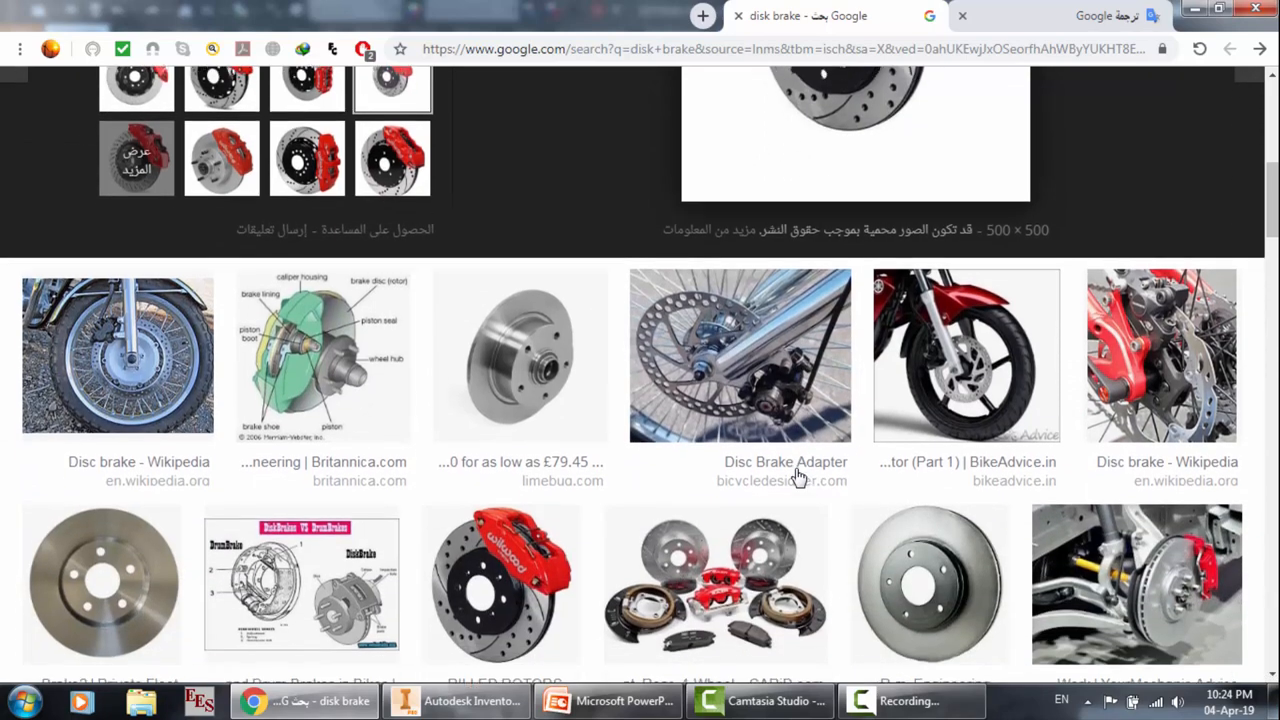
pyautogui.scroll(-3)
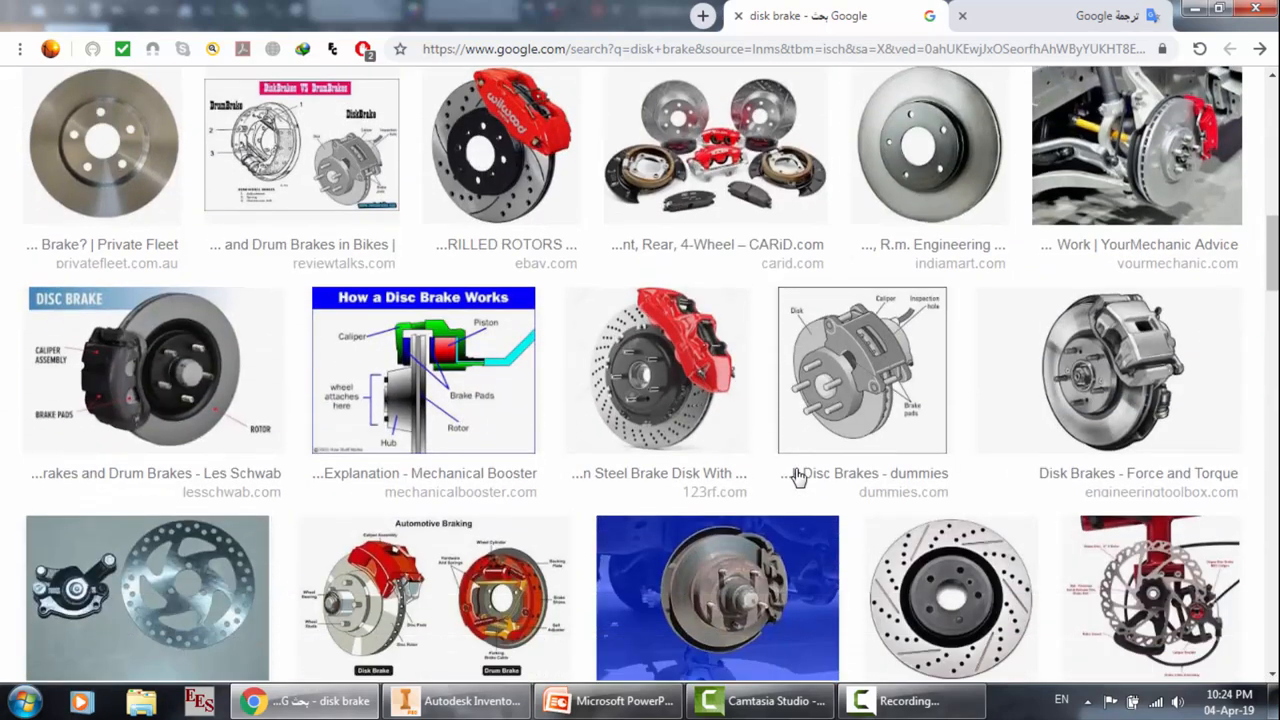
pyautogui.scroll(-3)
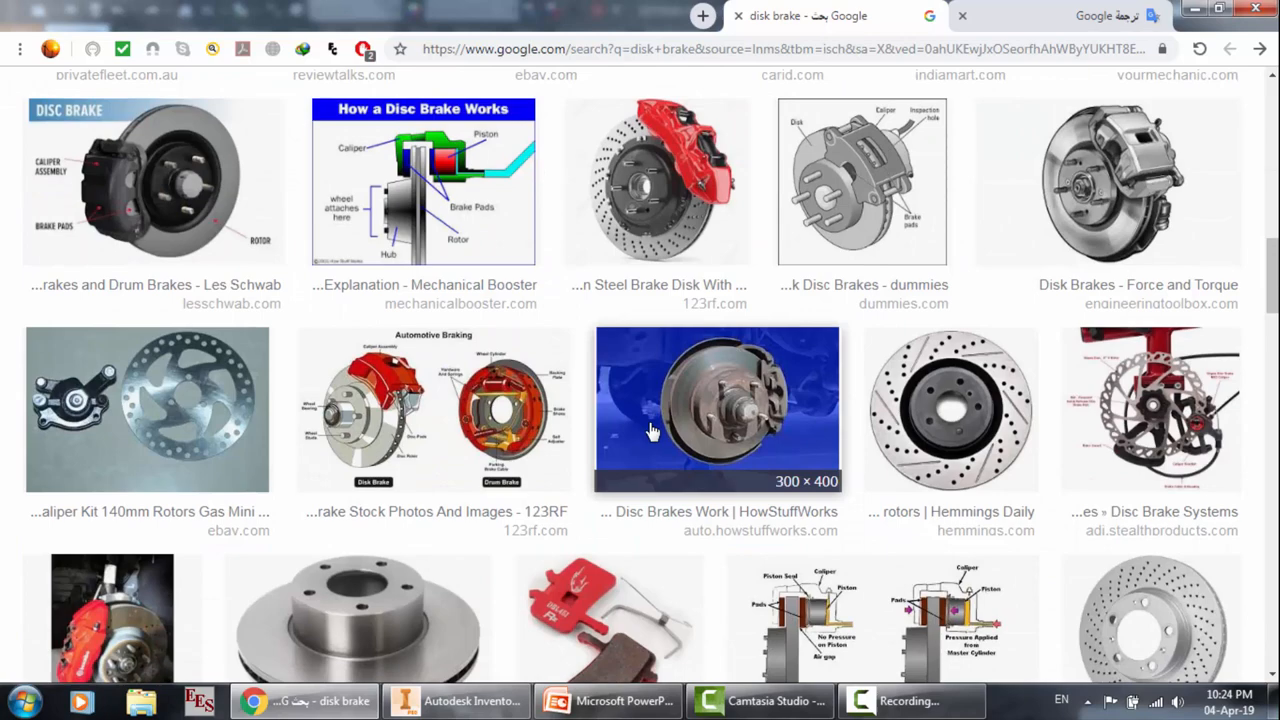
pyautogui.scroll(-3)
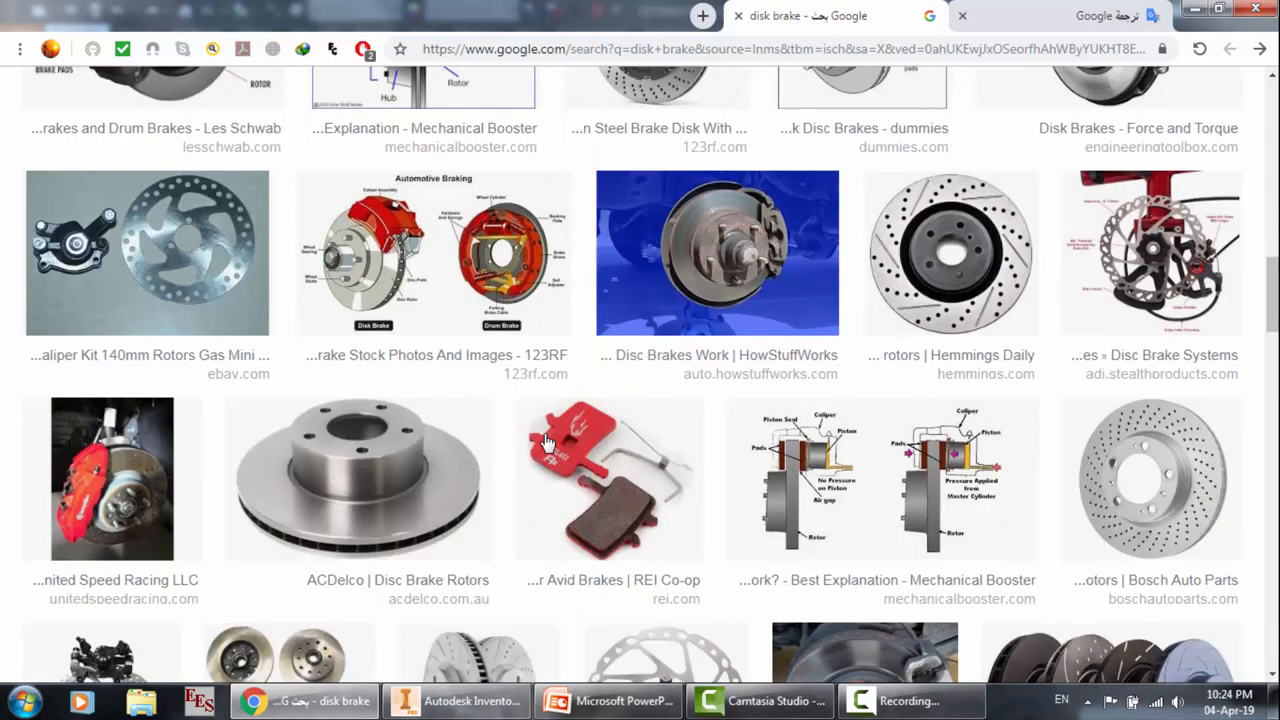
pyautogui.scroll(-3)
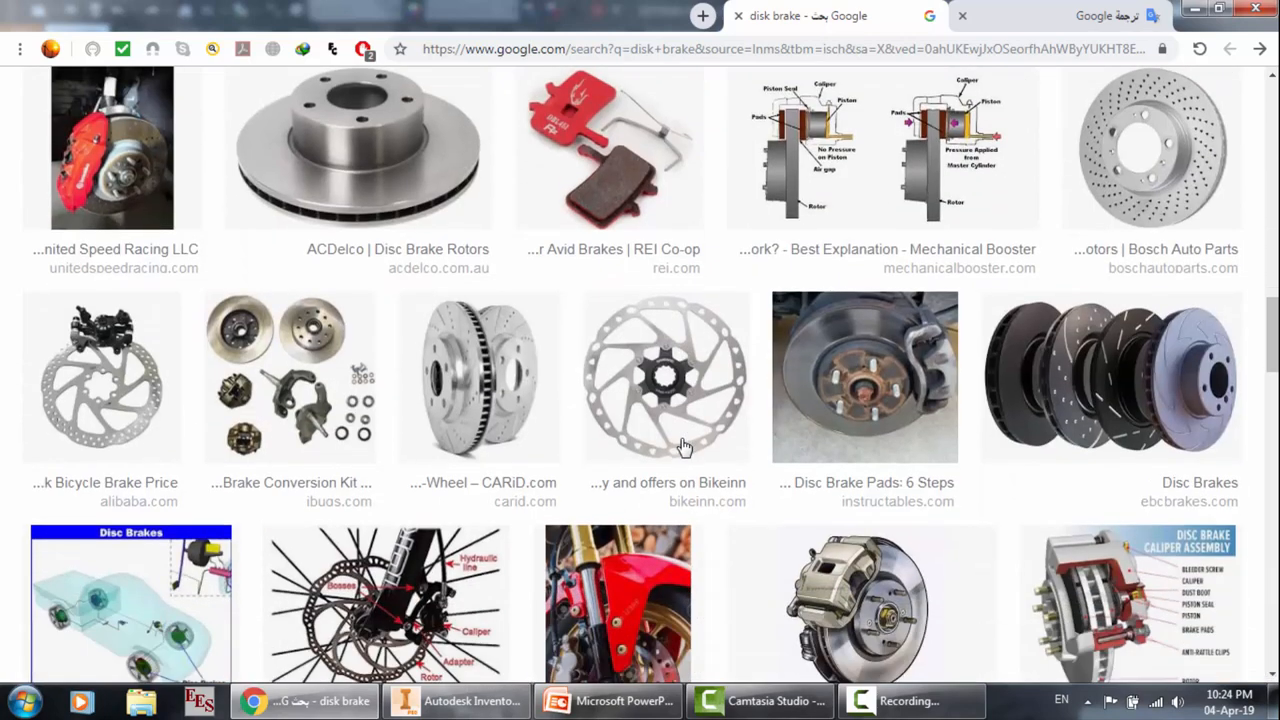
pyautogui.scroll(-3)
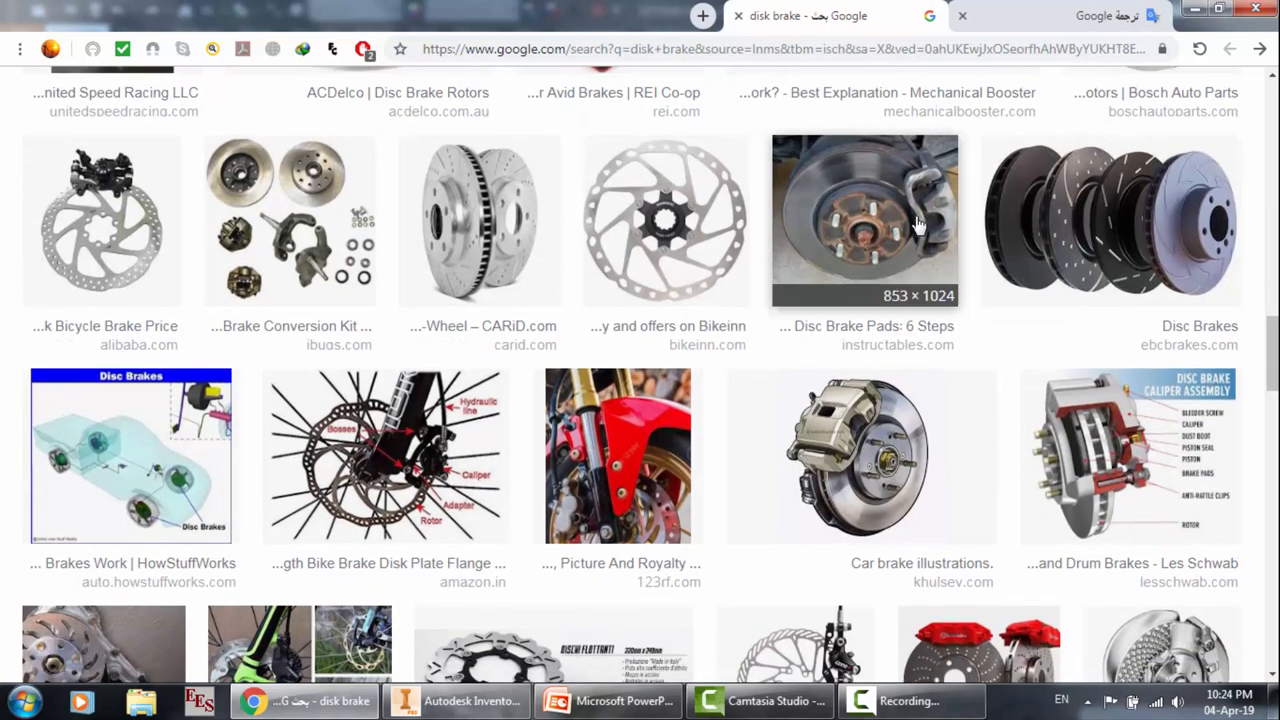
pyautogui.scroll(-3)
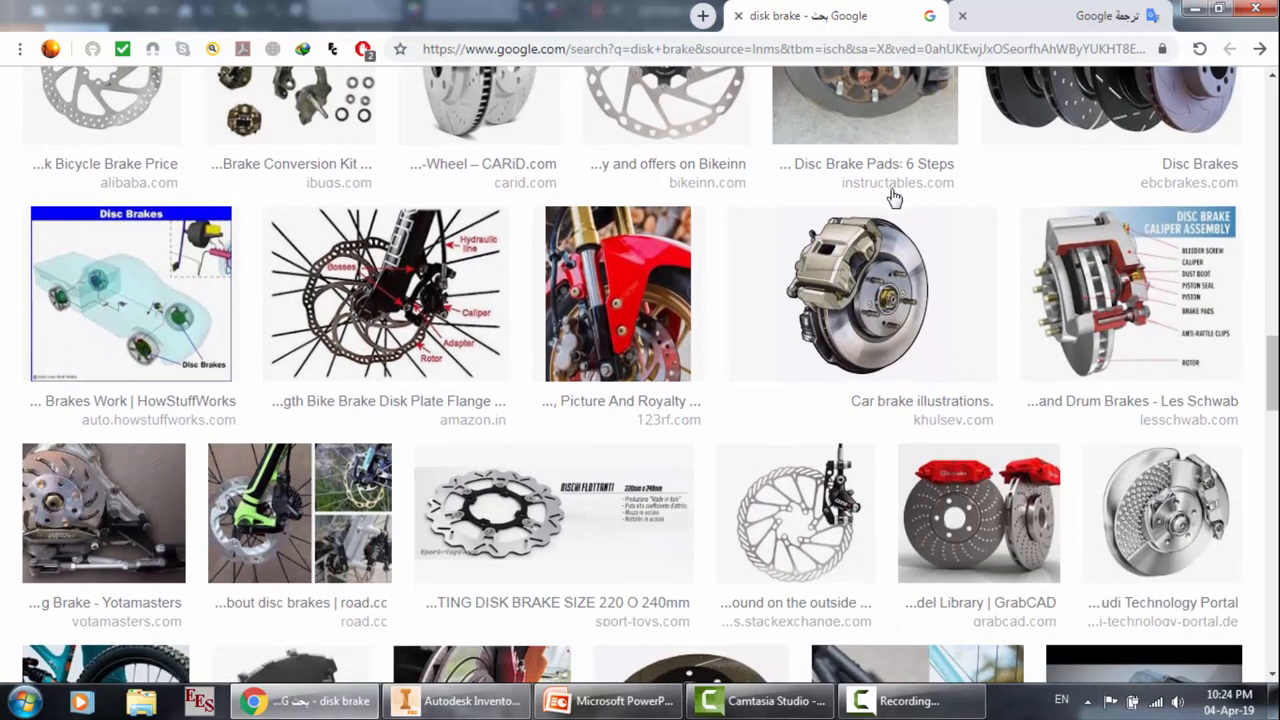
pyautogui.click(130, 293)
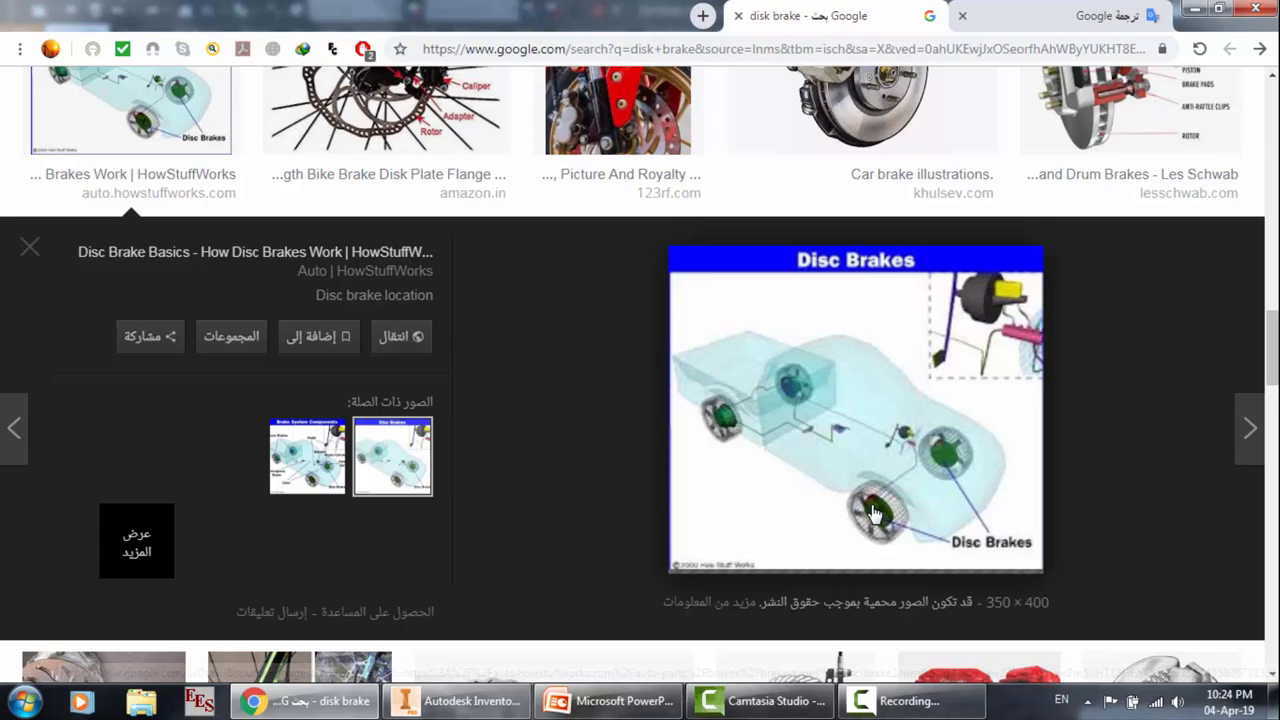
# Step: Scroll further through the image results, then scroll back up
pyautogui.scroll(-3)
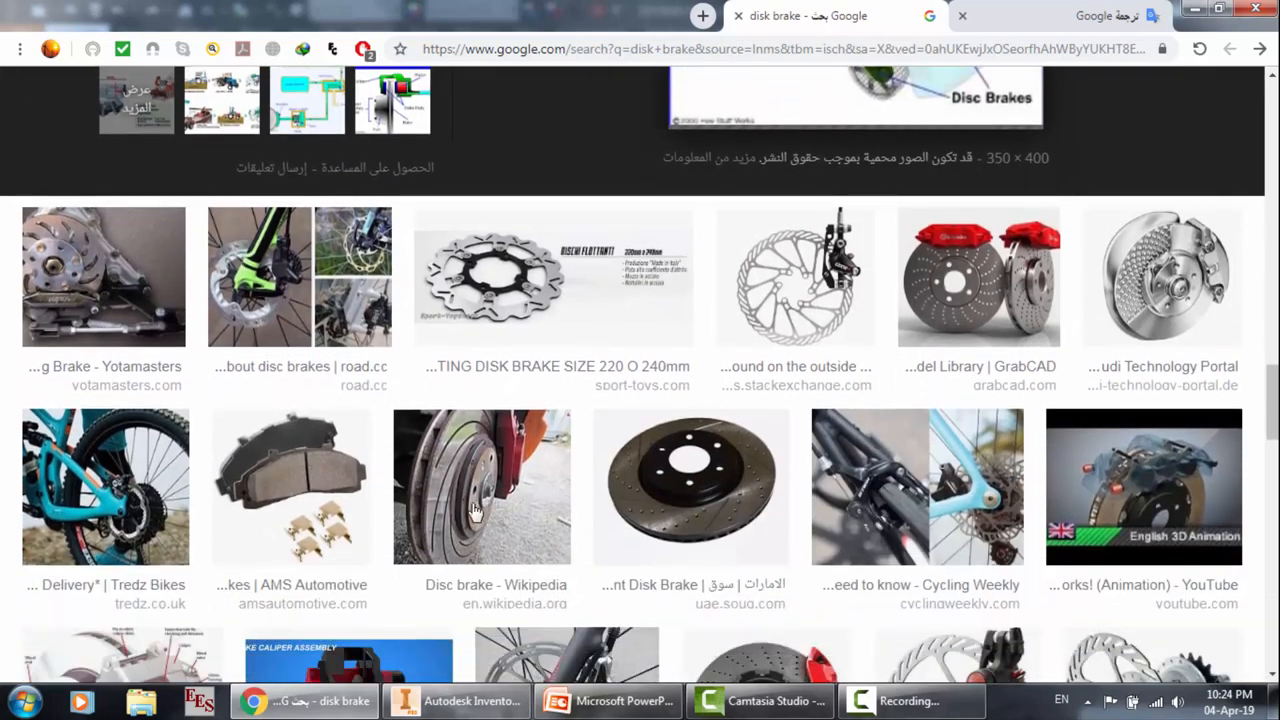
pyautogui.scroll(-3)
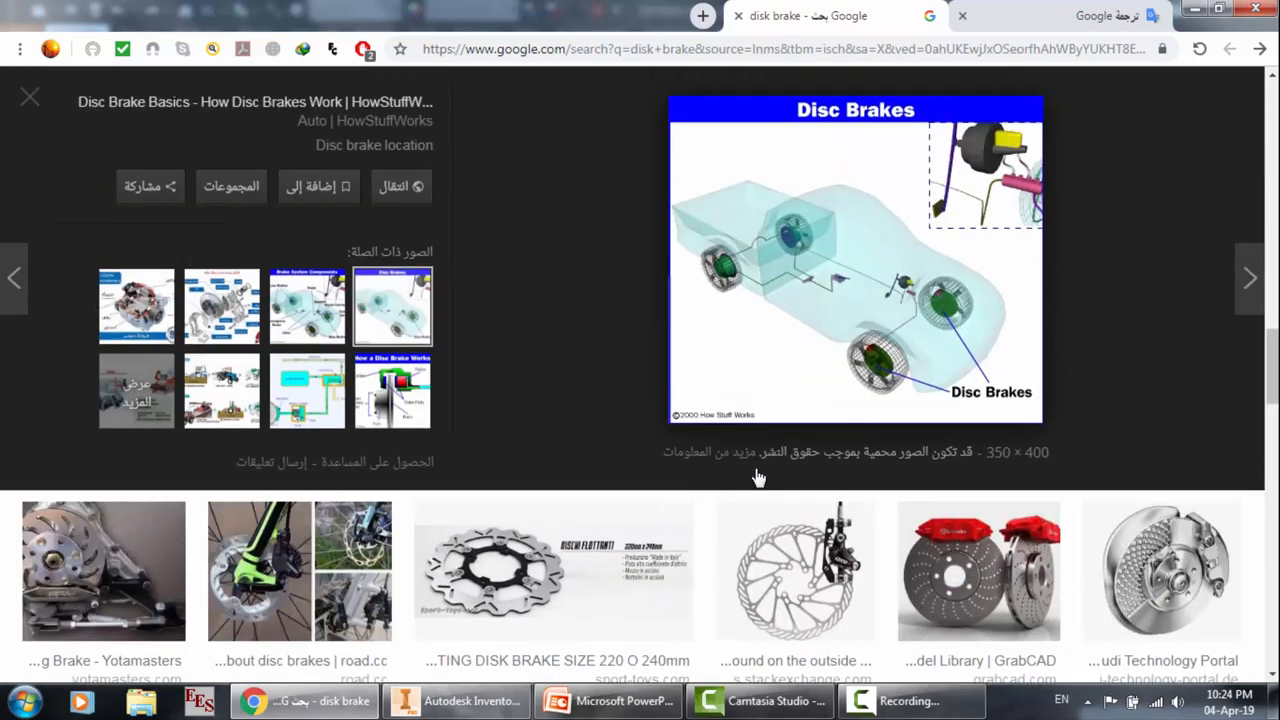
pyautogui.scroll(-3)
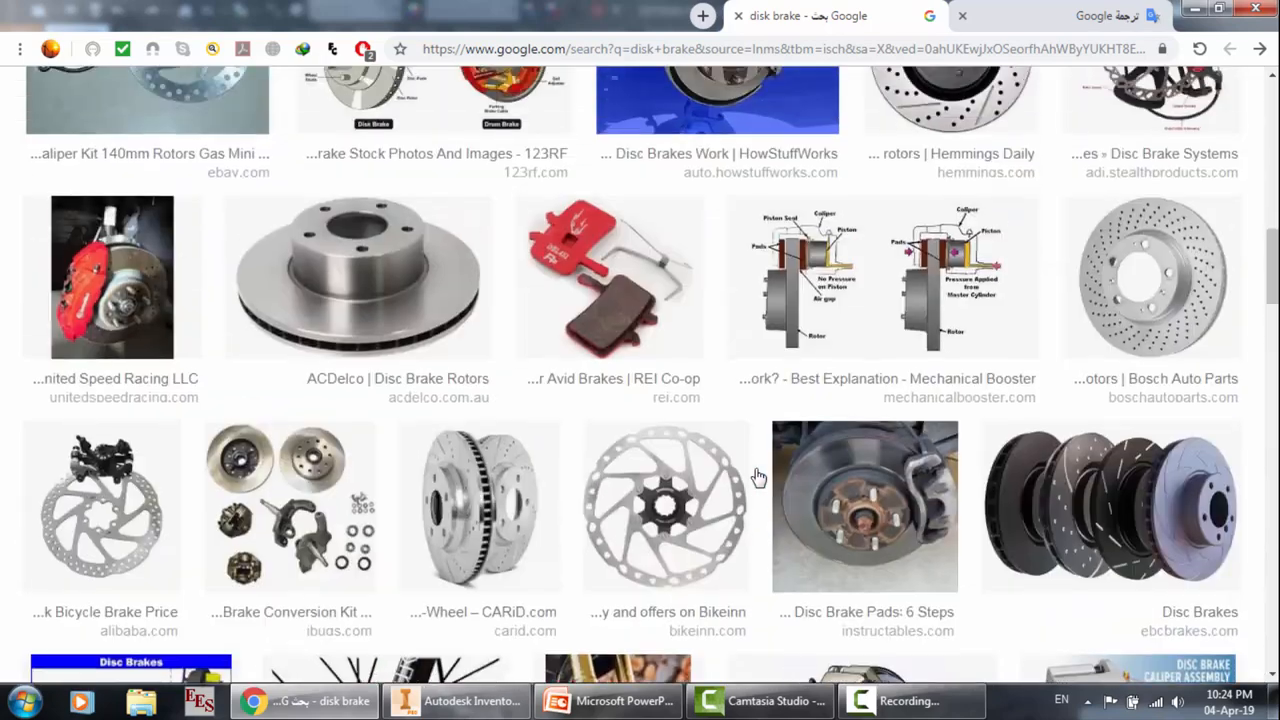
pyautogui.scroll(3)
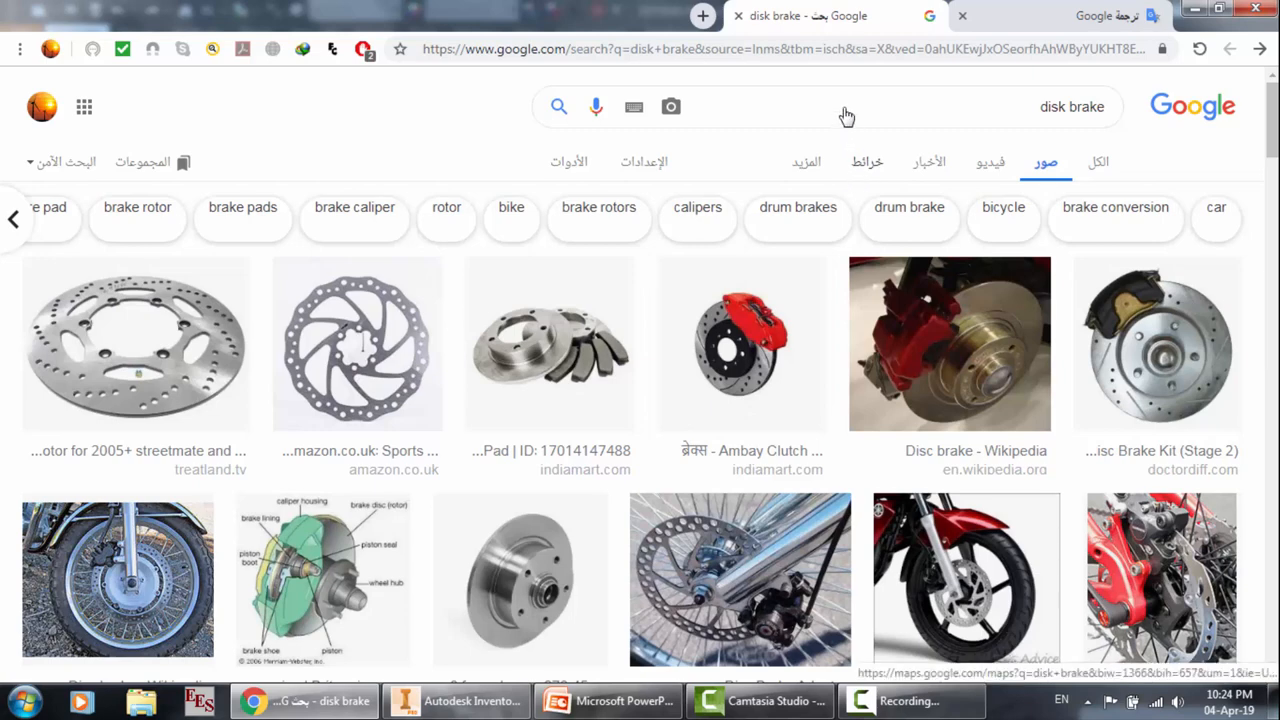
# Step: Search images for 'brake system circuit', enlarge the AutoZone ABS diagram, then return to Inventor
pyautogui.click(935, 107)
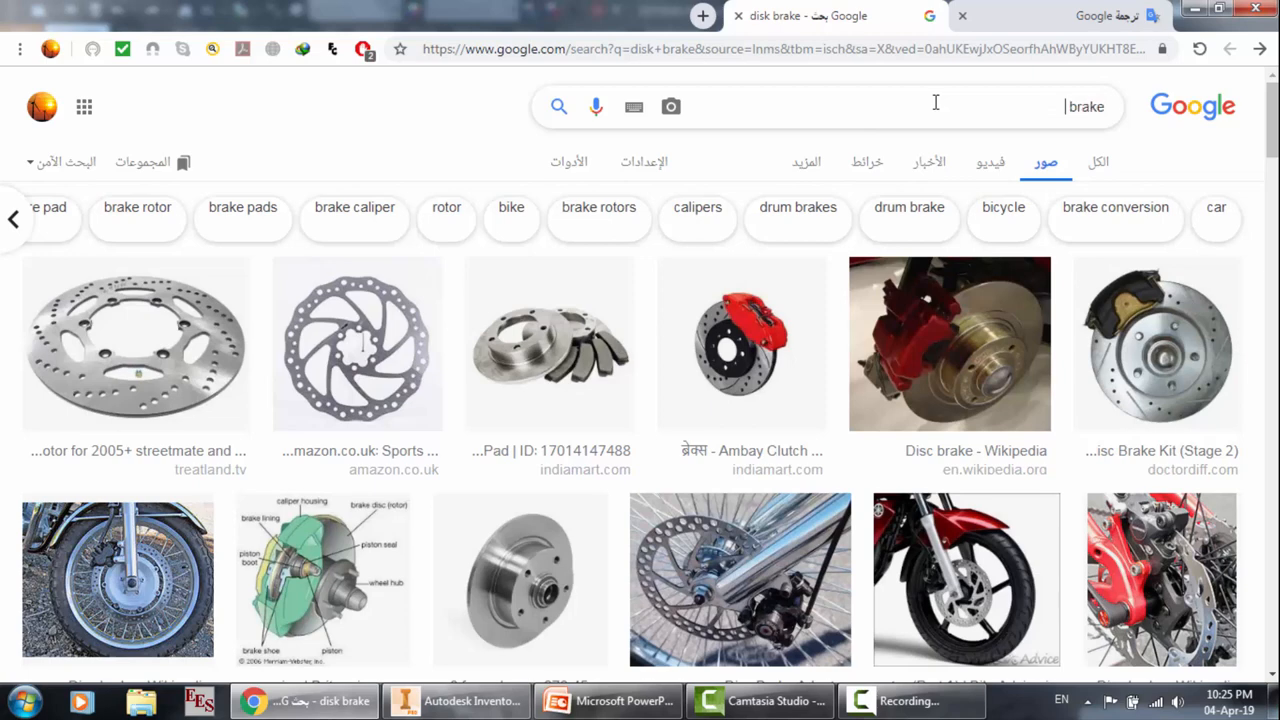
pyautogui.write('system circuit')
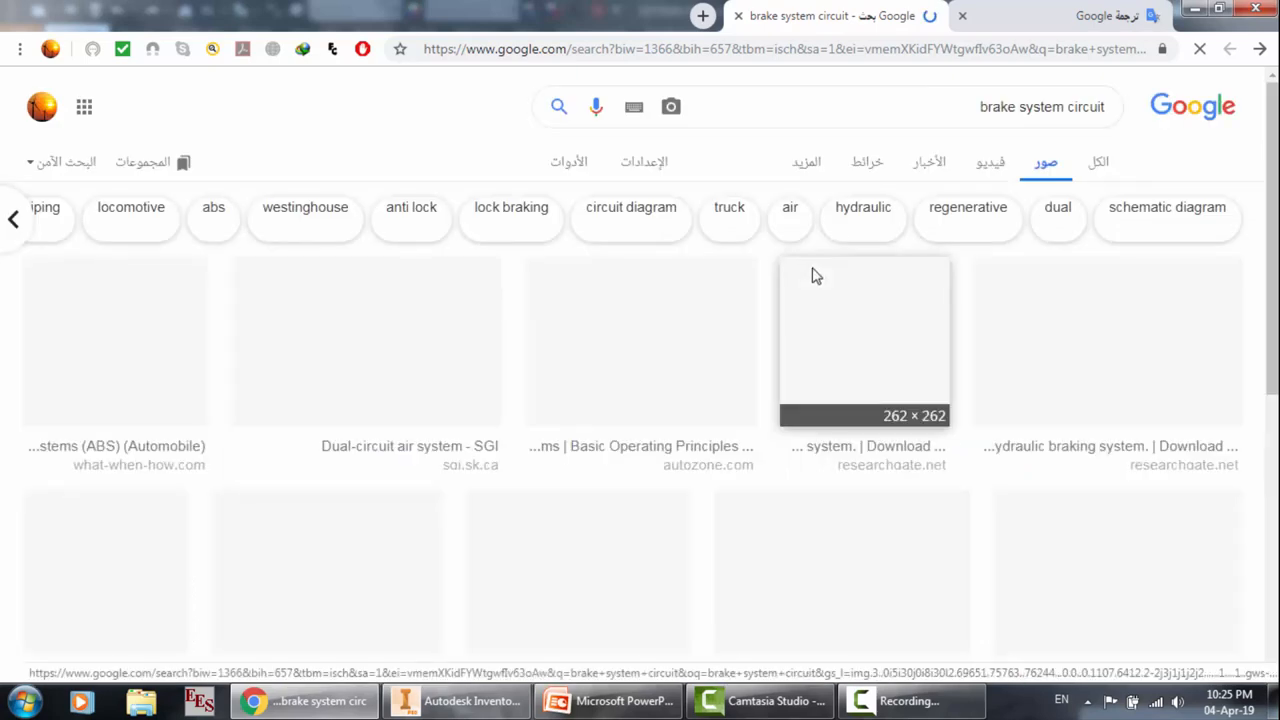
pyautogui.moveTo(1027, 291)
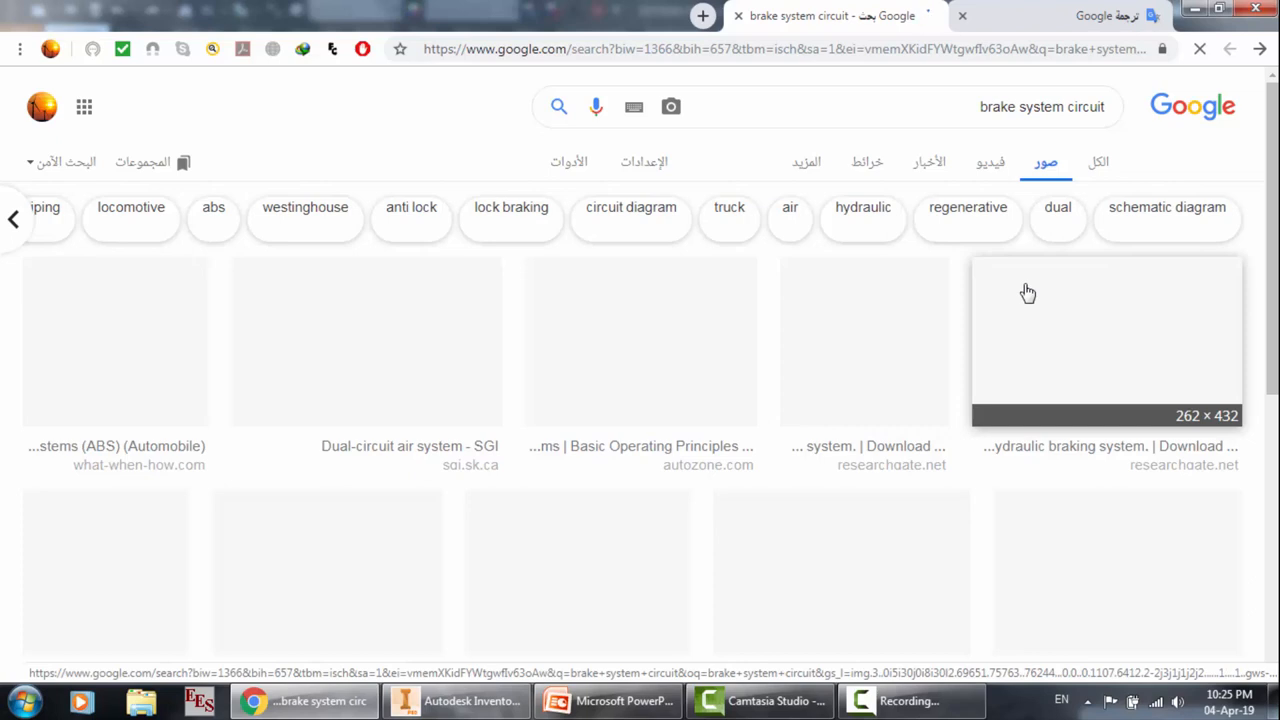
pyautogui.moveTo(650, 376)
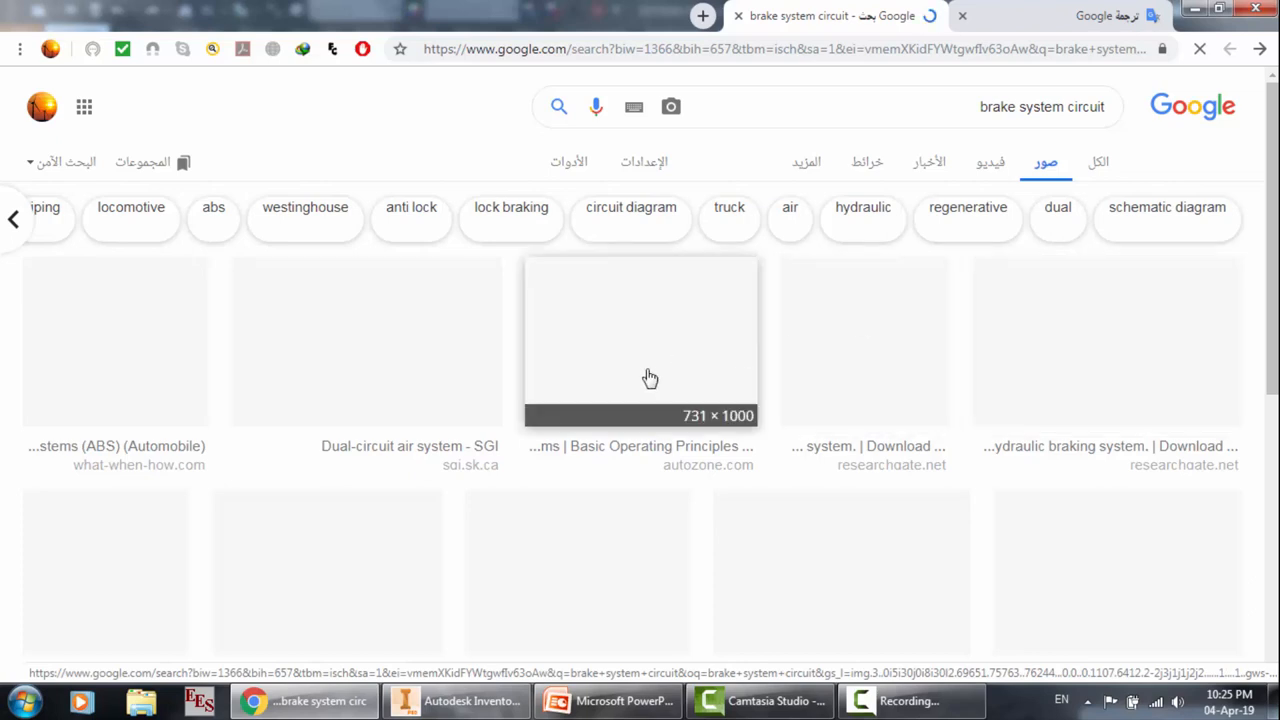
pyautogui.scroll(-3)
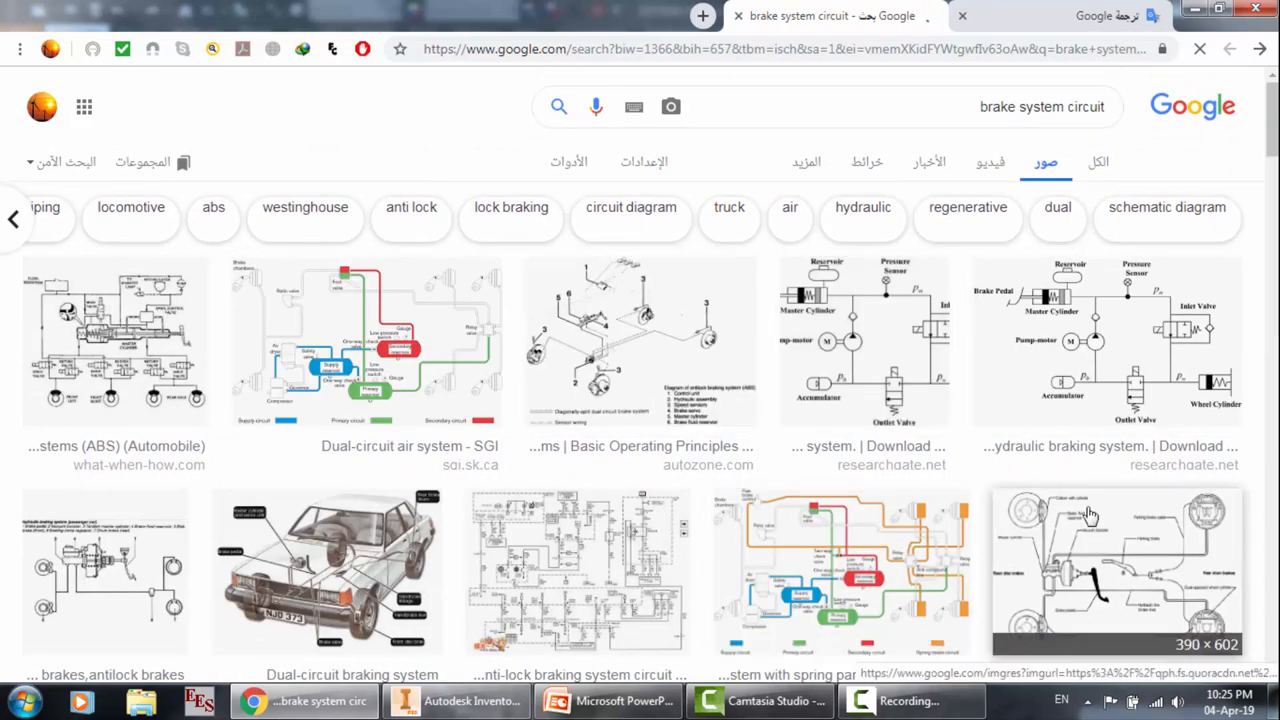
pyautogui.moveTo(575, 325)
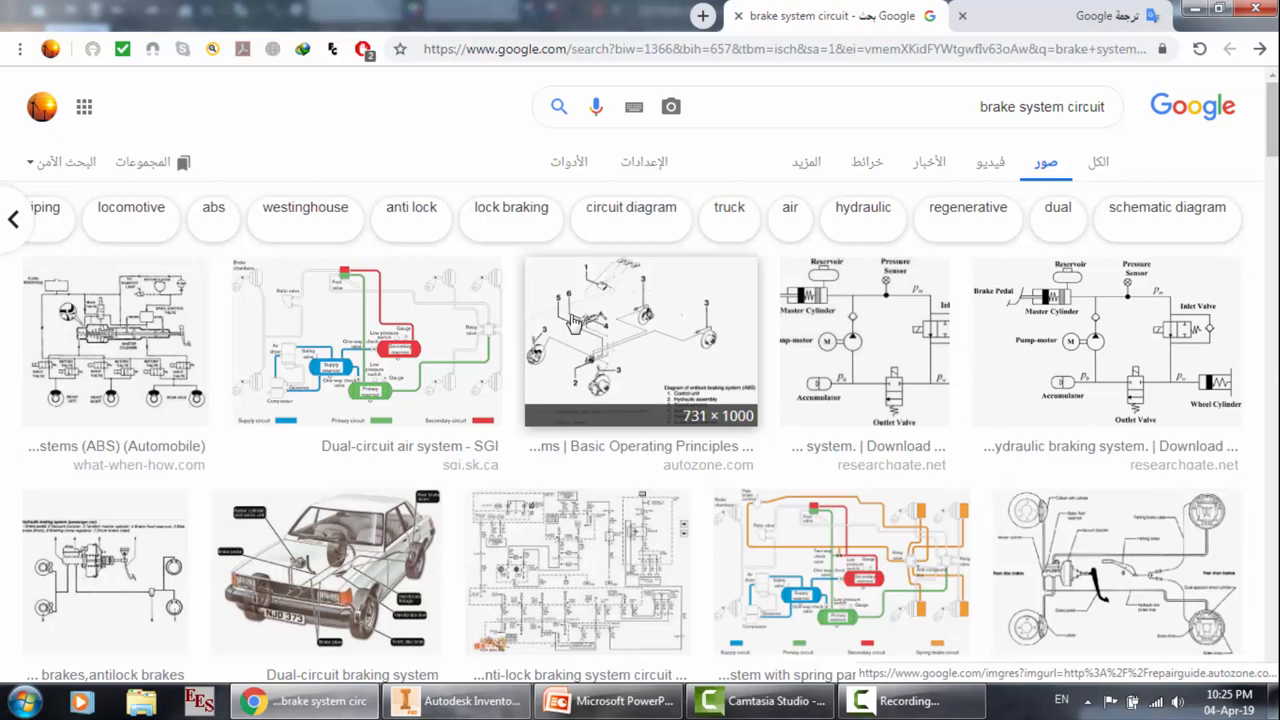
pyautogui.click(640, 340)
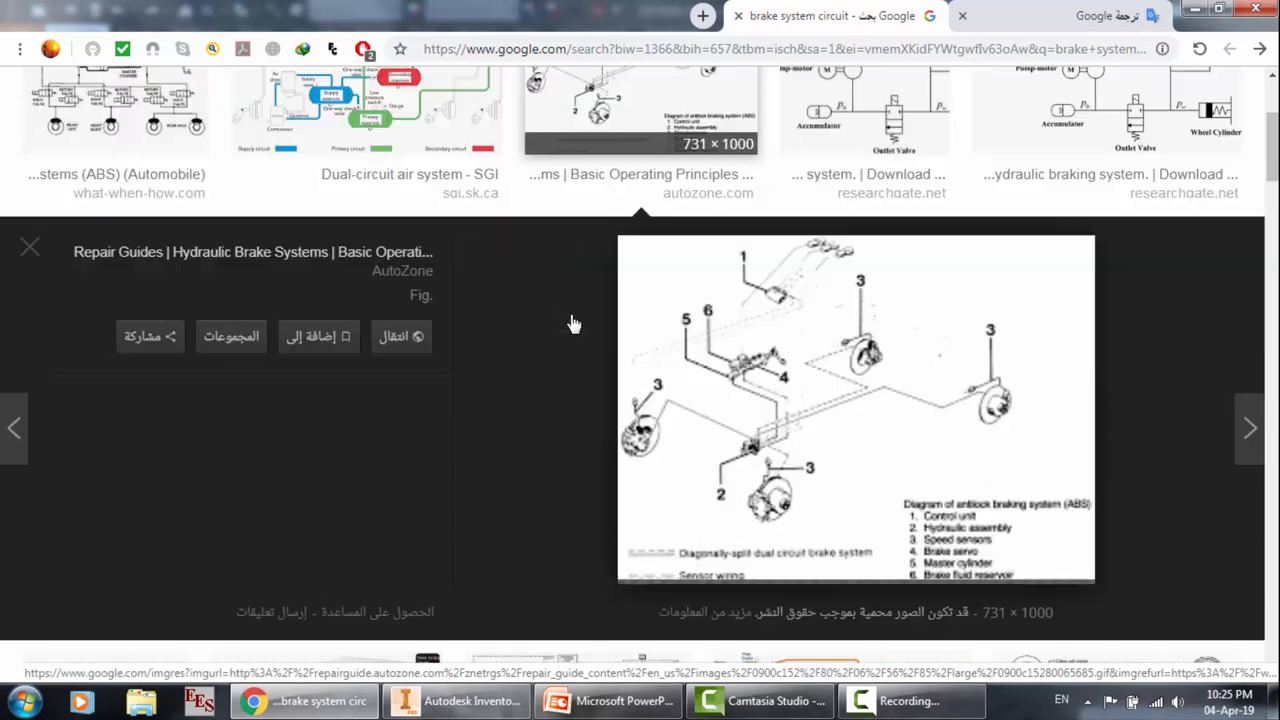
pyautogui.moveTo(891, 327)
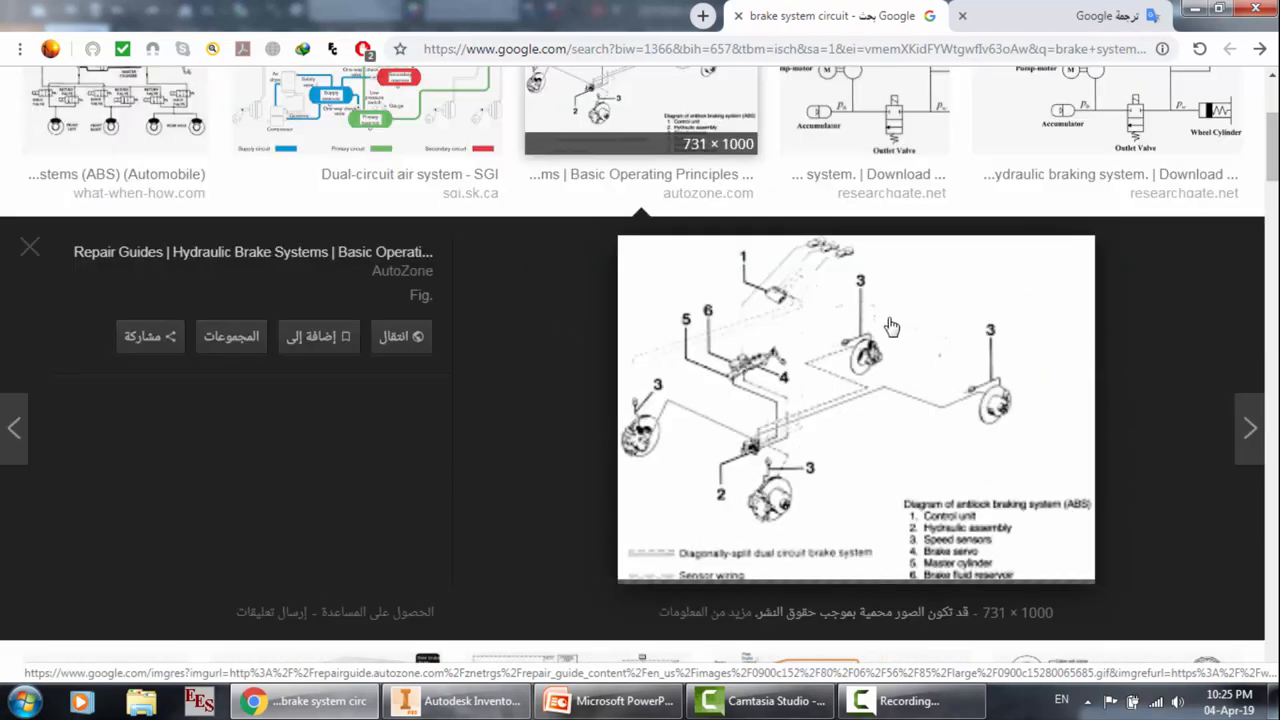
pyautogui.moveTo(765, 510)
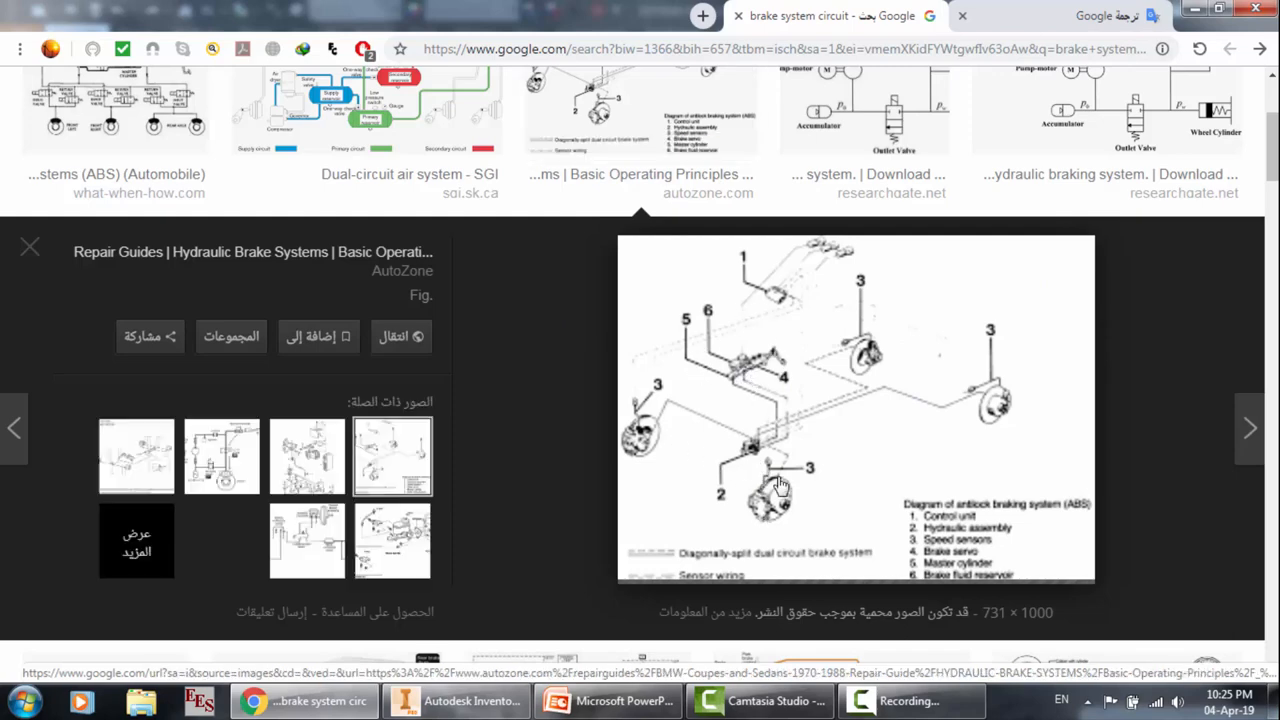
pyautogui.click(463, 700)
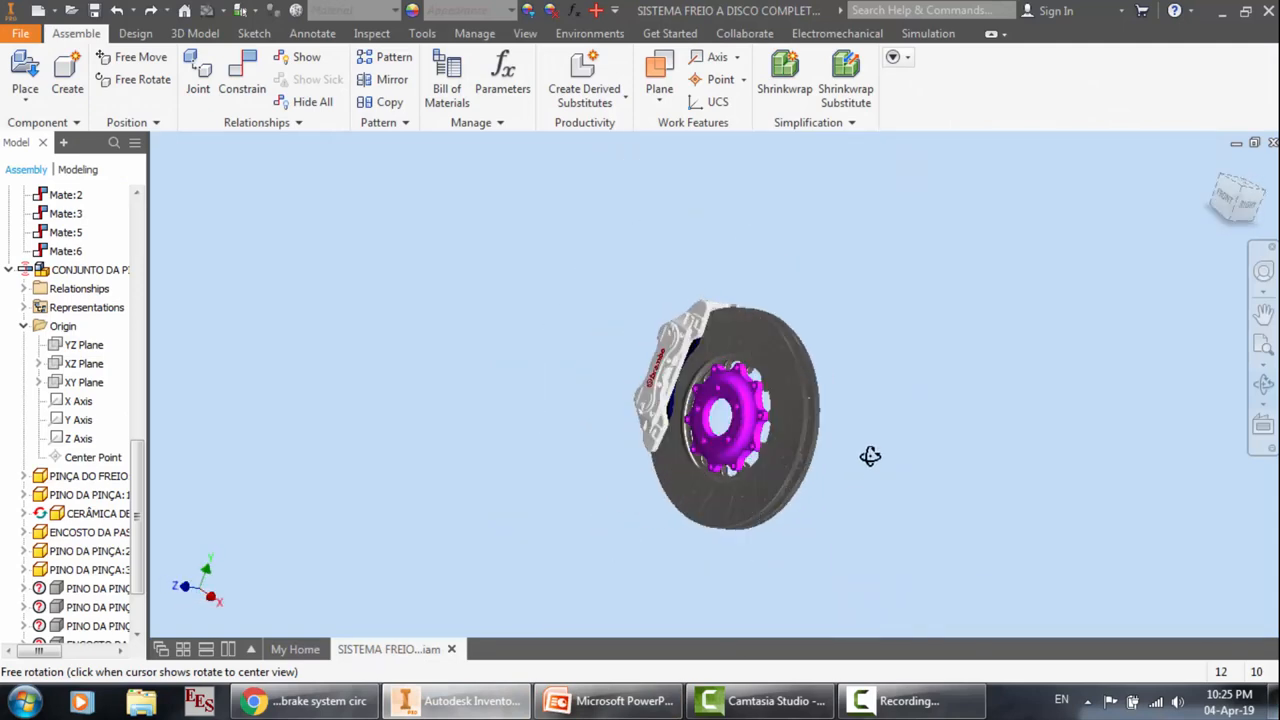
# Step: Free-orbit the brake disc and caliper assembly to view a different side
pyautogui.moveTo(870, 456); pyautogui.dragTo(780, 427)
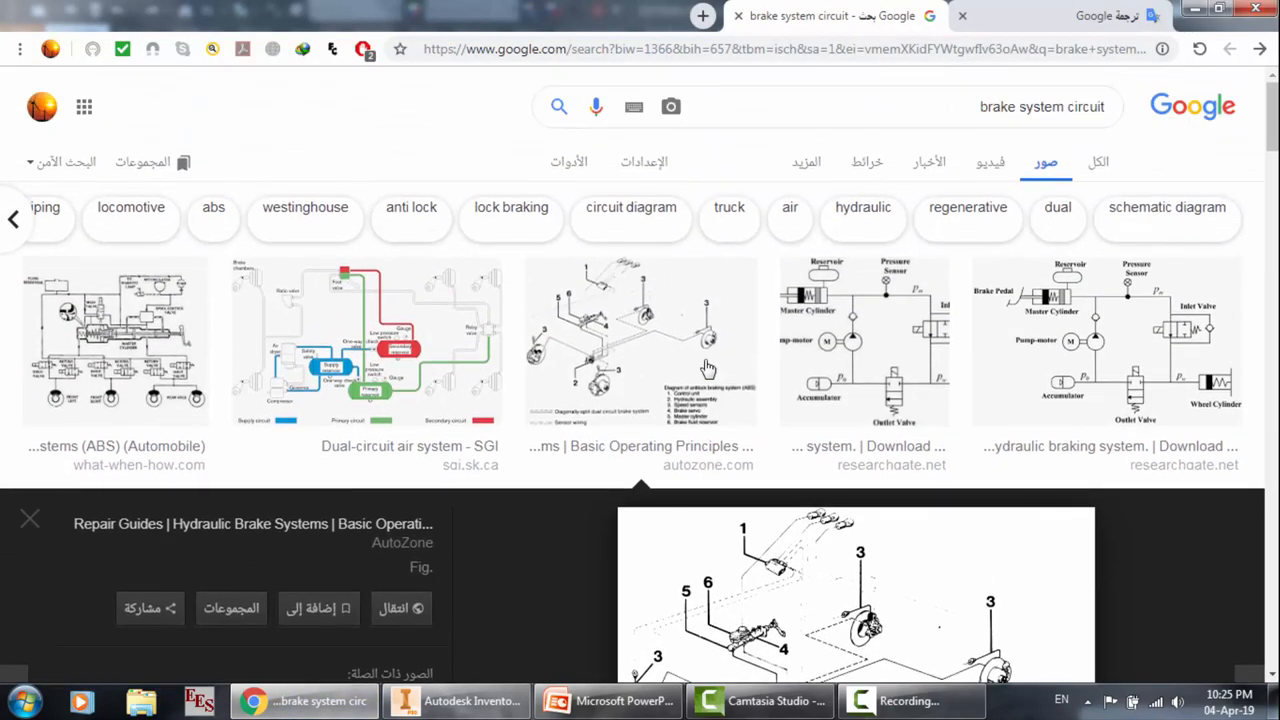
# Step: Scroll the results and preview C Chamber's 'Typical Automotive Braking System' diagram
pyautogui.scroll(-3)
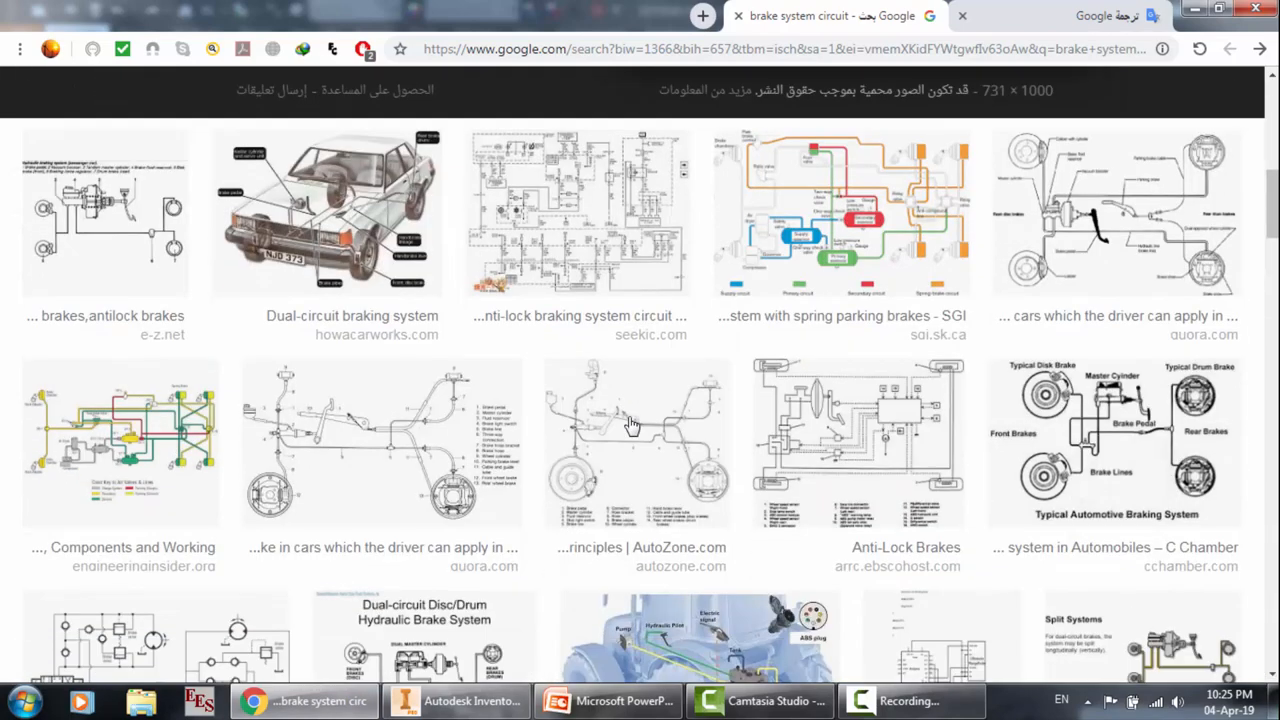
pyautogui.scroll(-3)
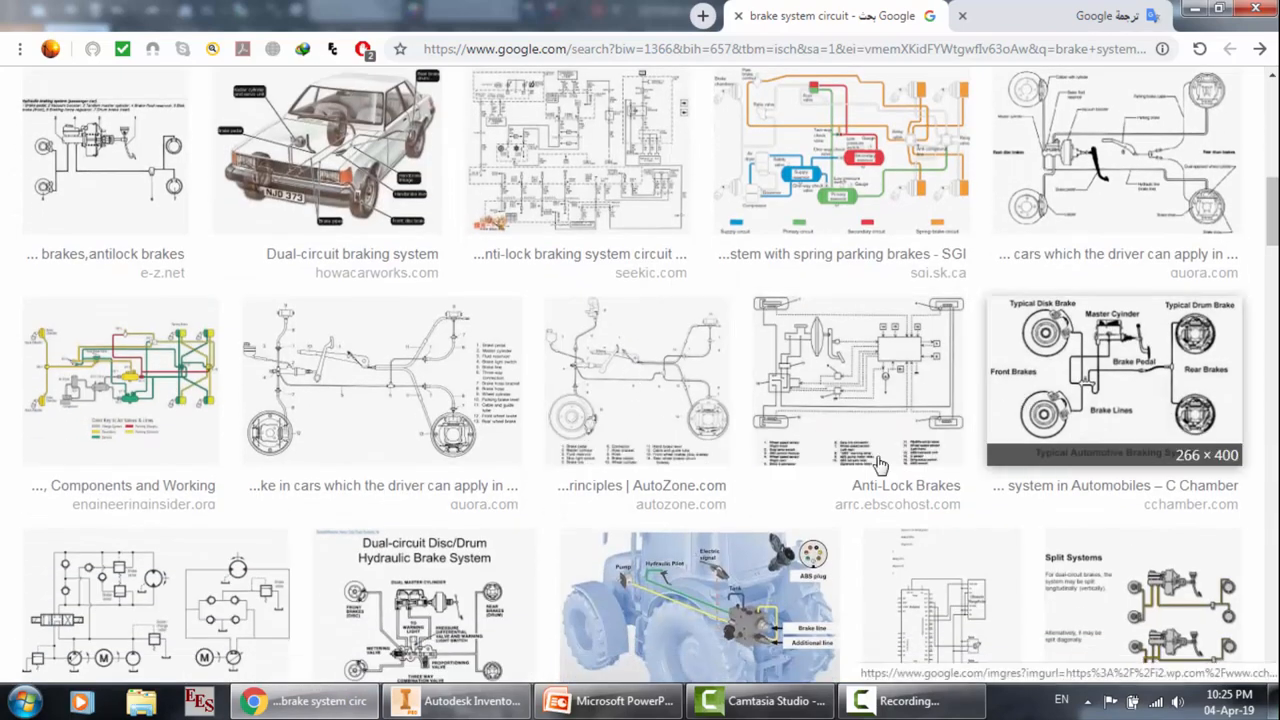
pyautogui.click(1114, 380)
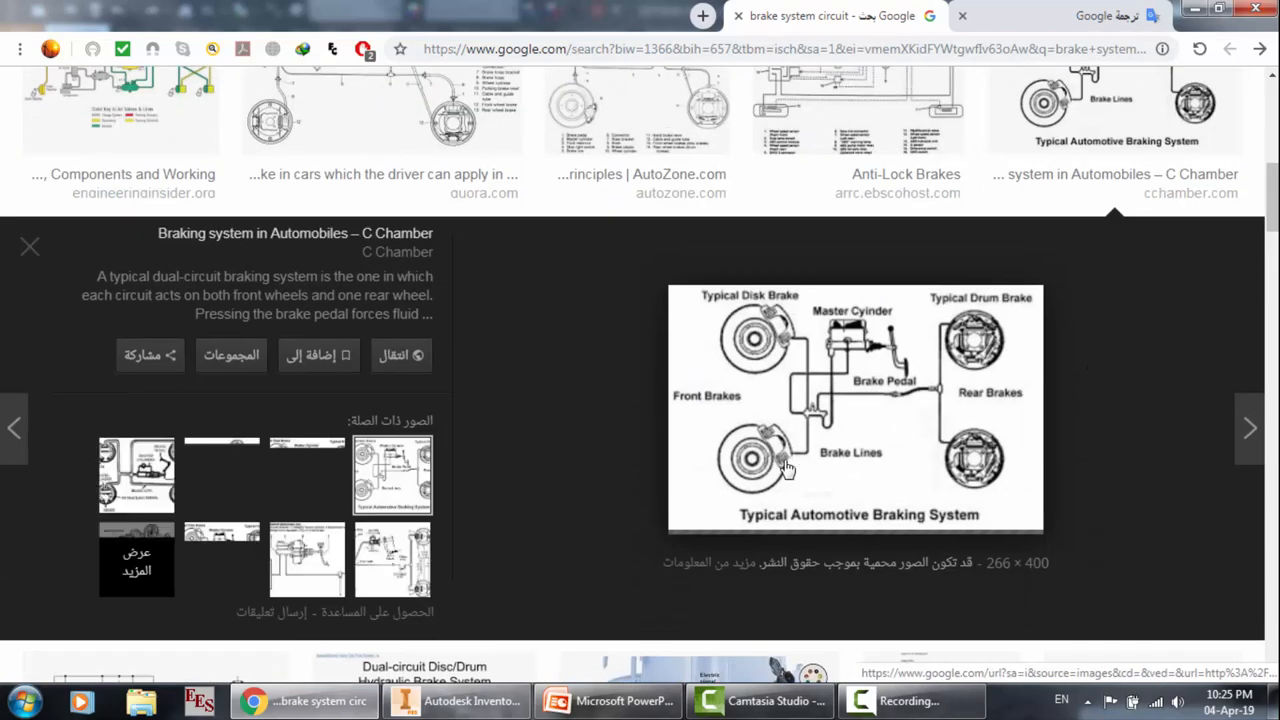
pyautogui.moveTo(860, 397)
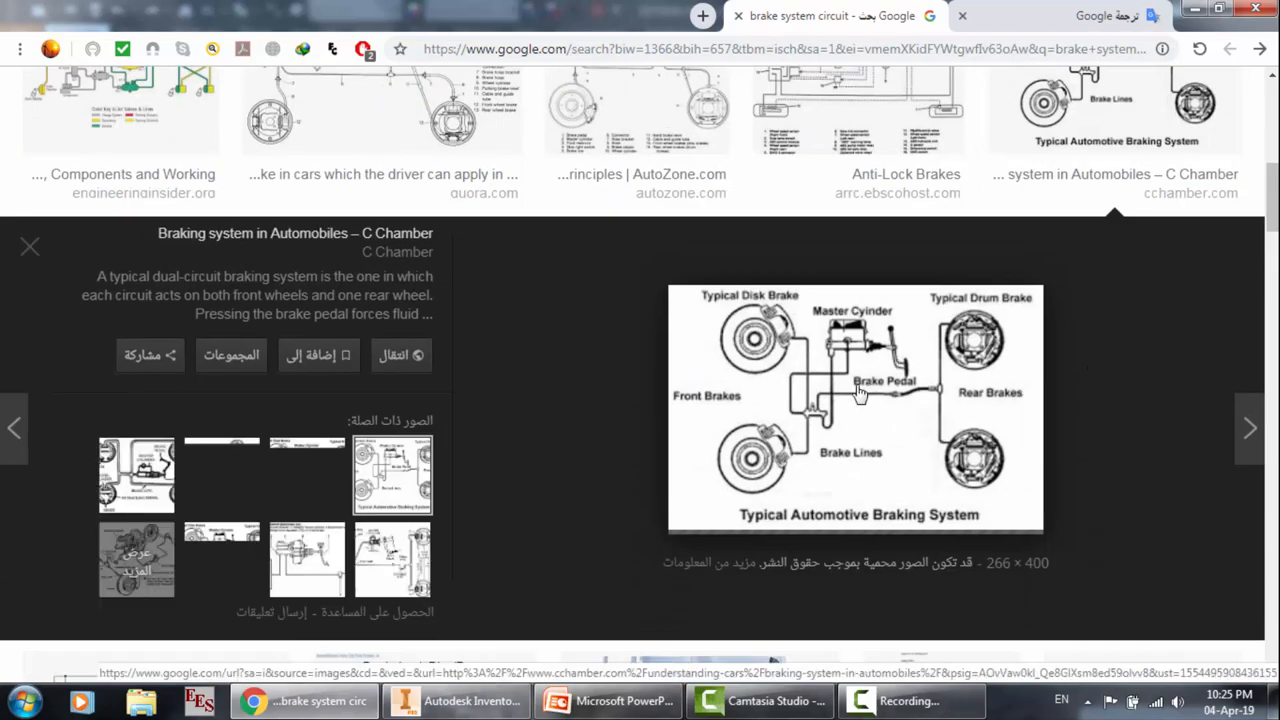
pyautogui.moveTo(804, 308)
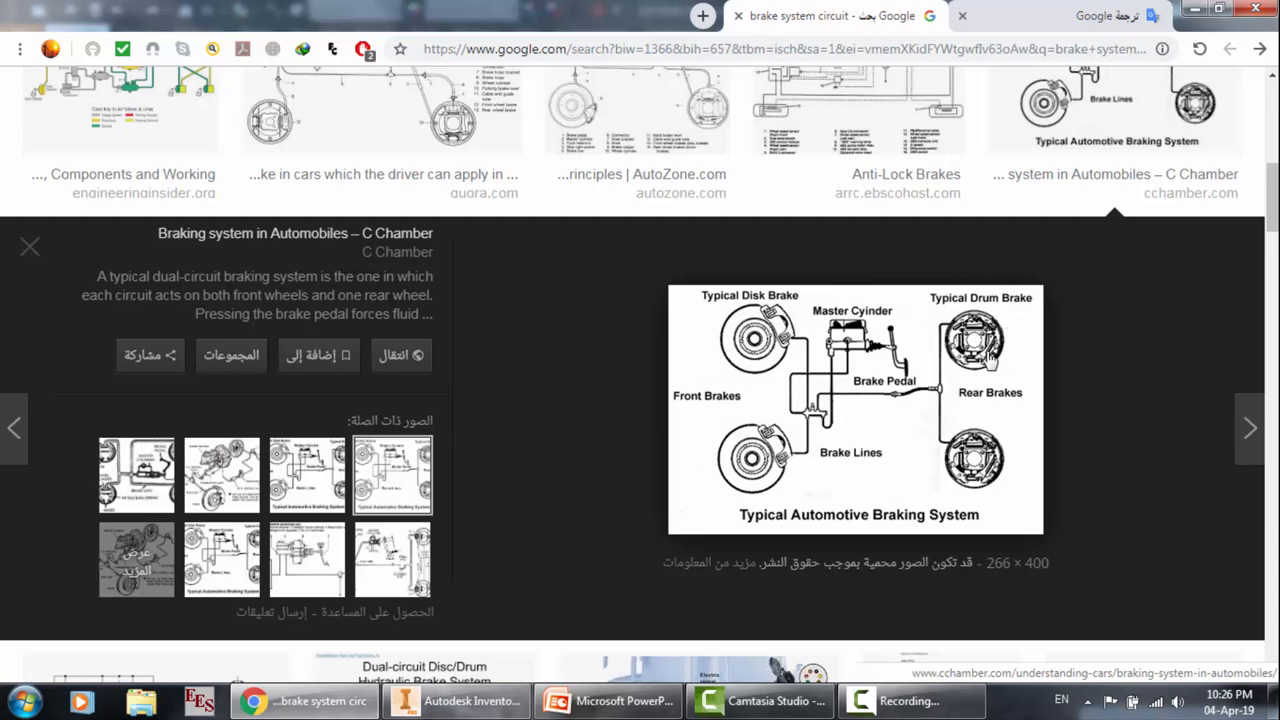
pyautogui.moveTo(980, 420)
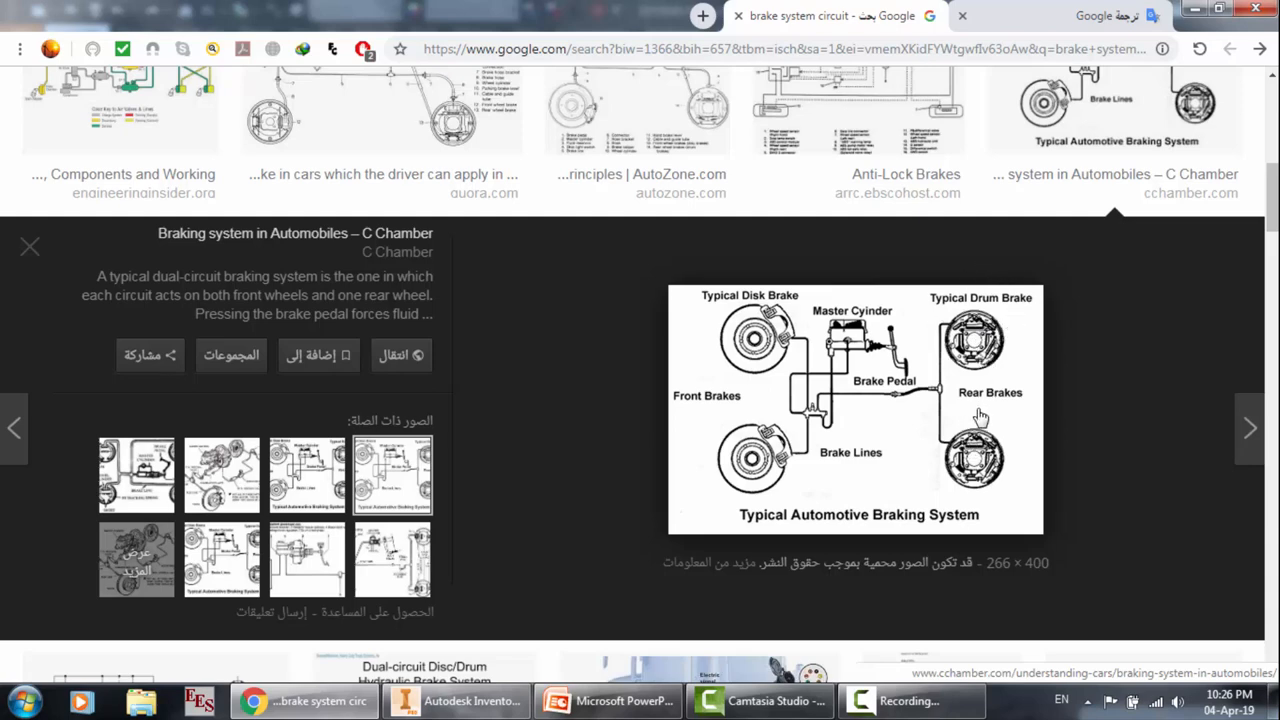
pyautogui.moveTo(647, 478)
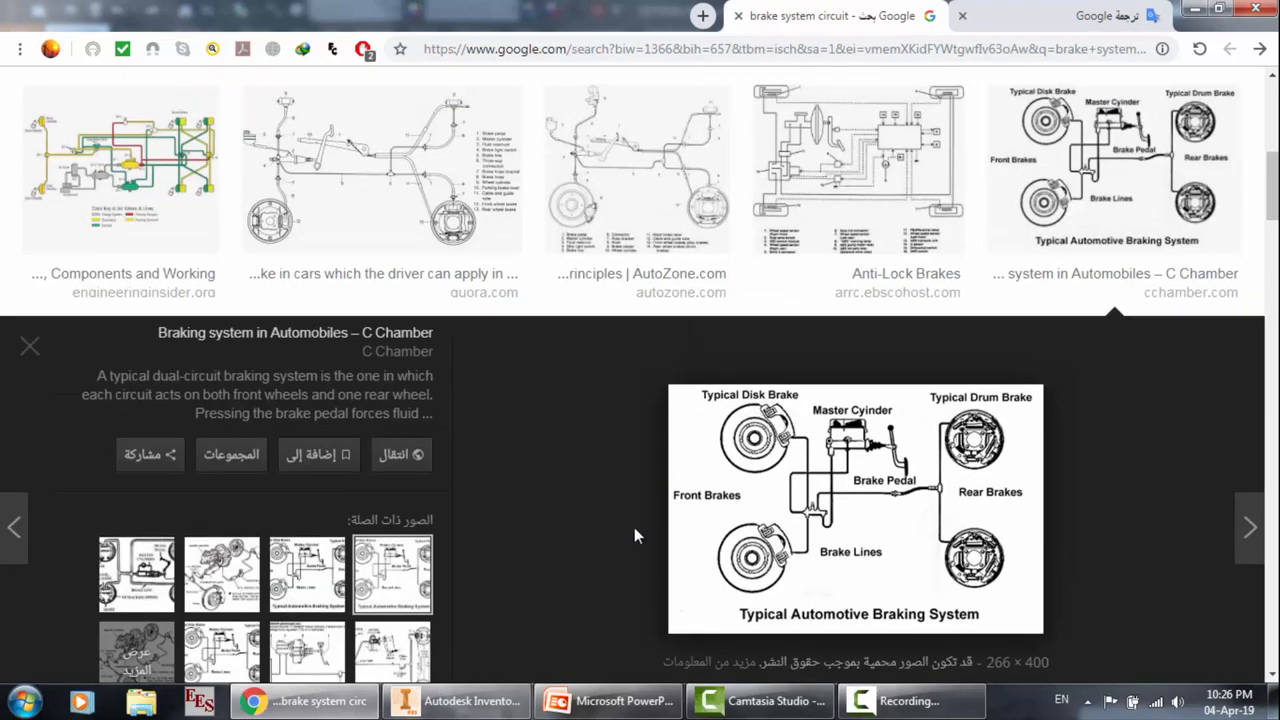
# Step: Bring up PowerPoint slide 85 with the 'Disk Brake and Drum Brake' figure
pyautogui.click(607, 700)
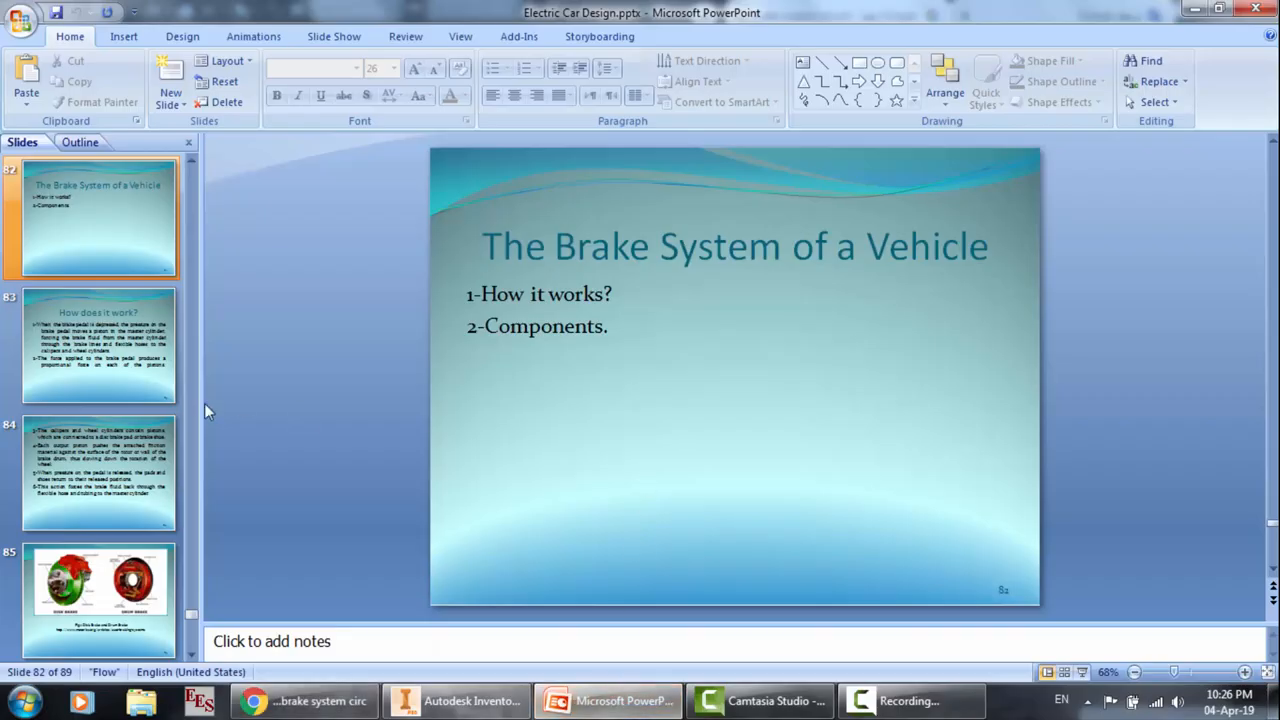
pyautogui.click(98, 590)
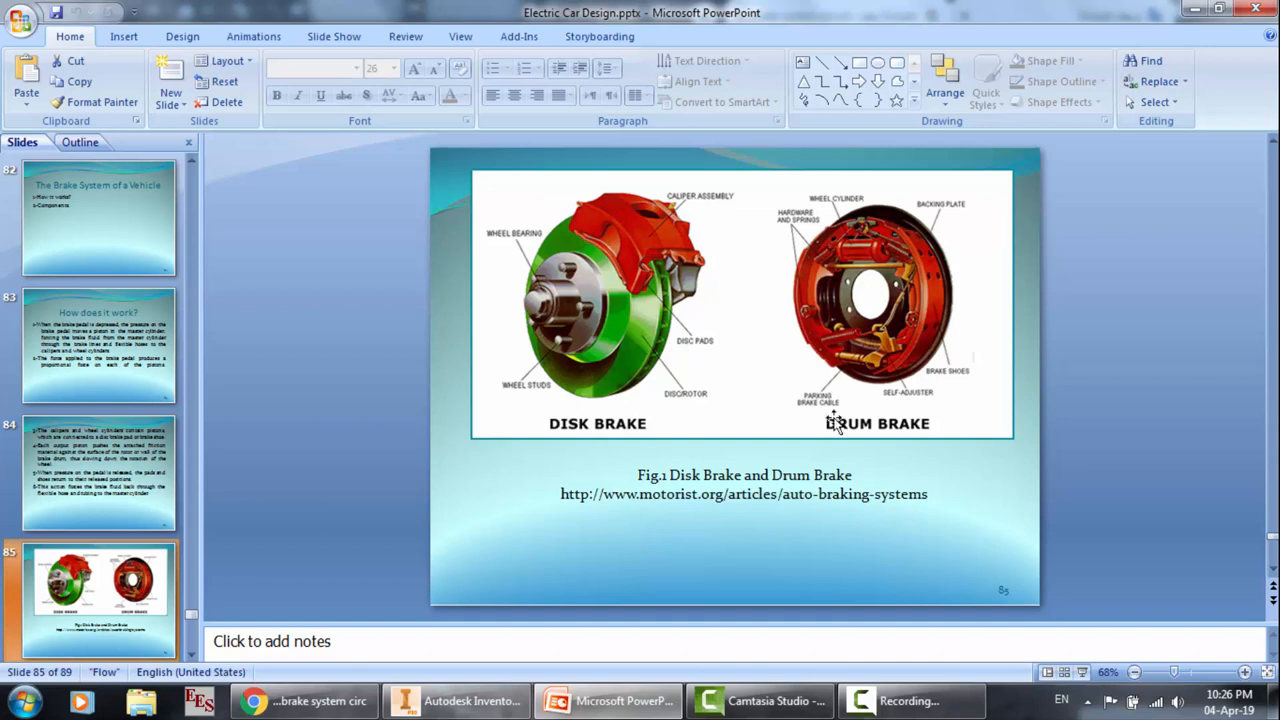
pyautogui.moveTo(595, 352)
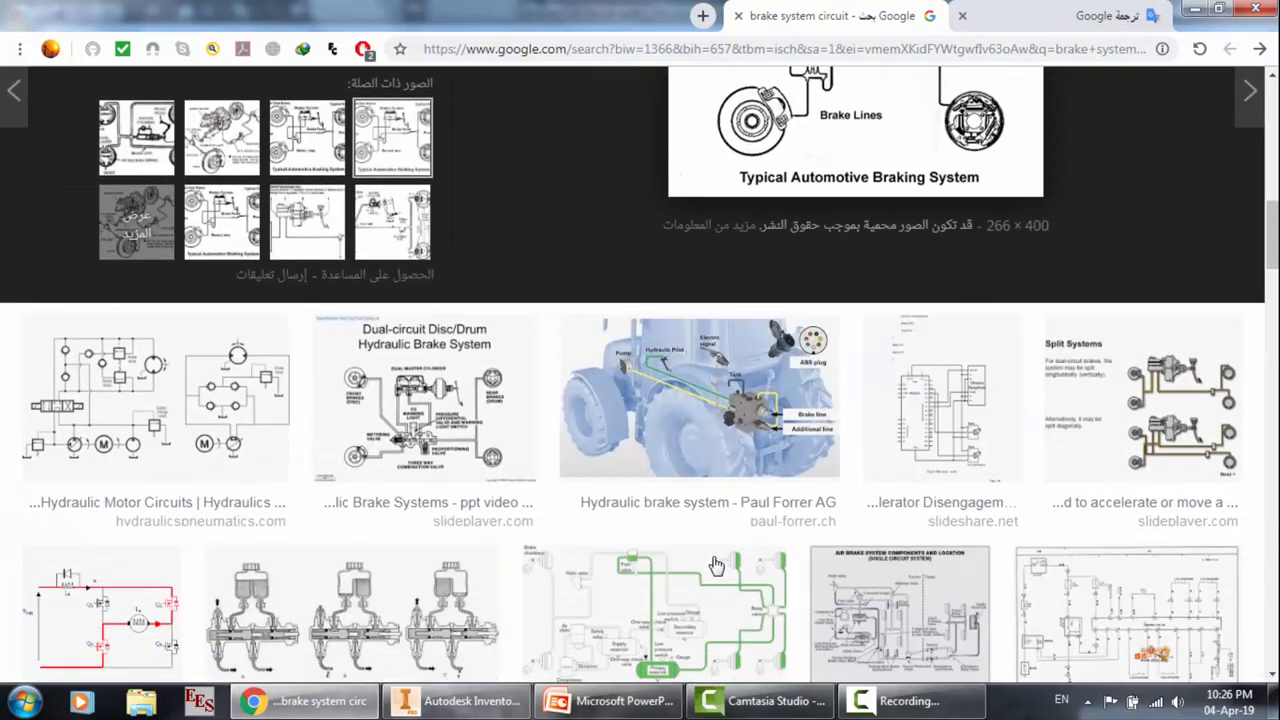
# Step: Preview the tfsauto master-cylinder brake-lines image, then the 'Bleeding a dual-brake system' diagram
pyautogui.scroll(-3)
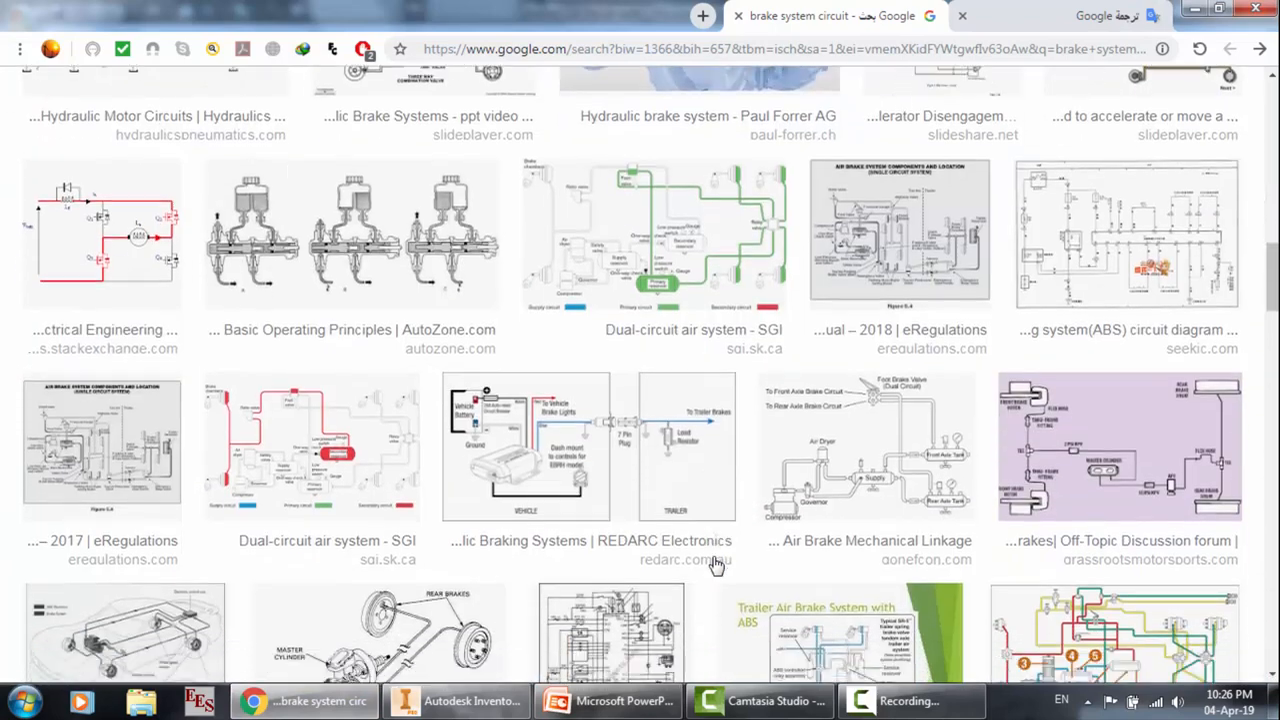
pyautogui.scroll(-3)
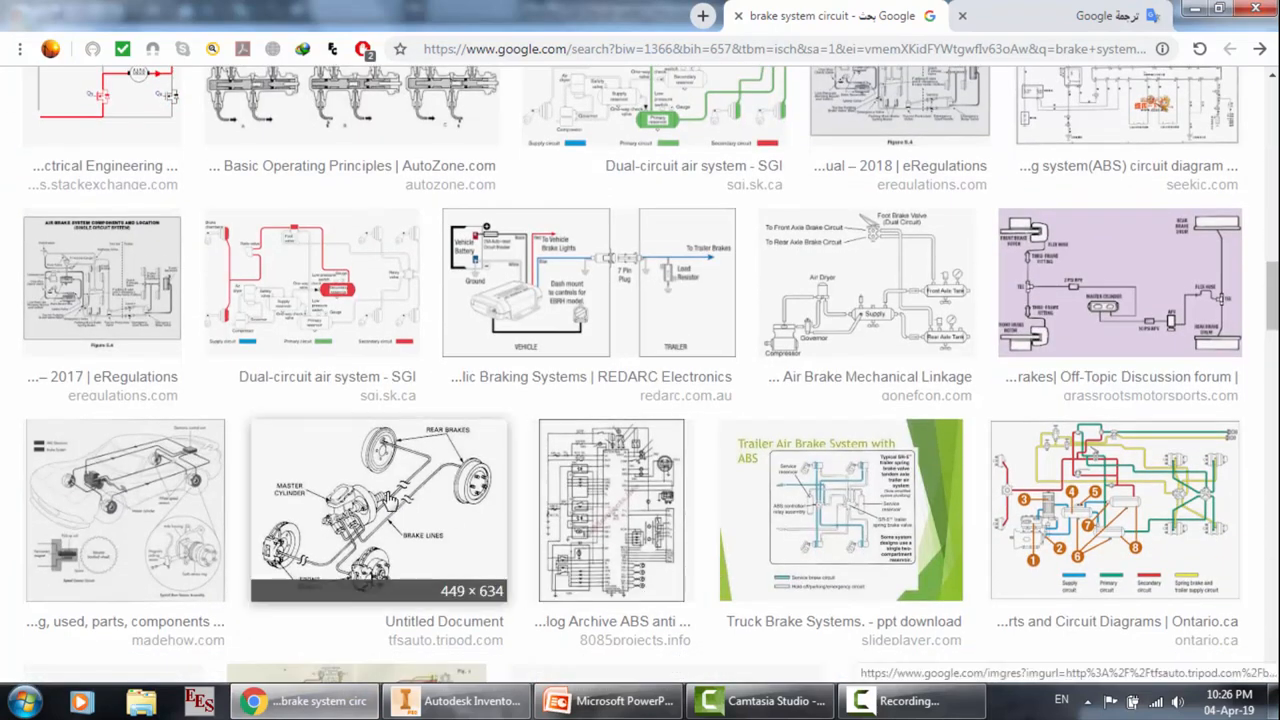
pyautogui.click(373, 510)
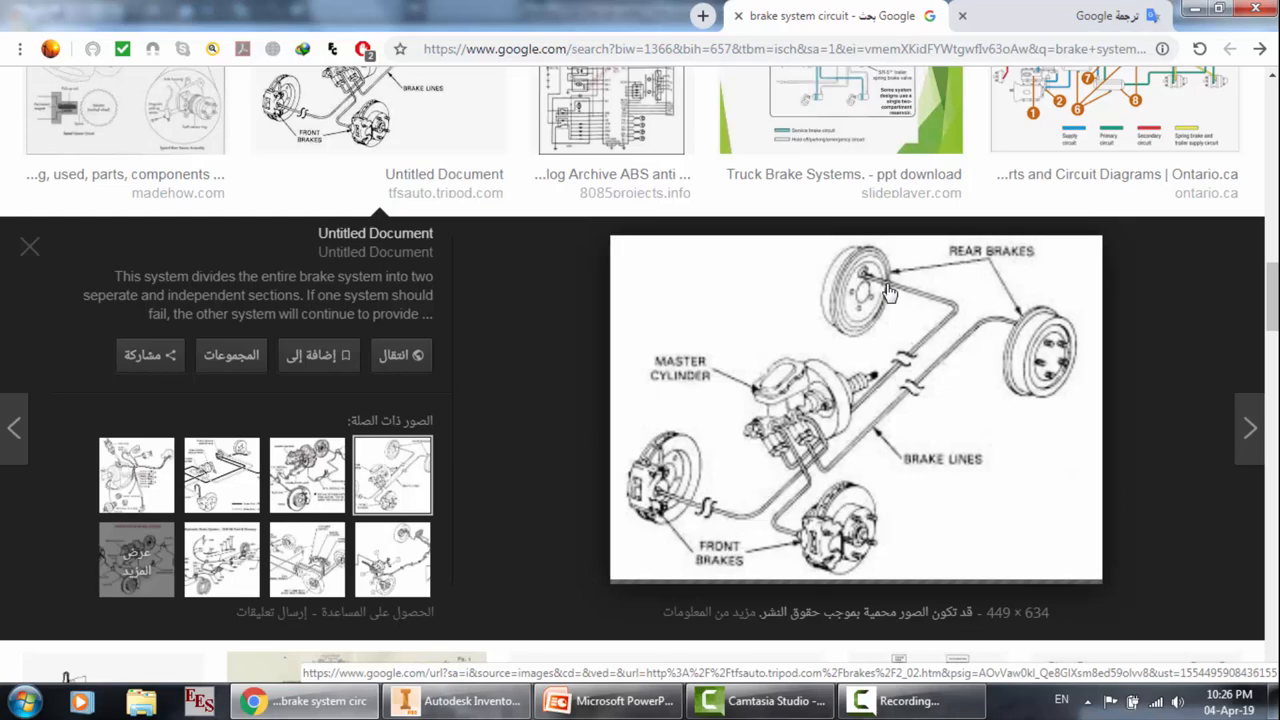
pyautogui.moveTo(688, 568)
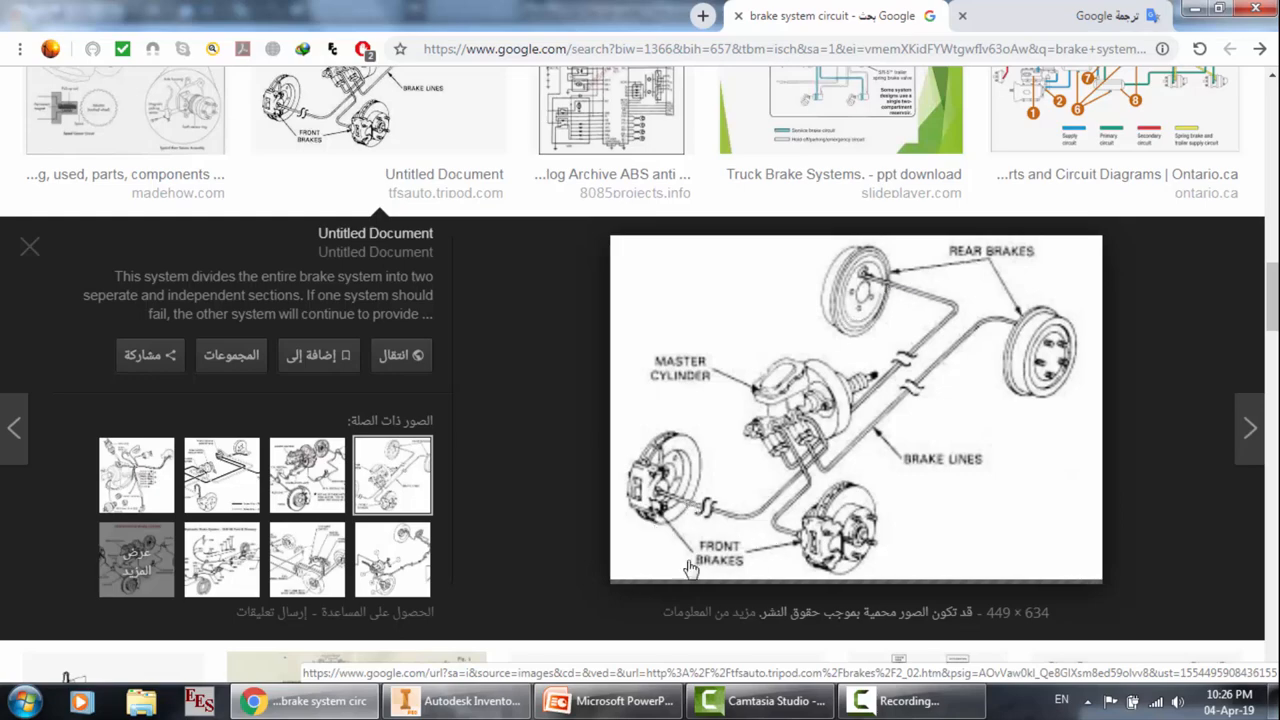
pyautogui.scroll(-3)
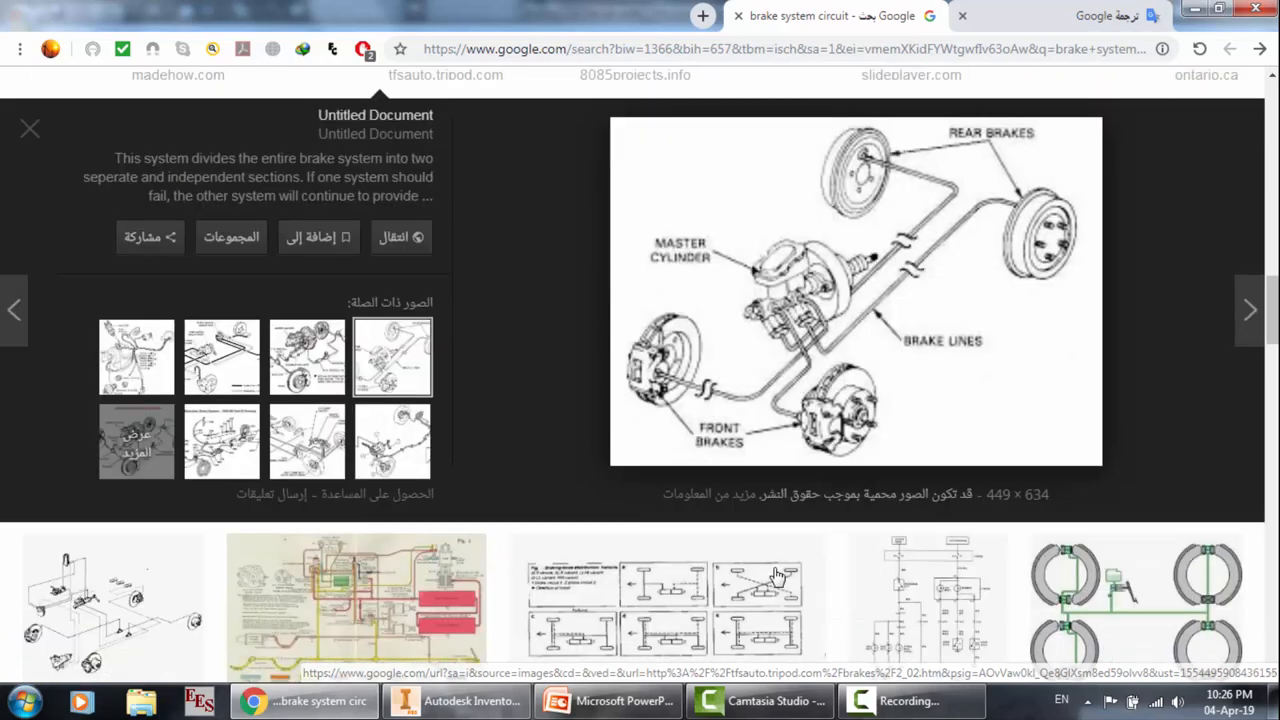
pyautogui.scroll(-3)
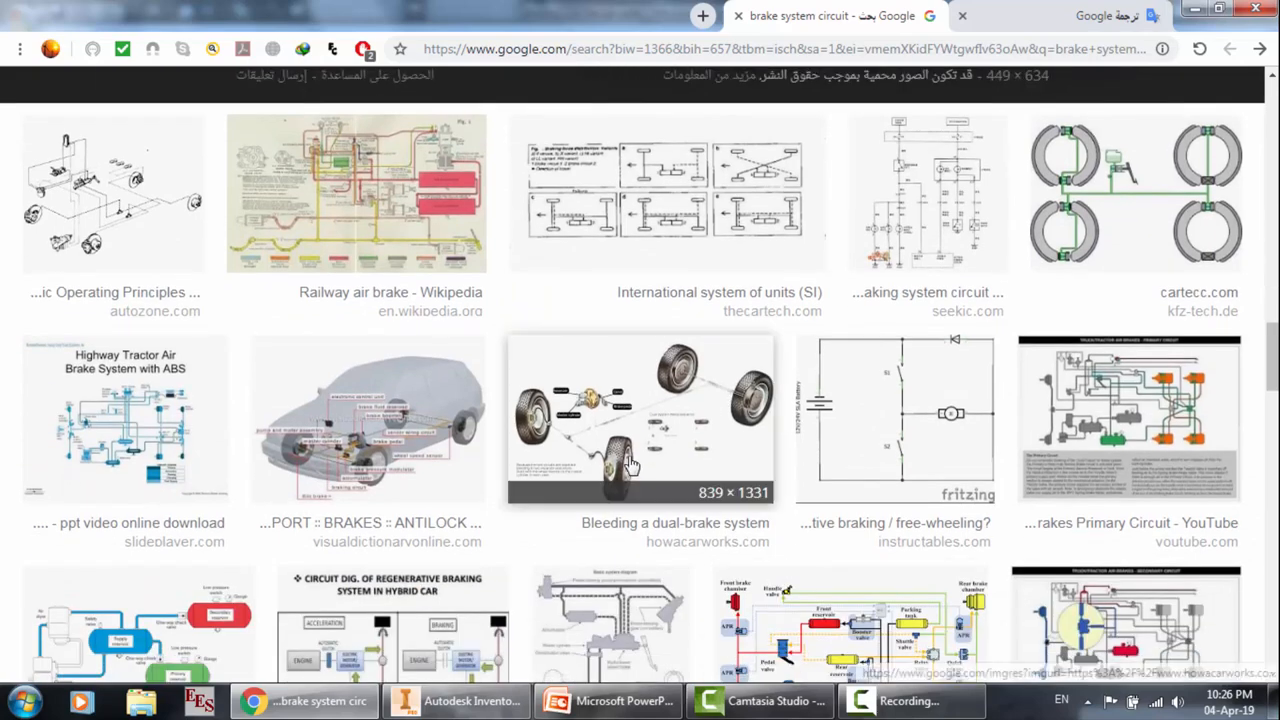
pyautogui.click(640, 420)
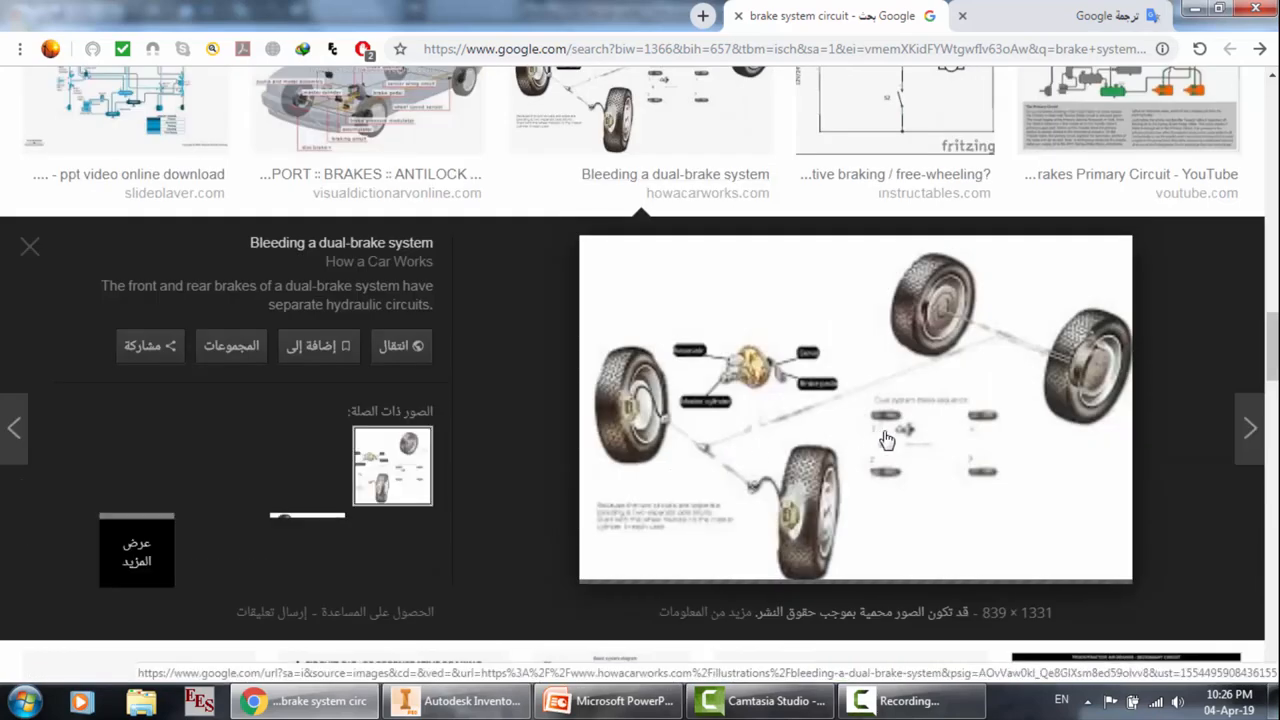
# Step: Back in Inventor, orbit the brake assembly to see the hub, opposite and side views
pyautogui.click(459, 700)
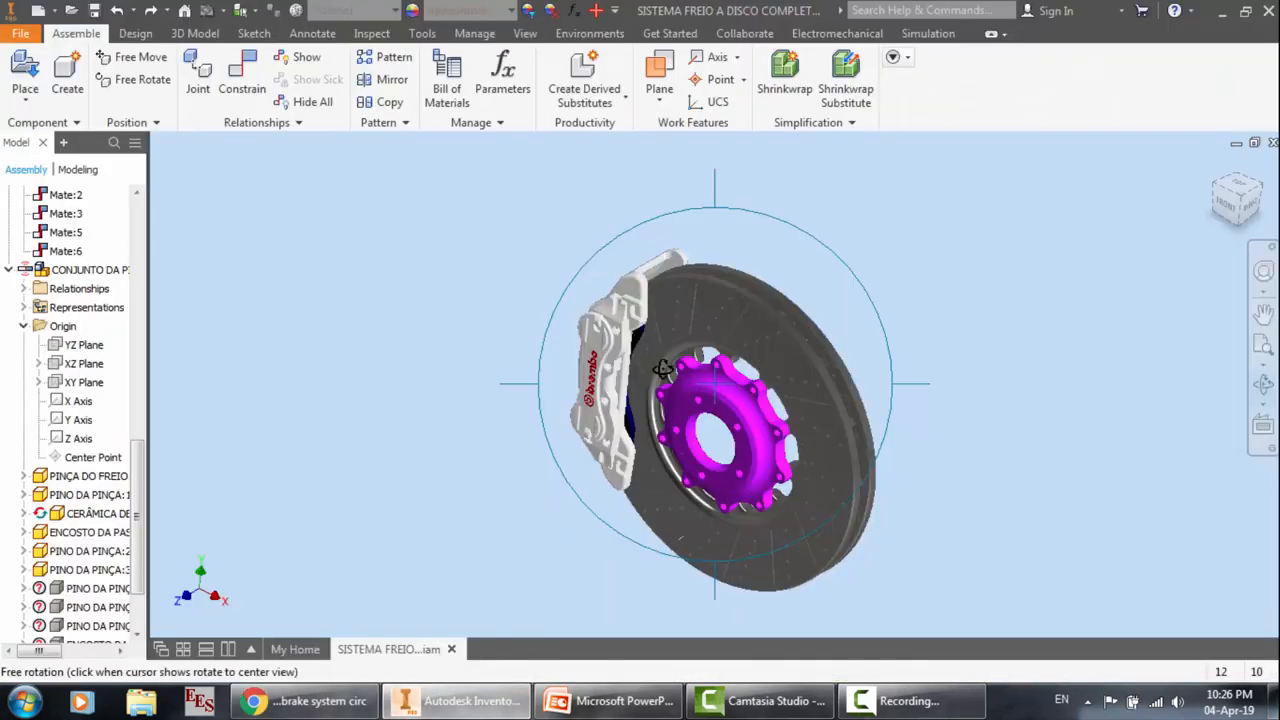
pyautogui.moveTo(660, 370); pyautogui.dragTo(483, 422)
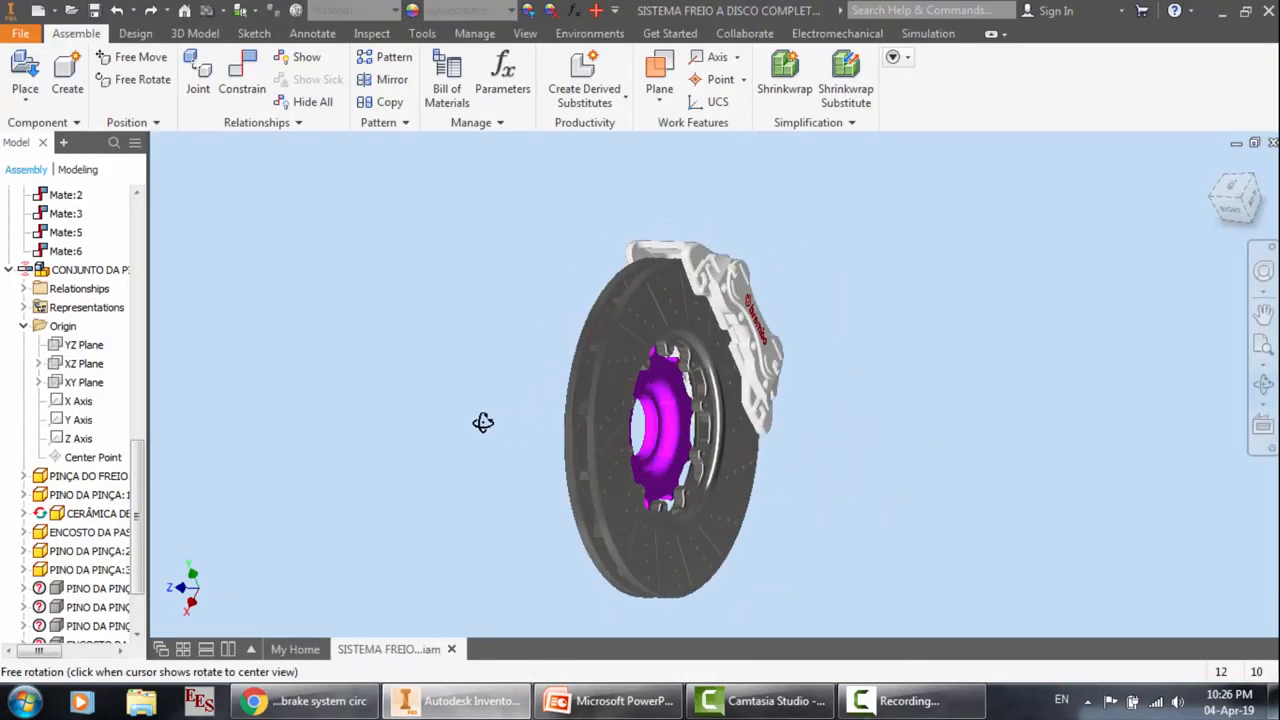
pyautogui.moveTo(483, 422); pyautogui.dragTo(838, 267)
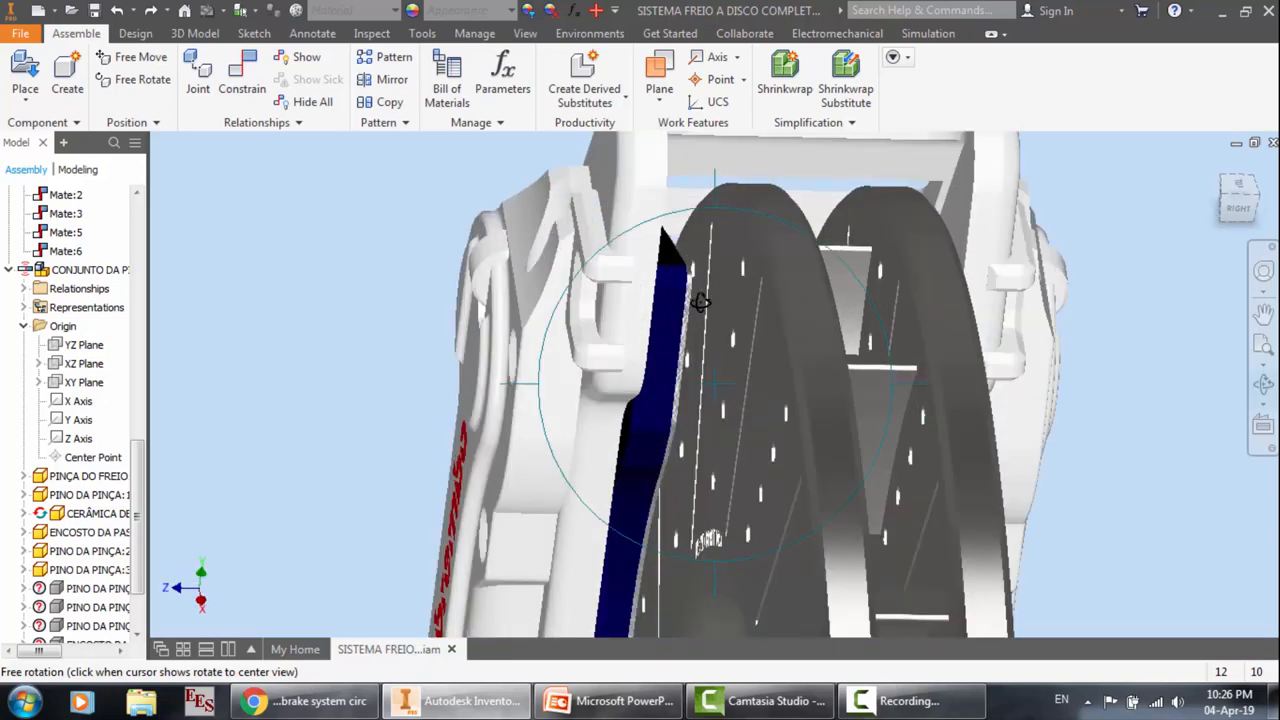
pyautogui.moveTo(700, 302); pyautogui.dragTo(726, 447)
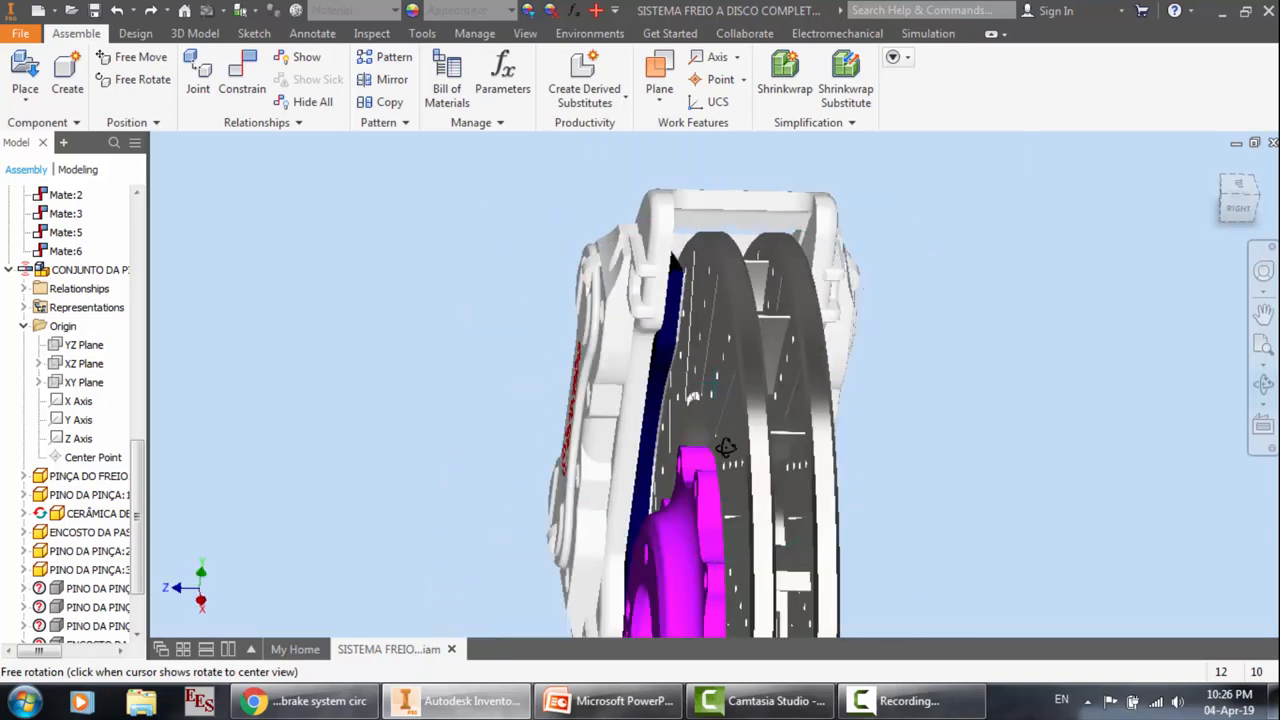
pyautogui.moveTo(727, 447); pyautogui.dragTo(867, 311)
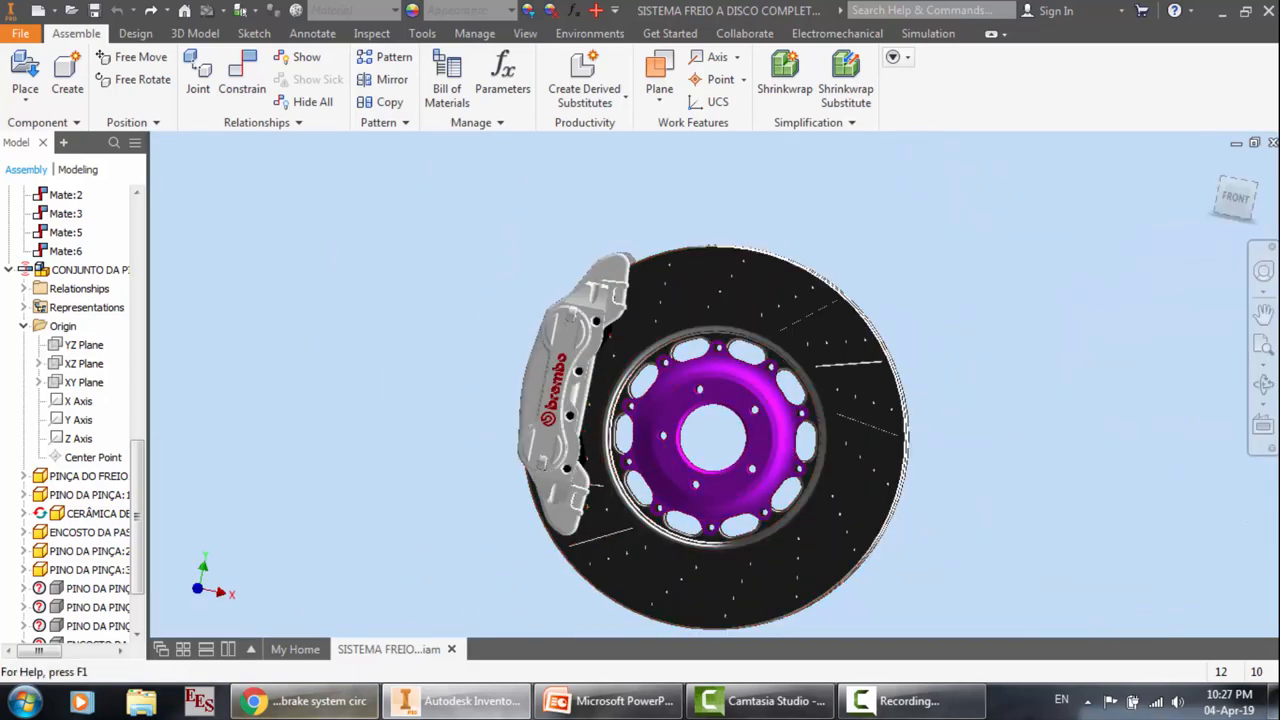
# Step: Scroll through the brake system circuit image results in Chrome, then bring PowerPoint forward
pyautogui.click(290, 700)
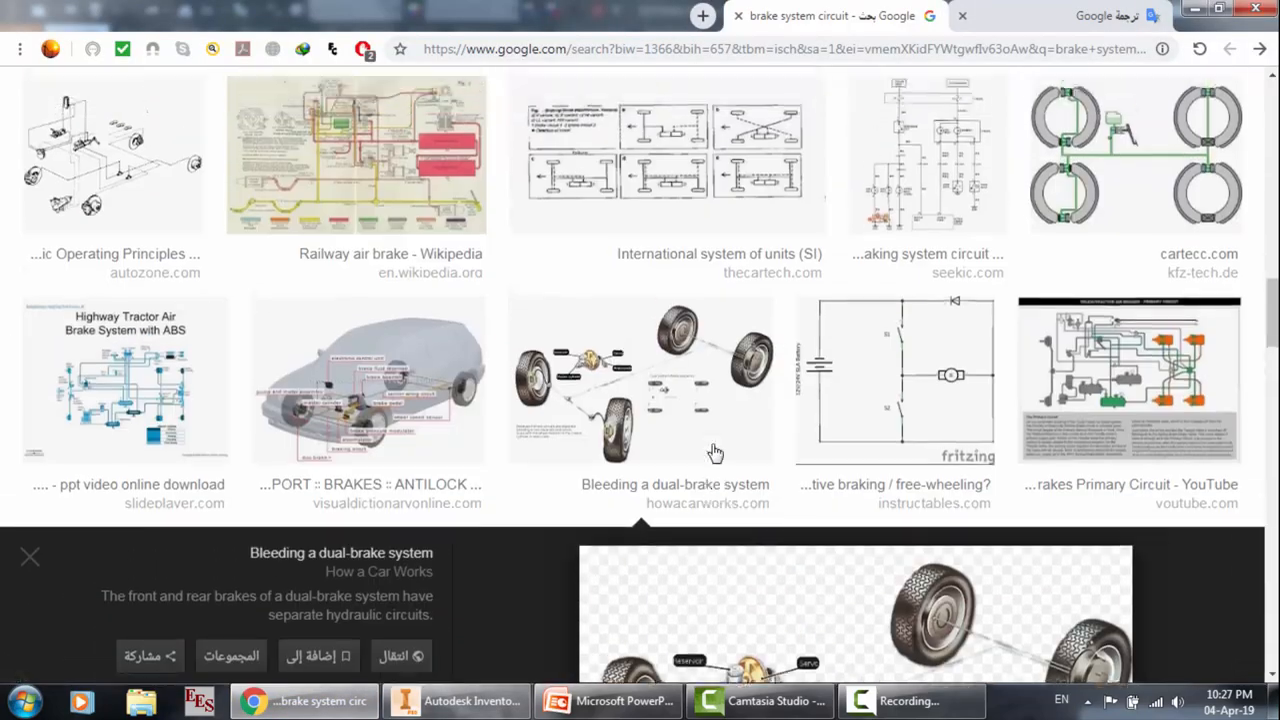
pyautogui.scroll(-3)
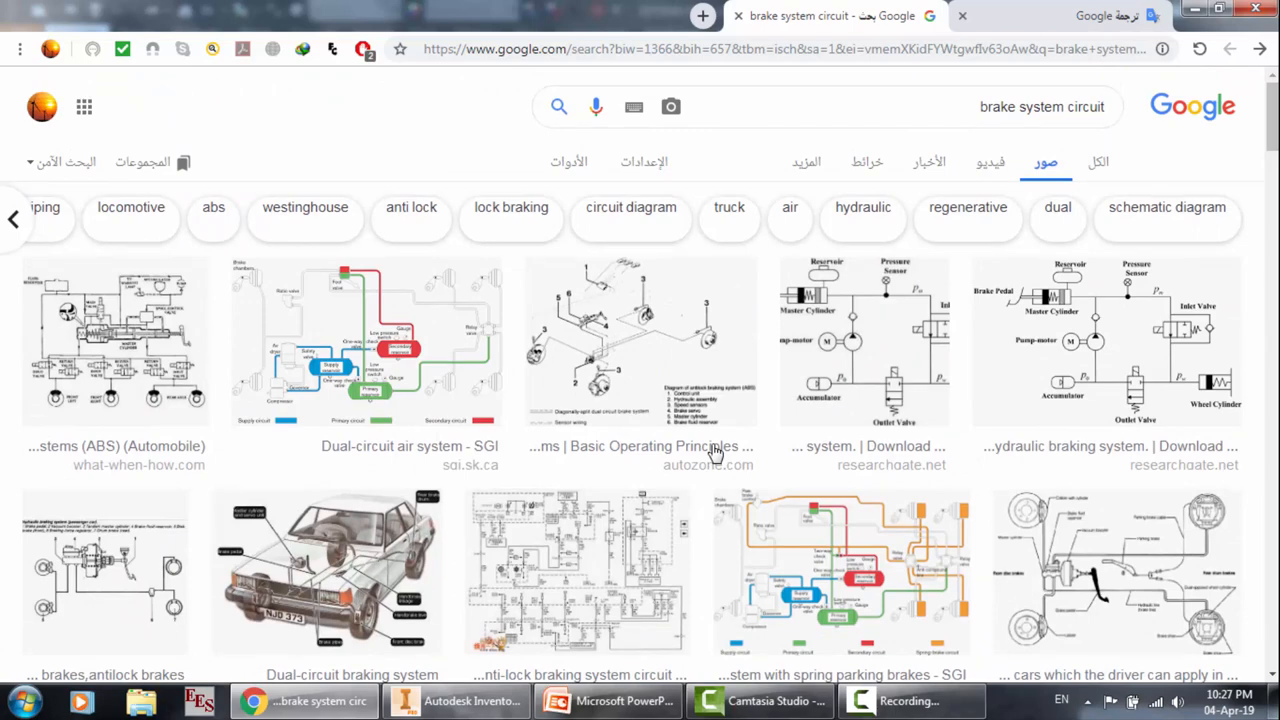
pyautogui.scroll(-3)
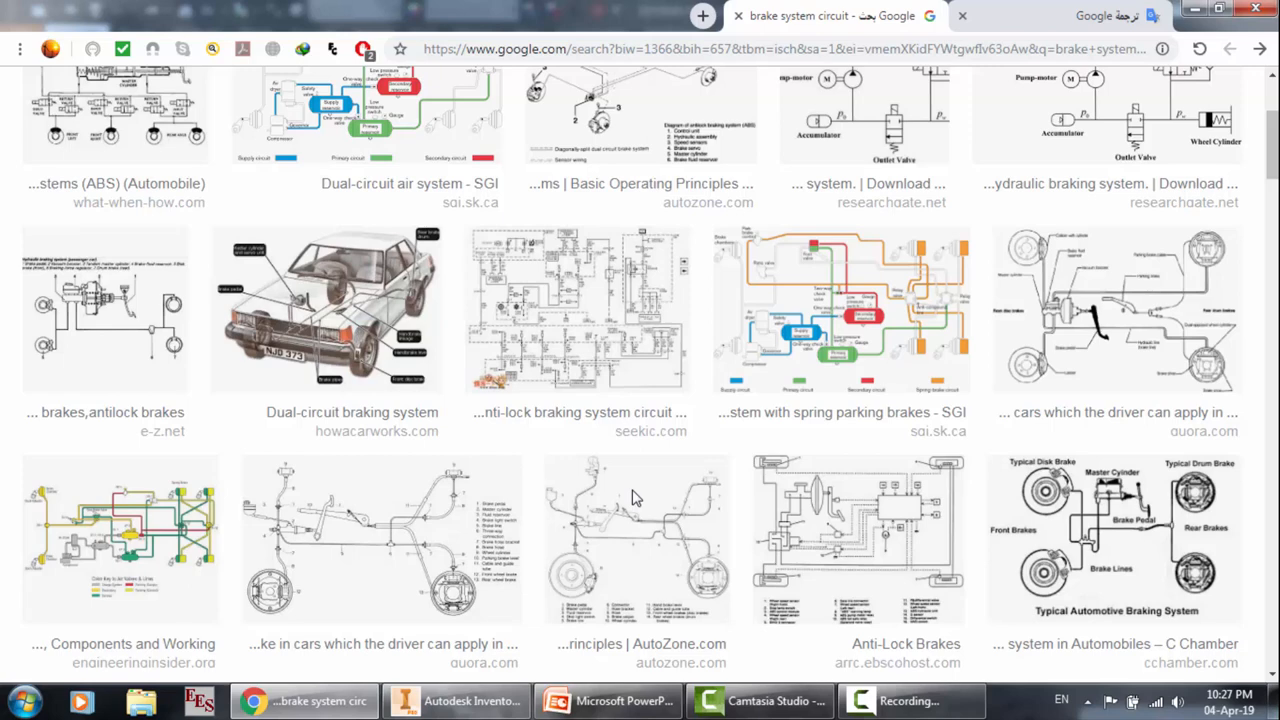
pyautogui.click(610, 700)
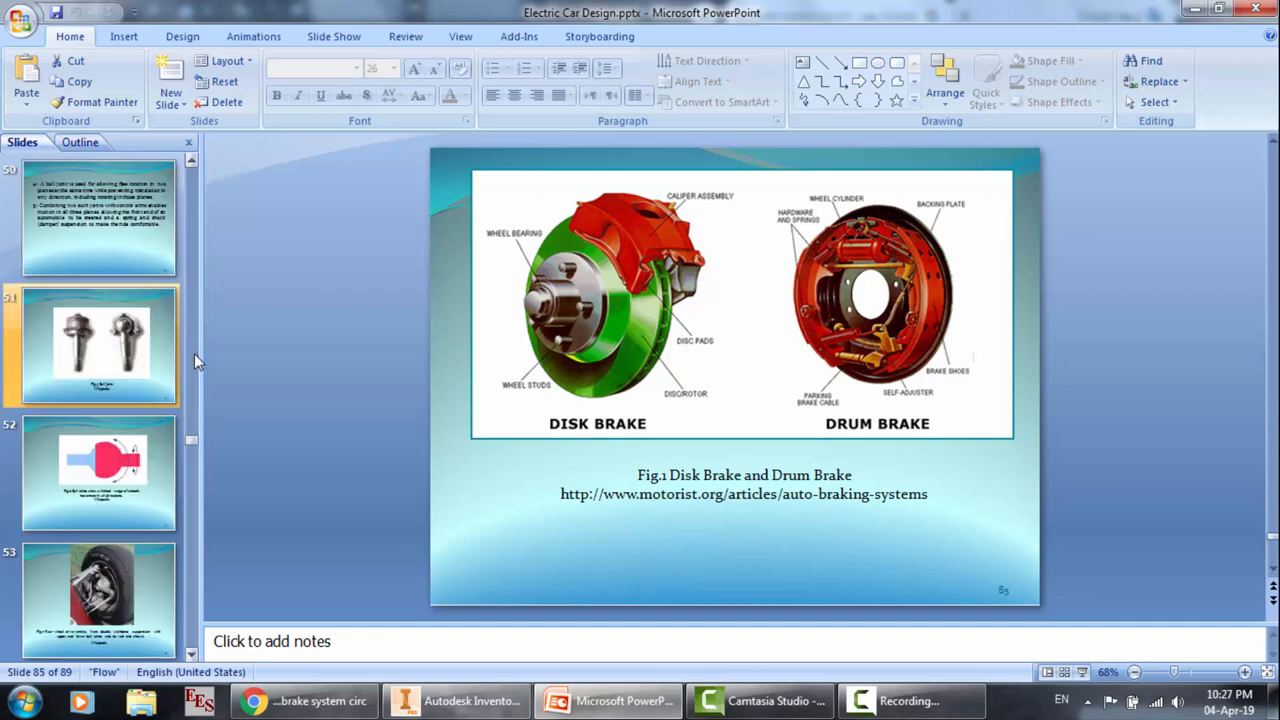
# Step: View the double wishbone suspension slide and then the shock absorber slide
pyautogui.scroll(-3)
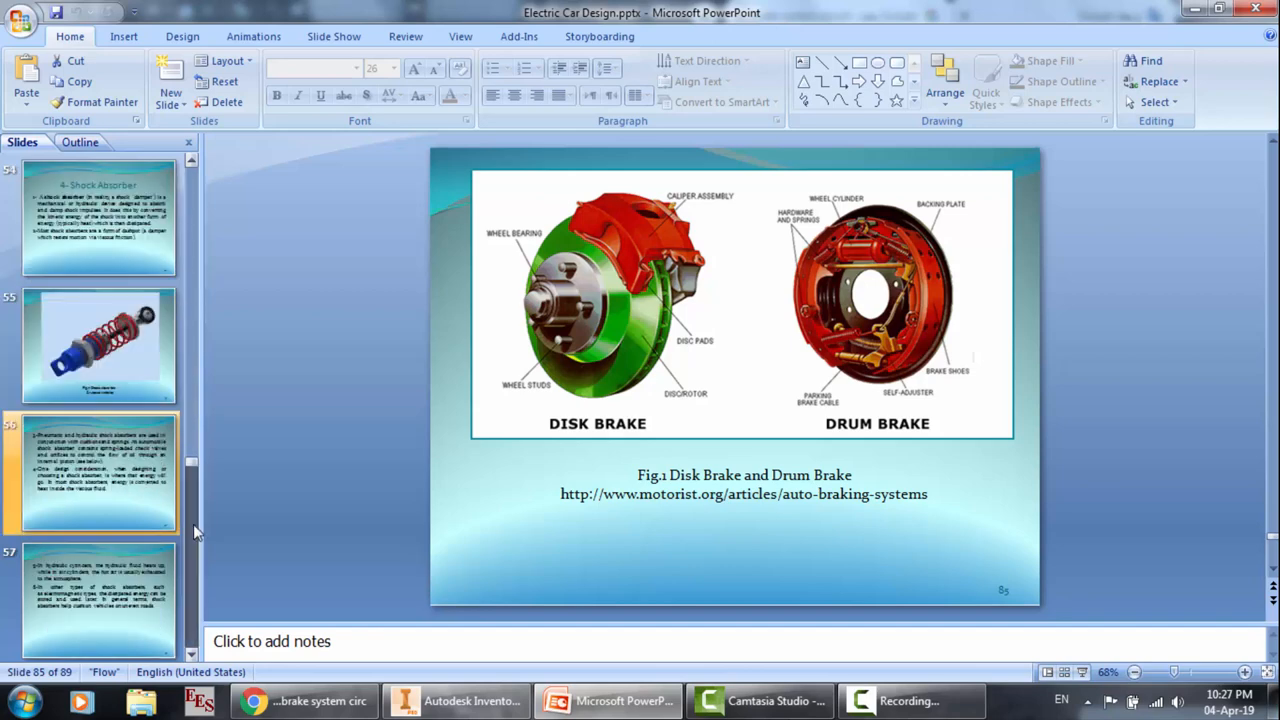
pyautogui.scroll(-3)
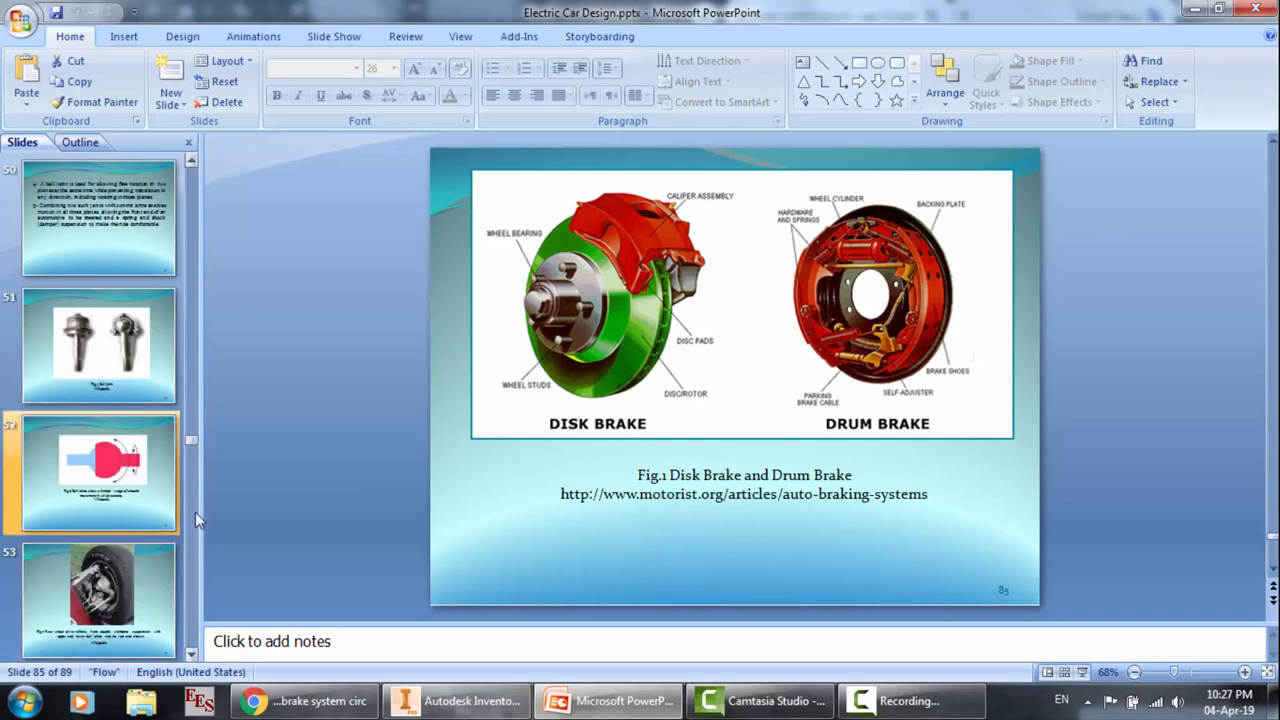
pyautogui.scroll(-3)
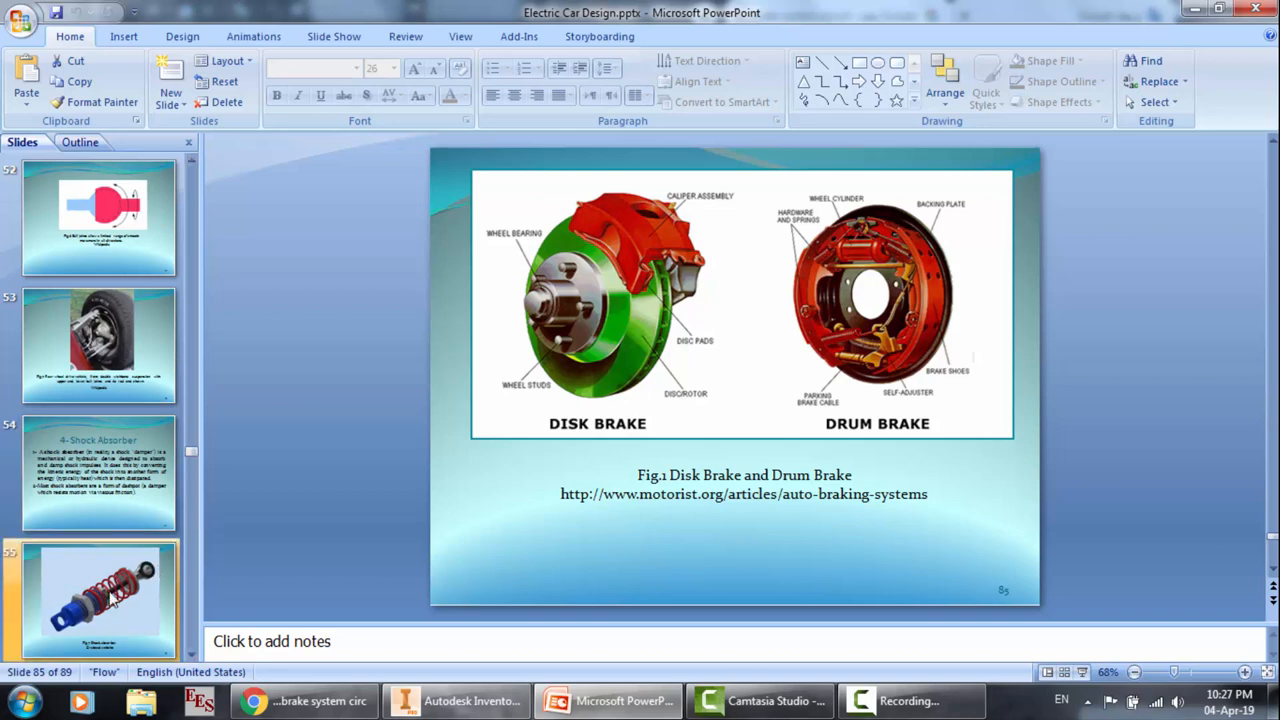
pyautogui.click(97, 598)
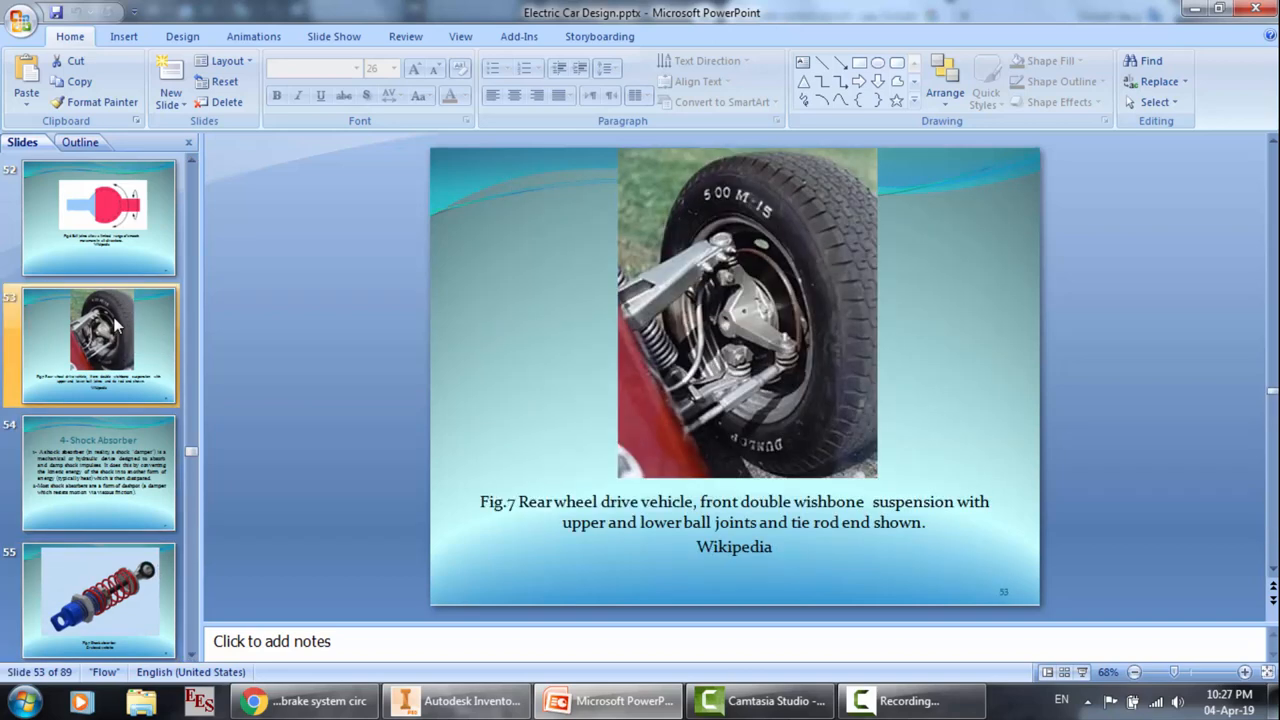
pyautogui.click(95, 595)
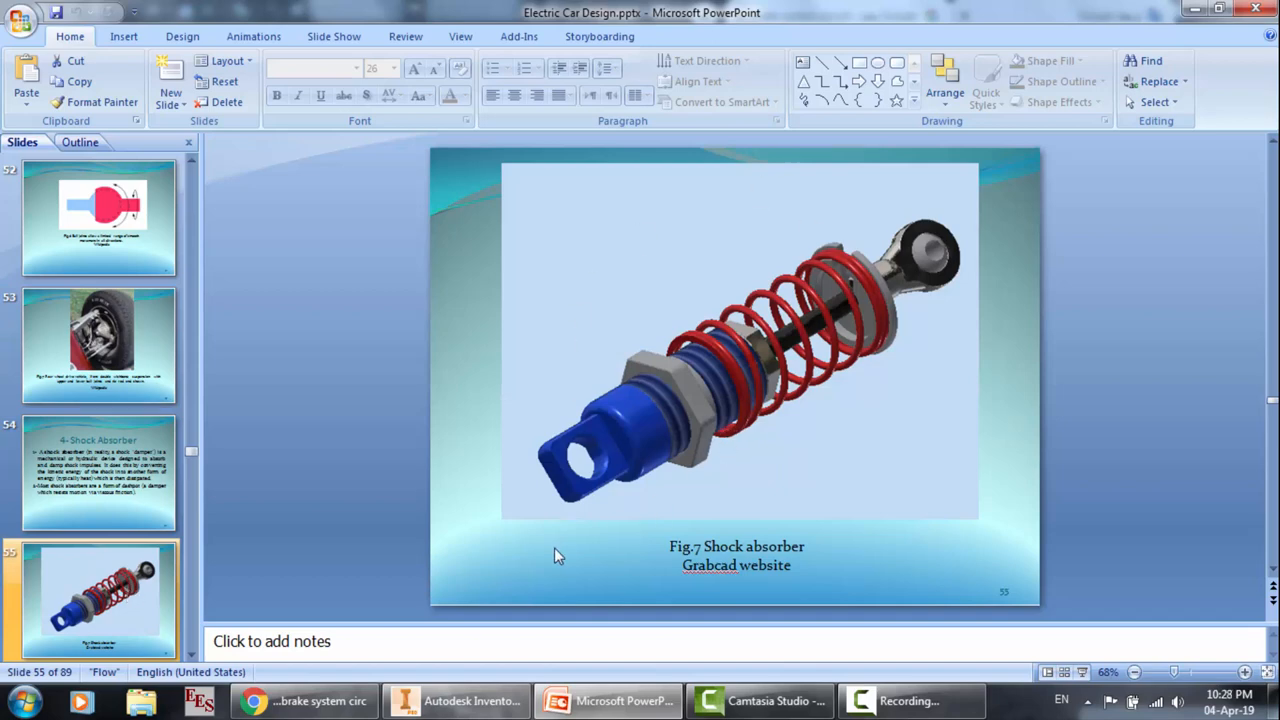
pyautogui.moveTo(1028, 237)
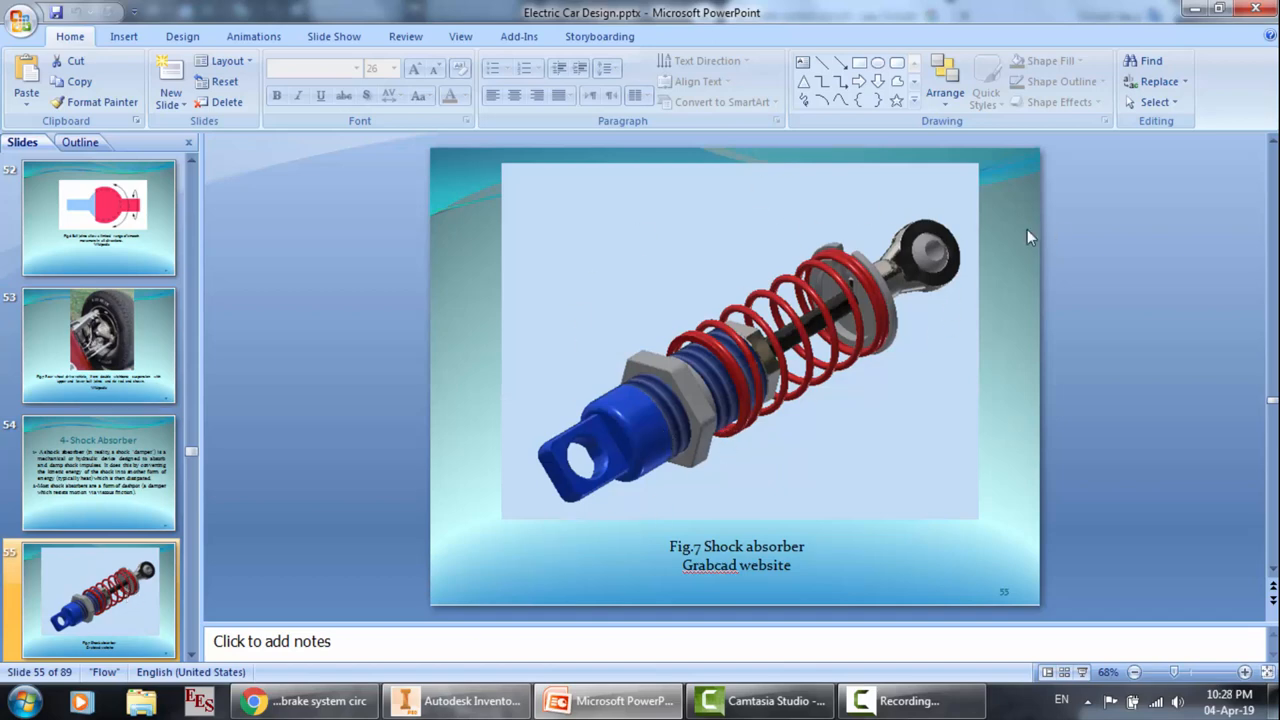
pyautogui.moveTo(165, 557)
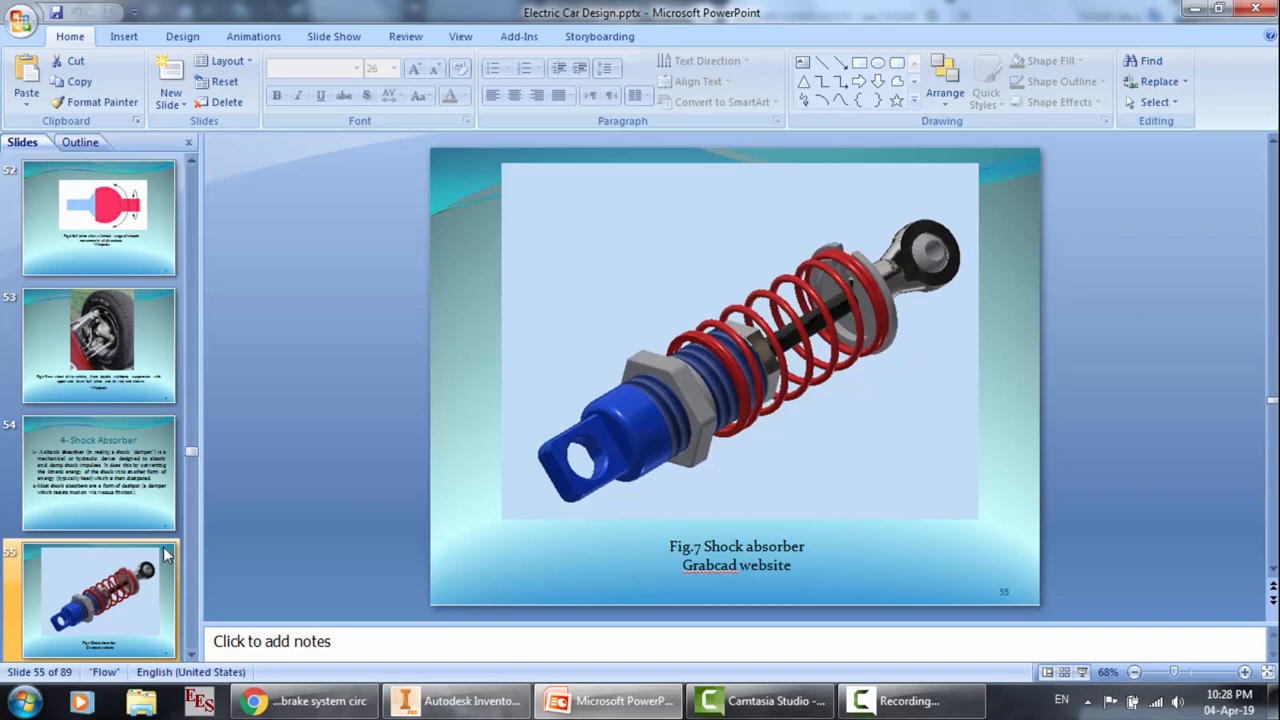
# Step: Scroll down the Slides pane to the final slide 89 on excessive brake fluid moisture
pyautogui.scroll(-3)
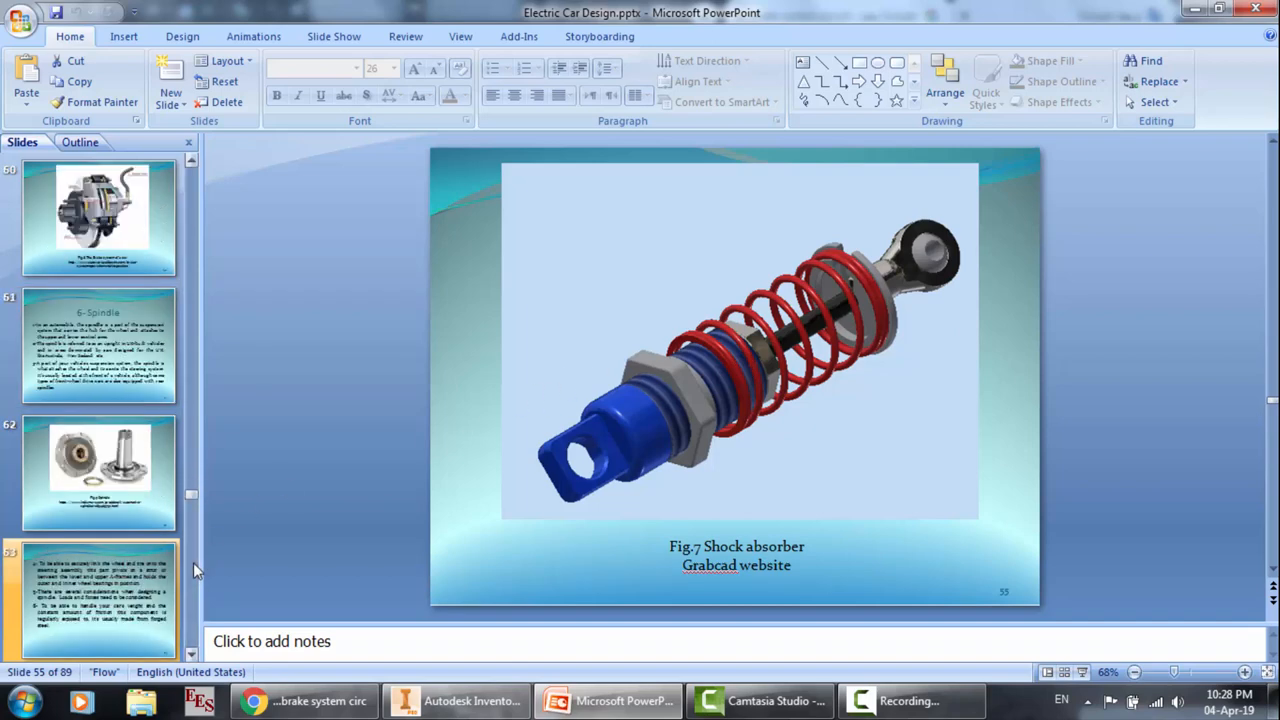
pyautogui.scroll(-3)
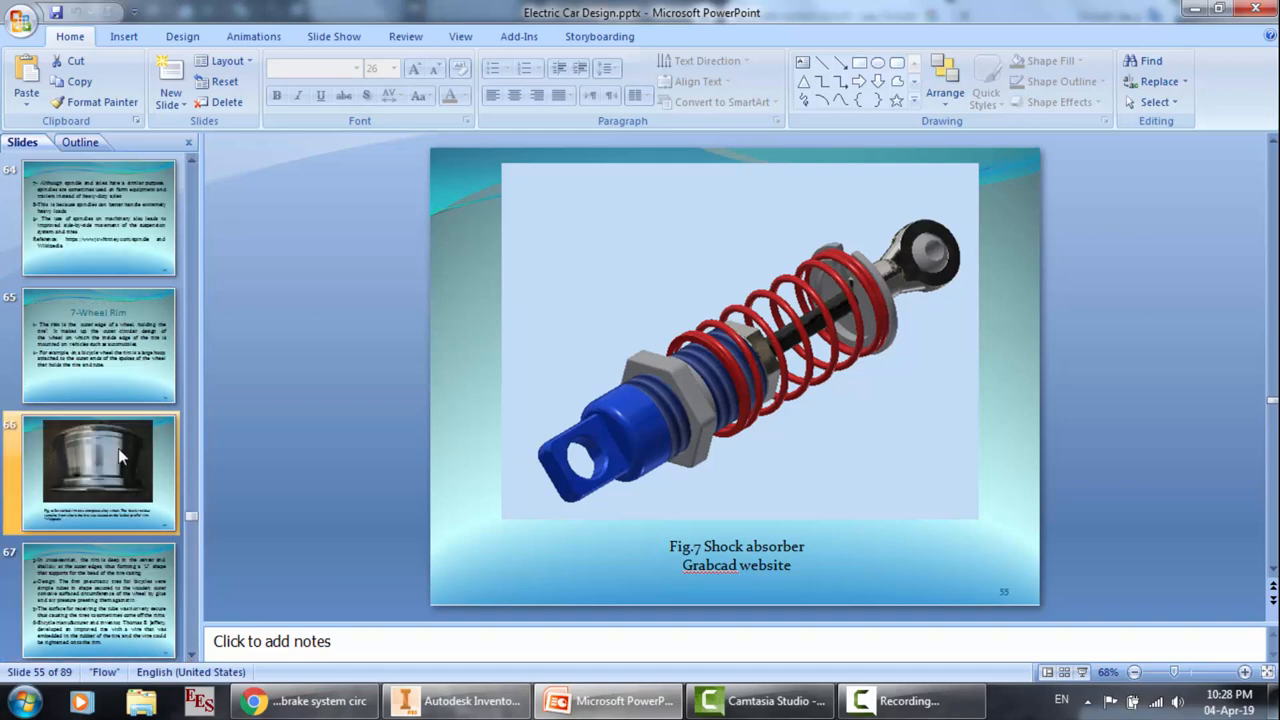
pyautogui.moveTo(120, 457)
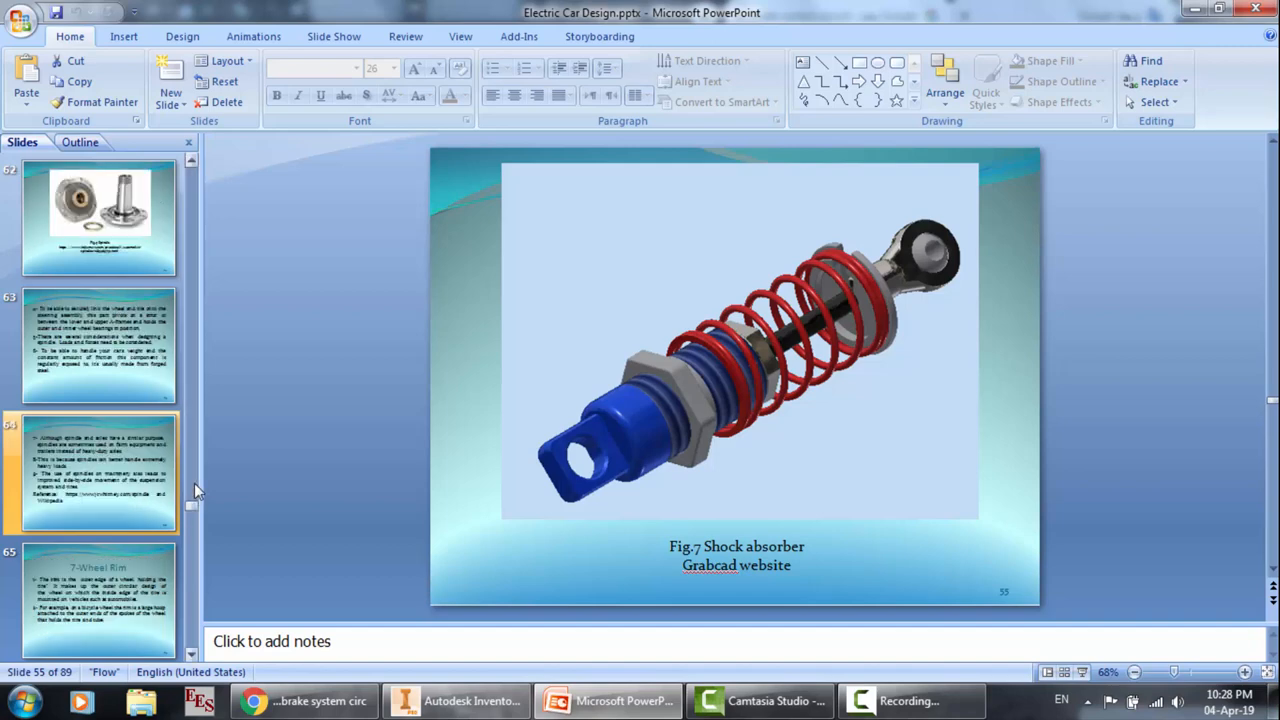
pyautogui.scroll(-3)
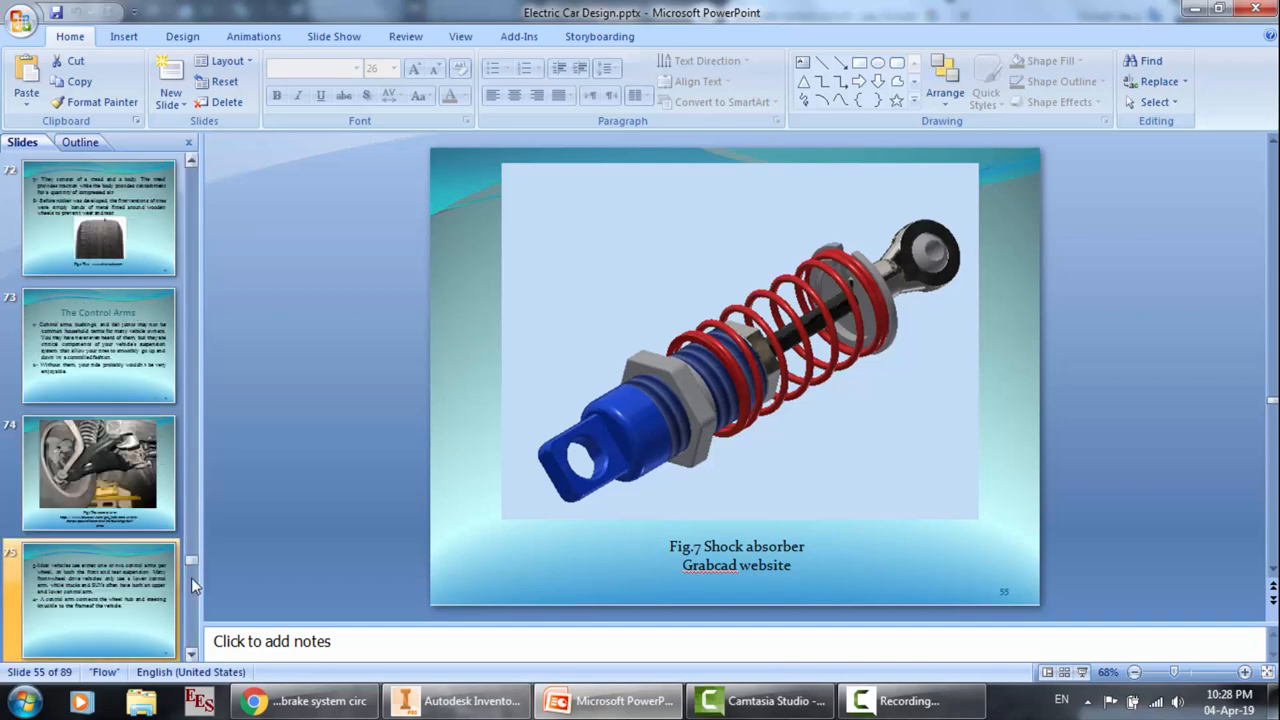
pyautogui.scroll(-3)
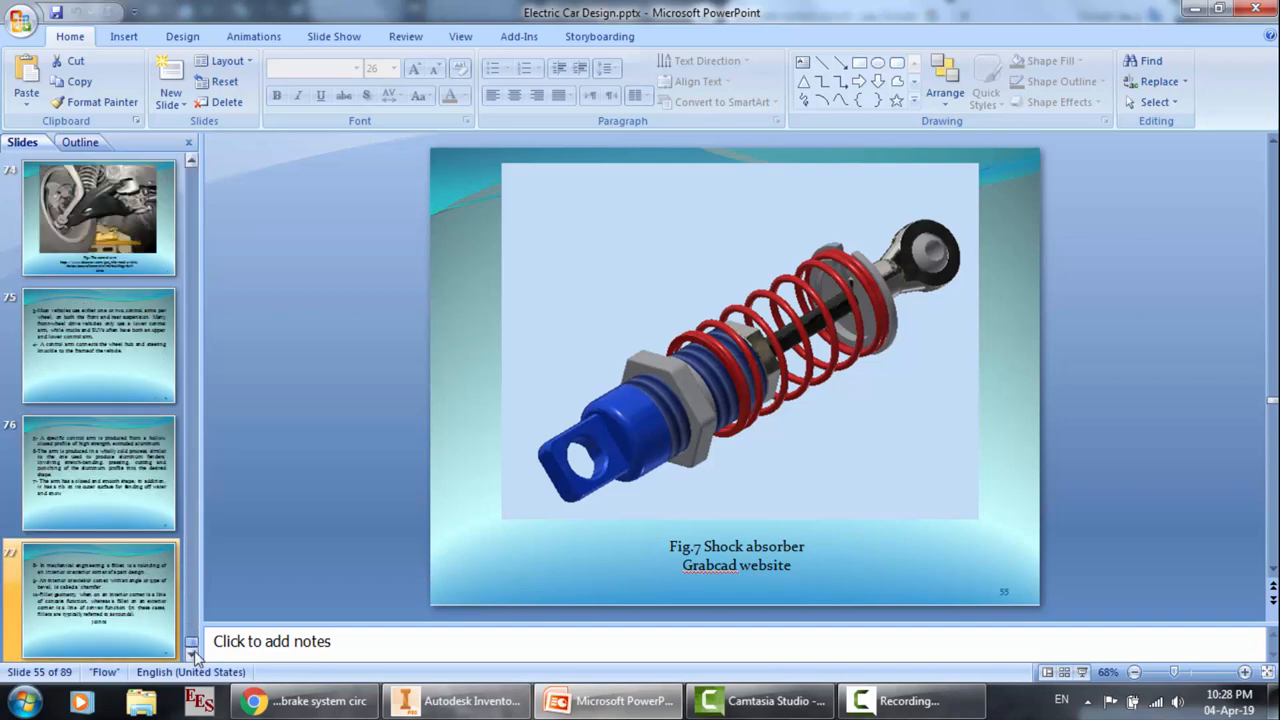
pyautogui.scroll(-3)
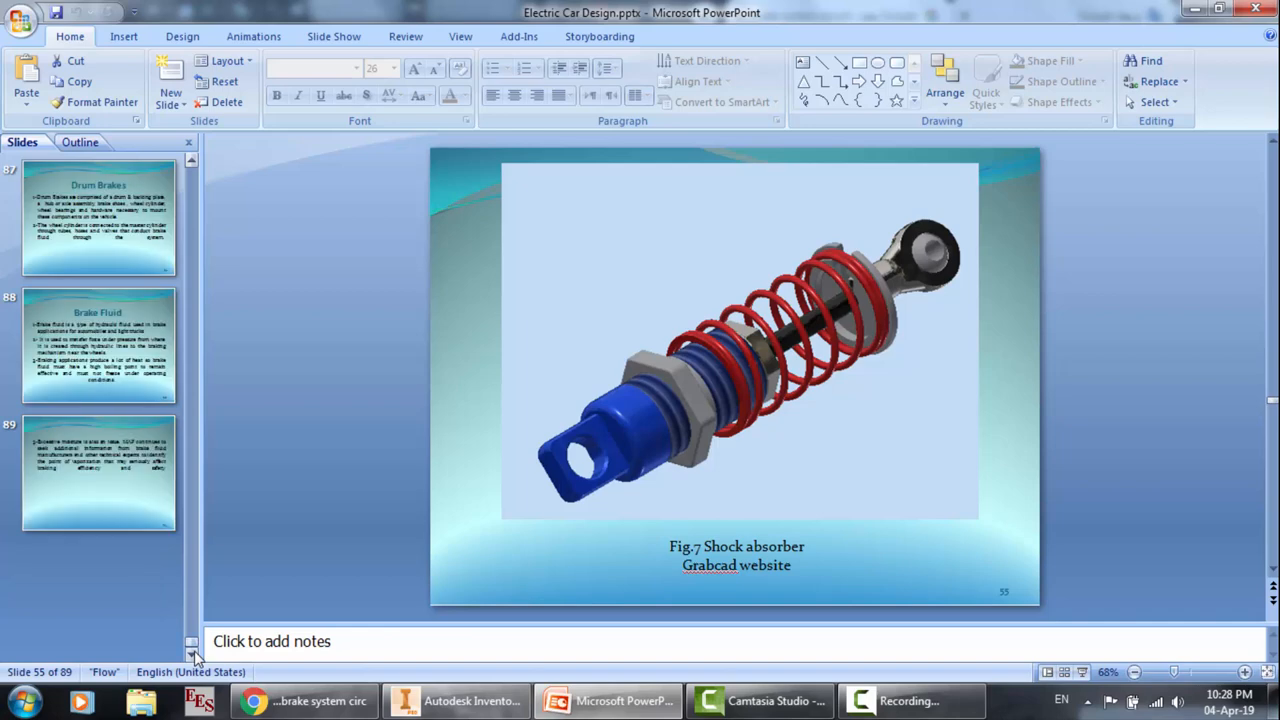
pyautogui.moveTo(503, 523)
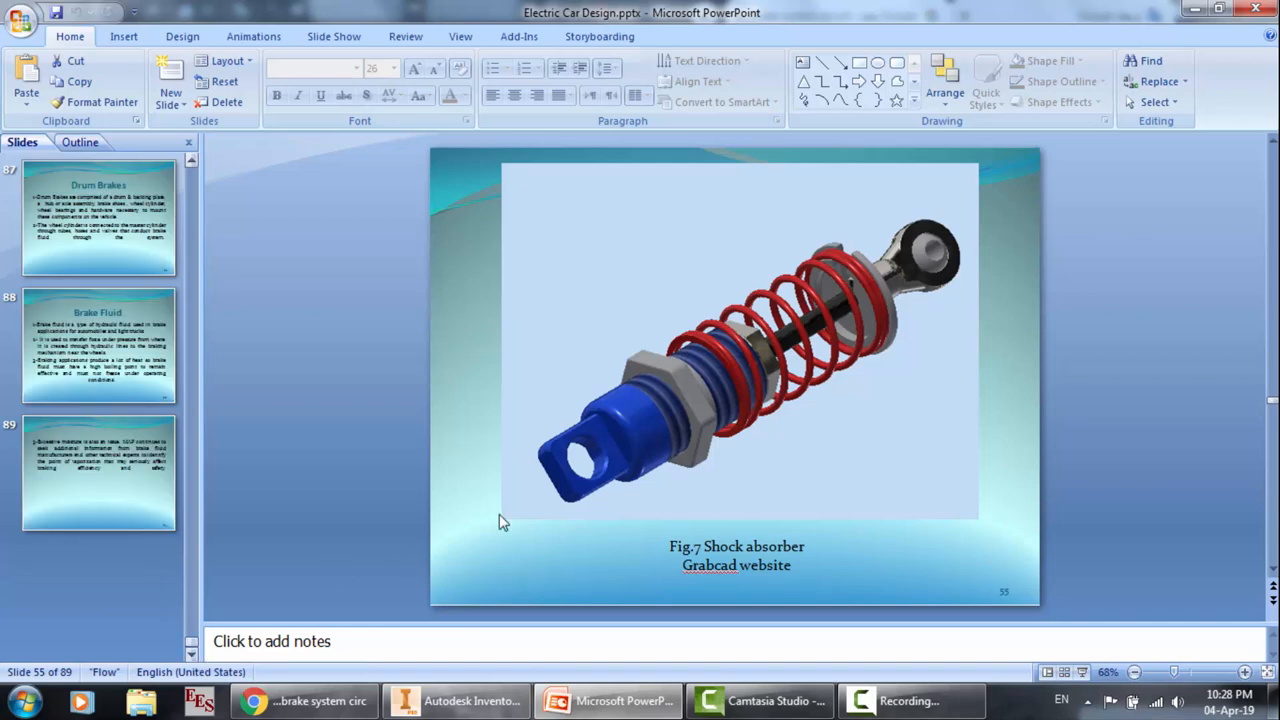
pyautogui.moveTo(1118, 415)
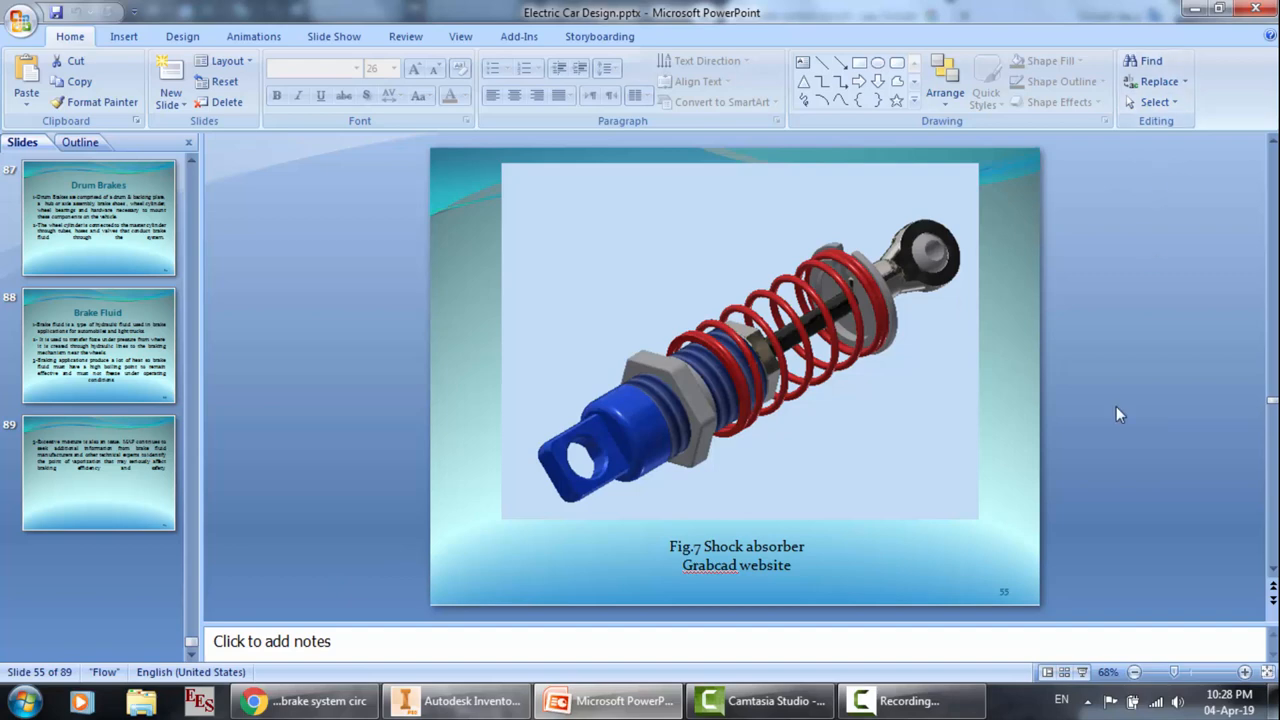
pyautogui.moveTo(257, 404)
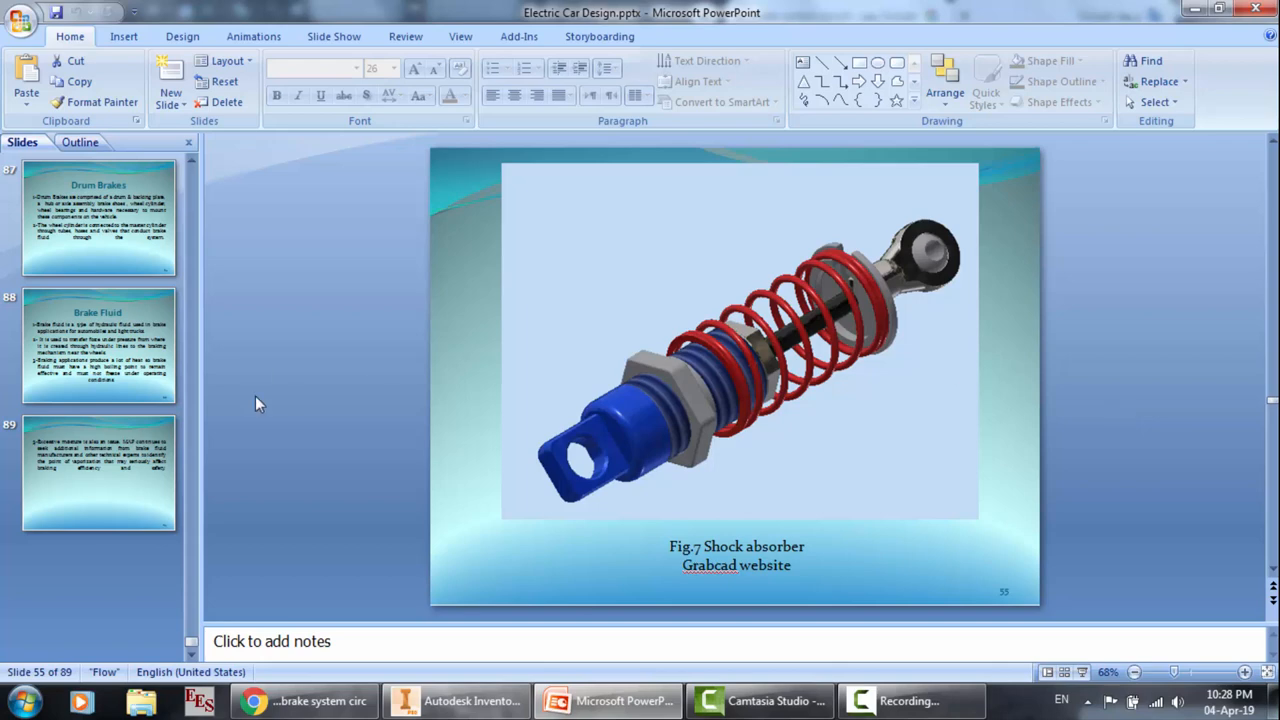
pyautogui.click(97, 487)
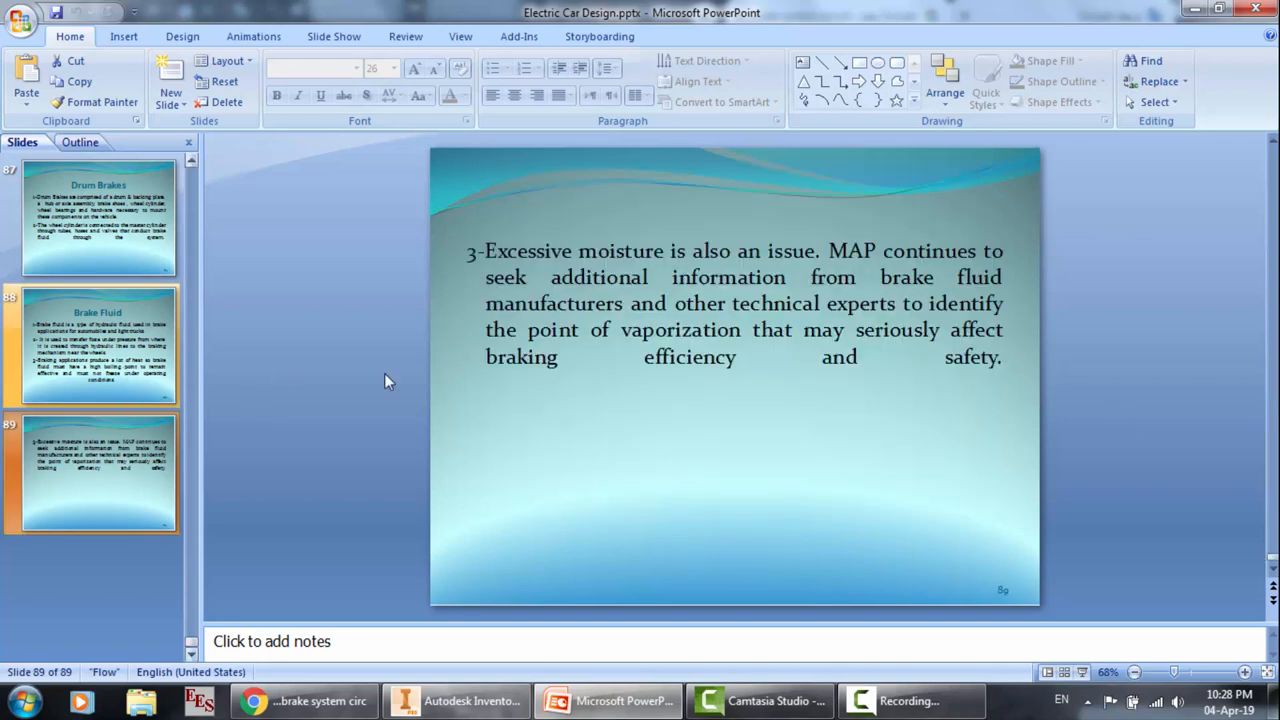
# Step: Return to Chrome and scroll further through the brake system circuit diagrams
pyautogui.click(305, 698)
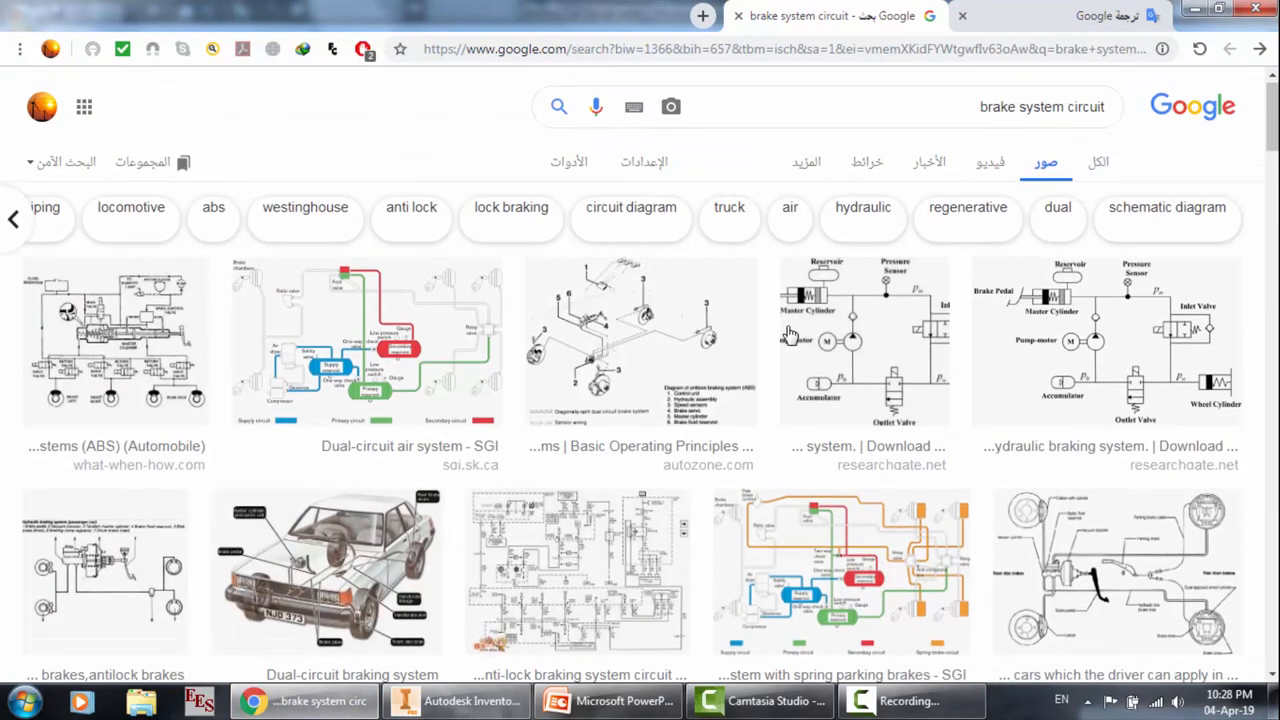
pyautogui.scroll(-3)
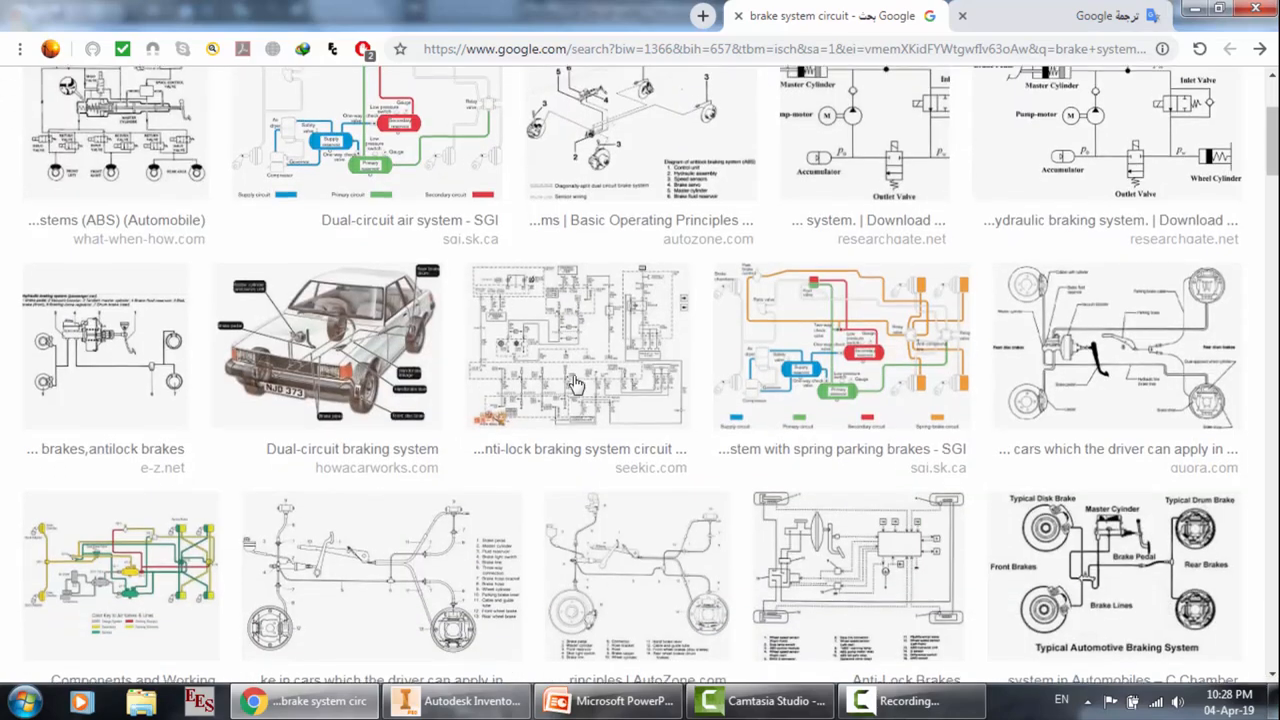
pyautogui.scroll(-3)
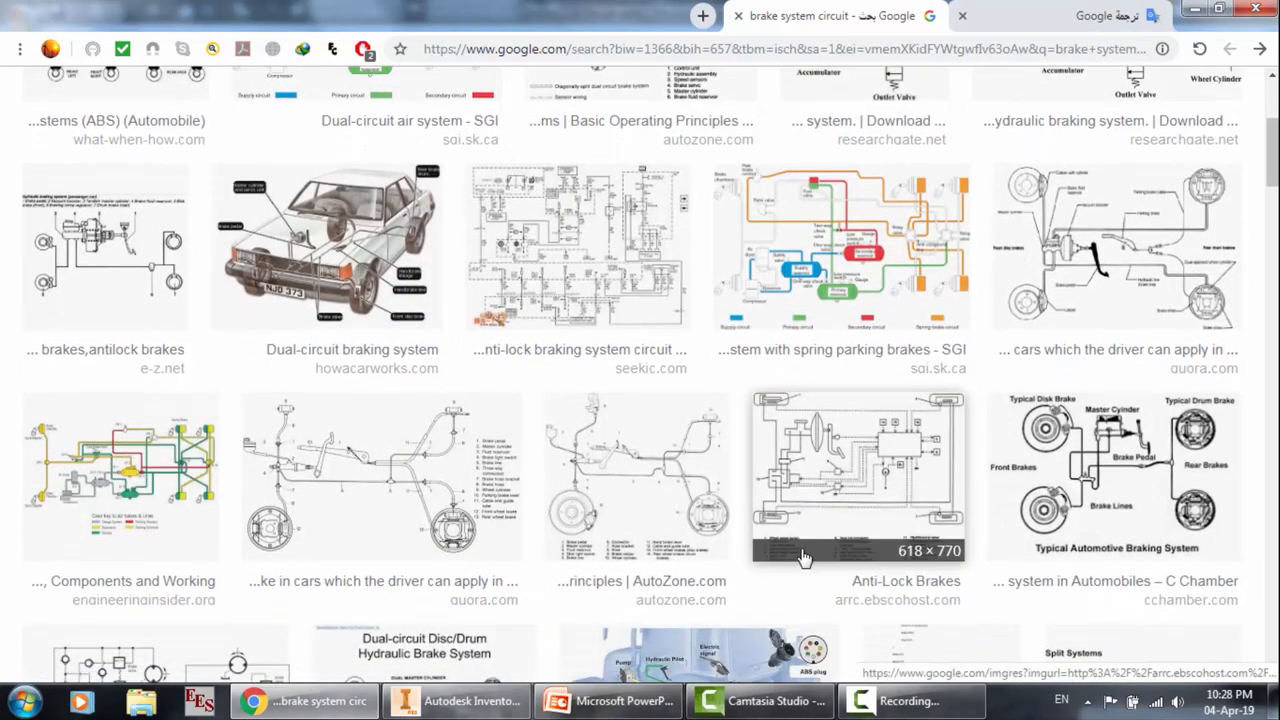